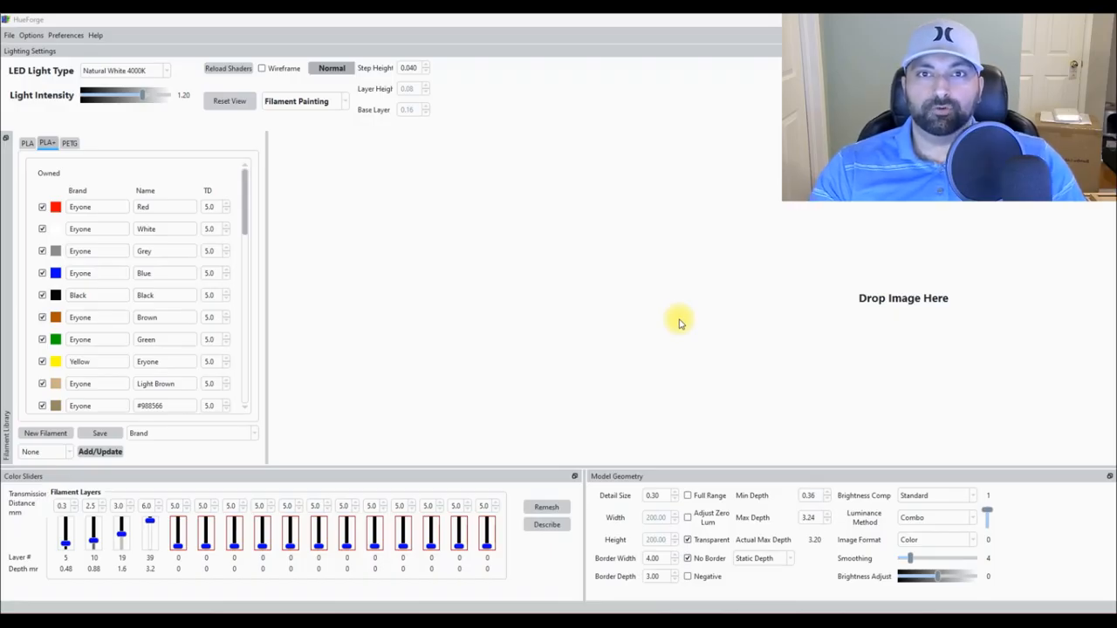
mouse_move(633, 314)
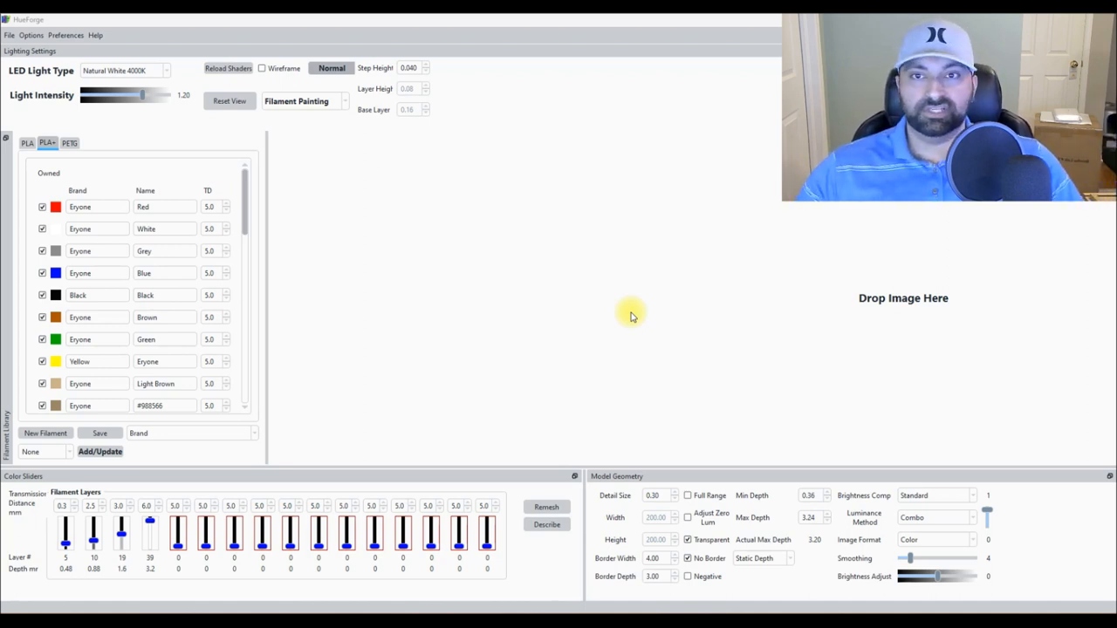
mouse_move(776, 111)
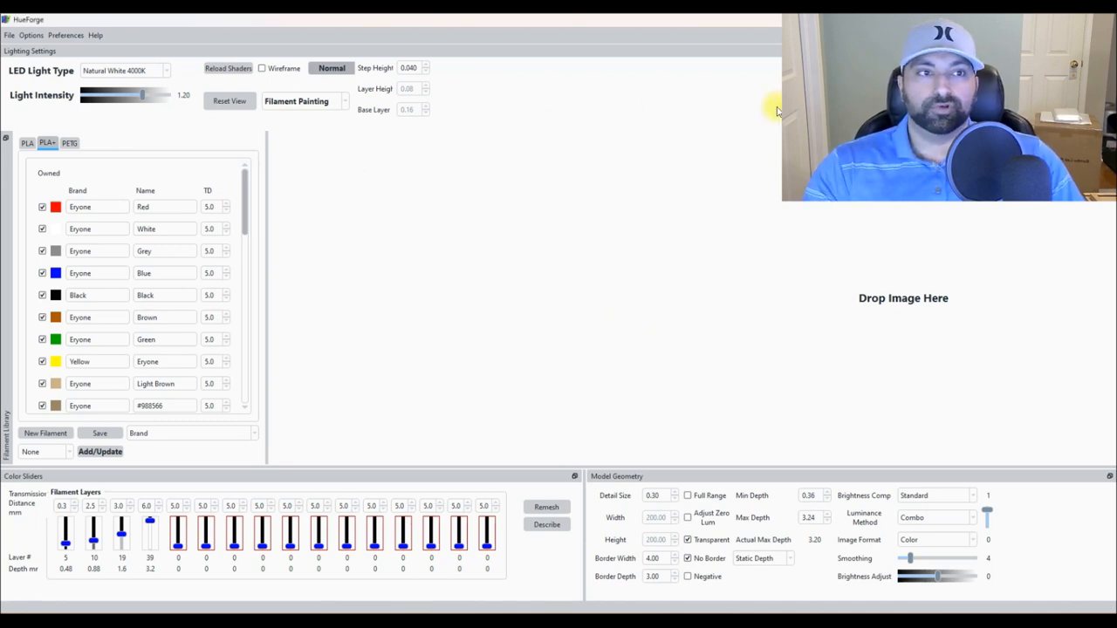
mouse_move(777, 112)
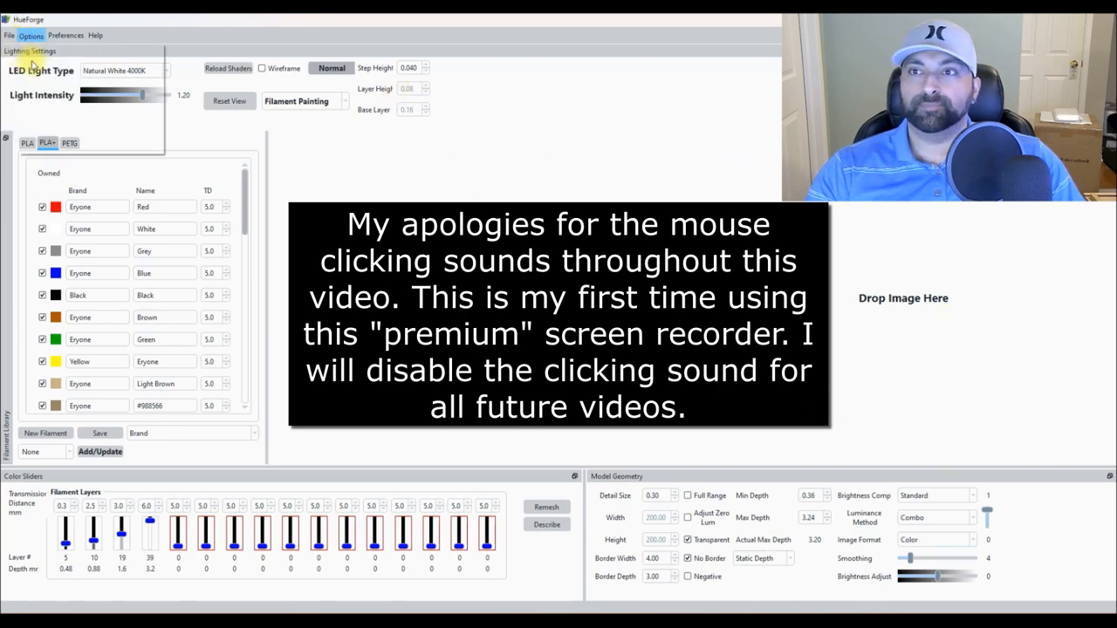
Load the troll-on-a-rock project through File > Open File > Project.
left_click(32, 35)
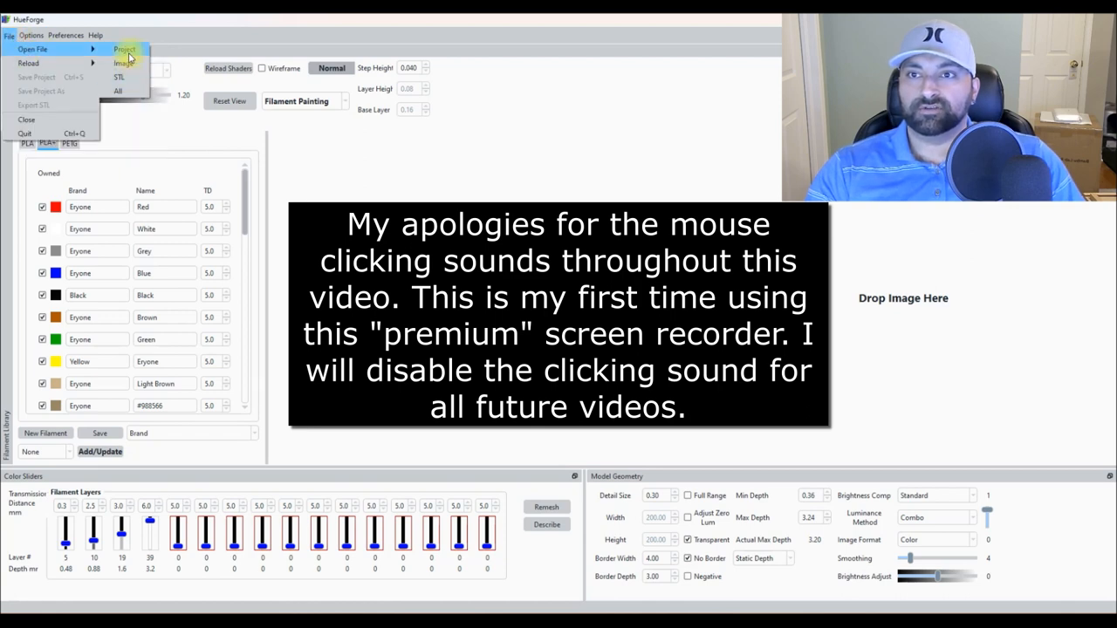
left_click(120, 62)
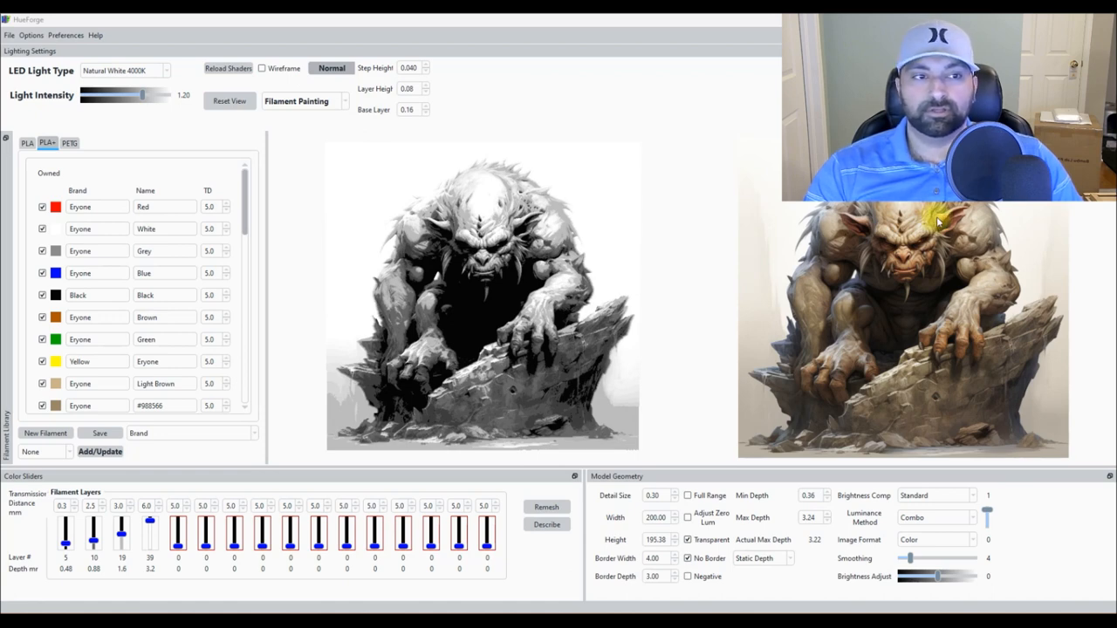
mouse_move(933, 222)
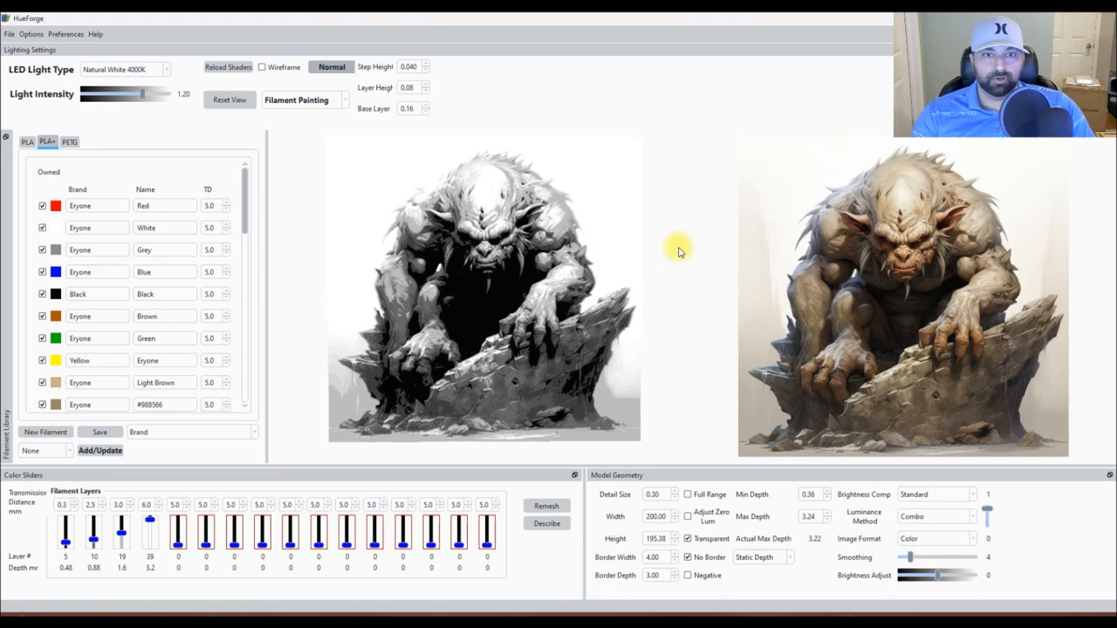
mouse_move(248, 201)
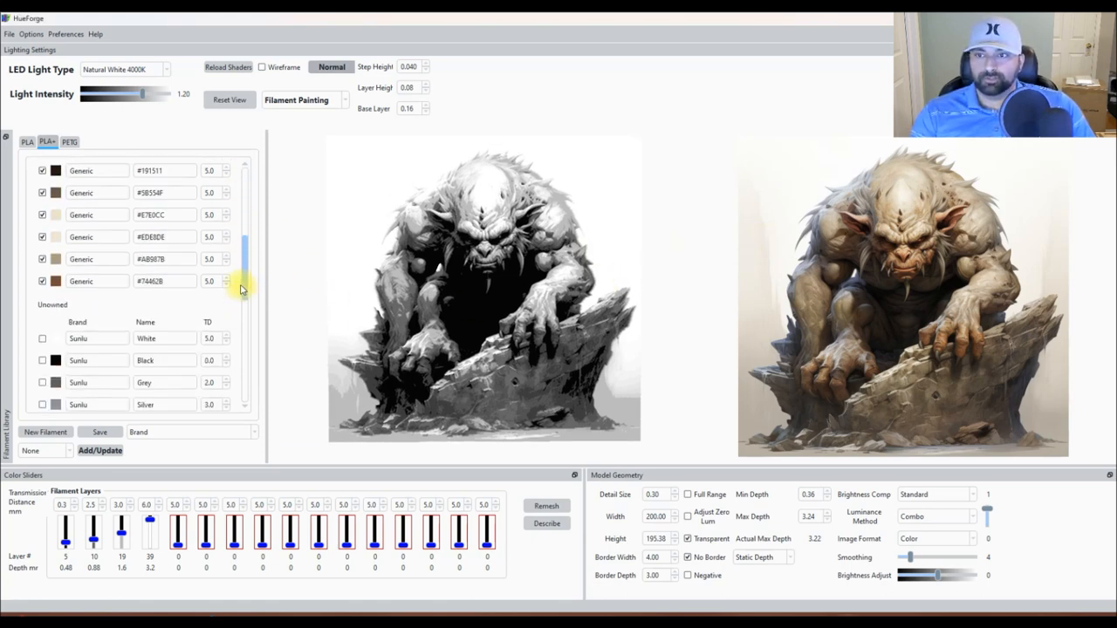
scroll("up", 3)
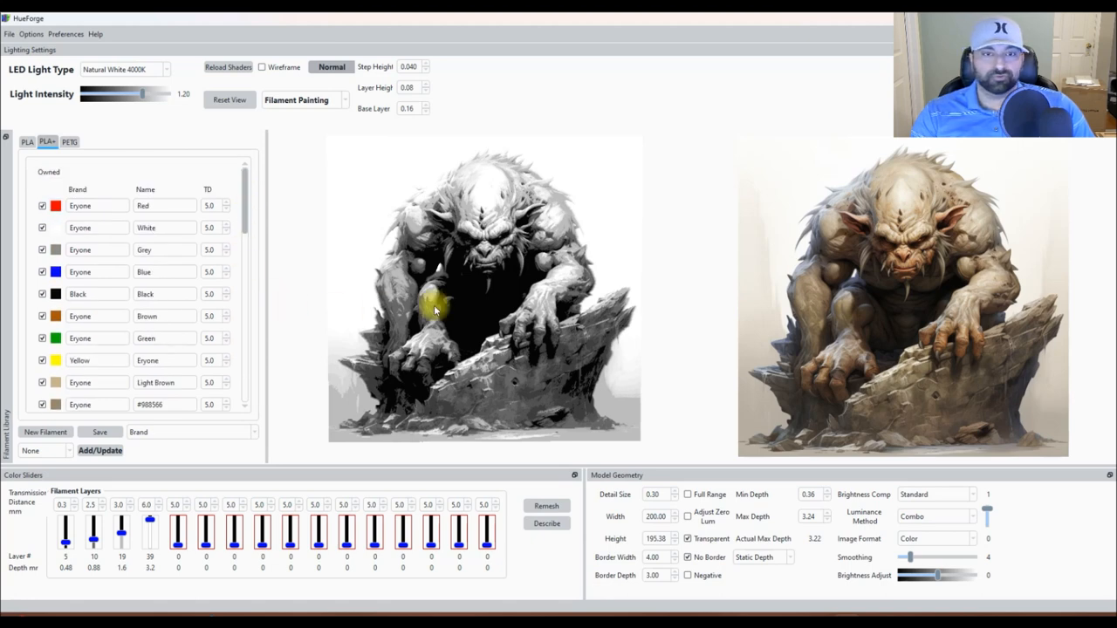
mouse_move(704, 371)
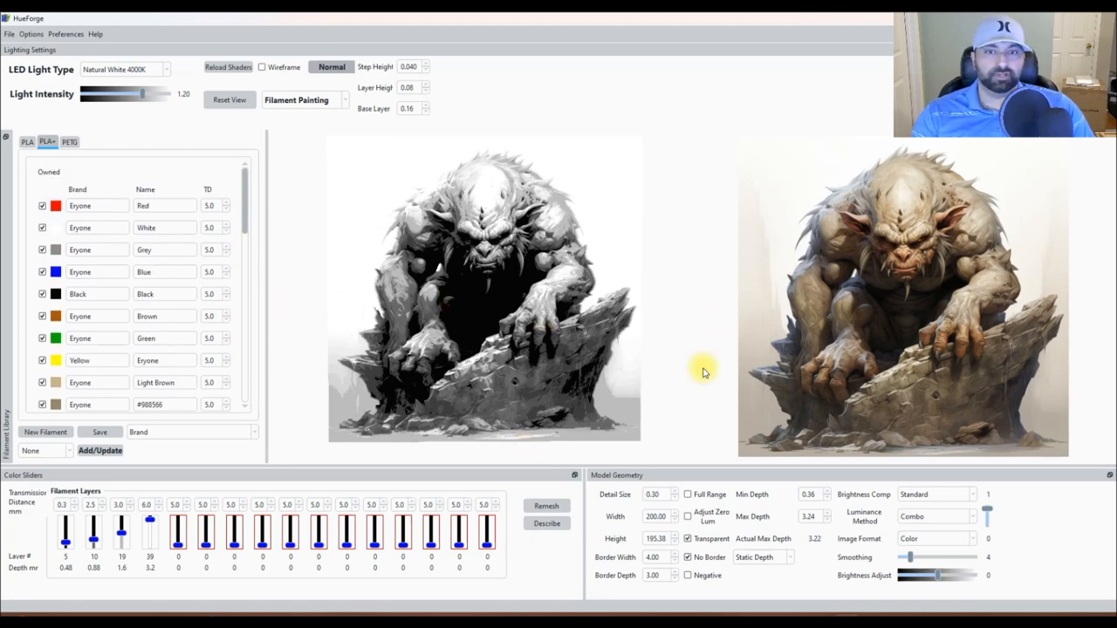
mouse_move(978, 280)
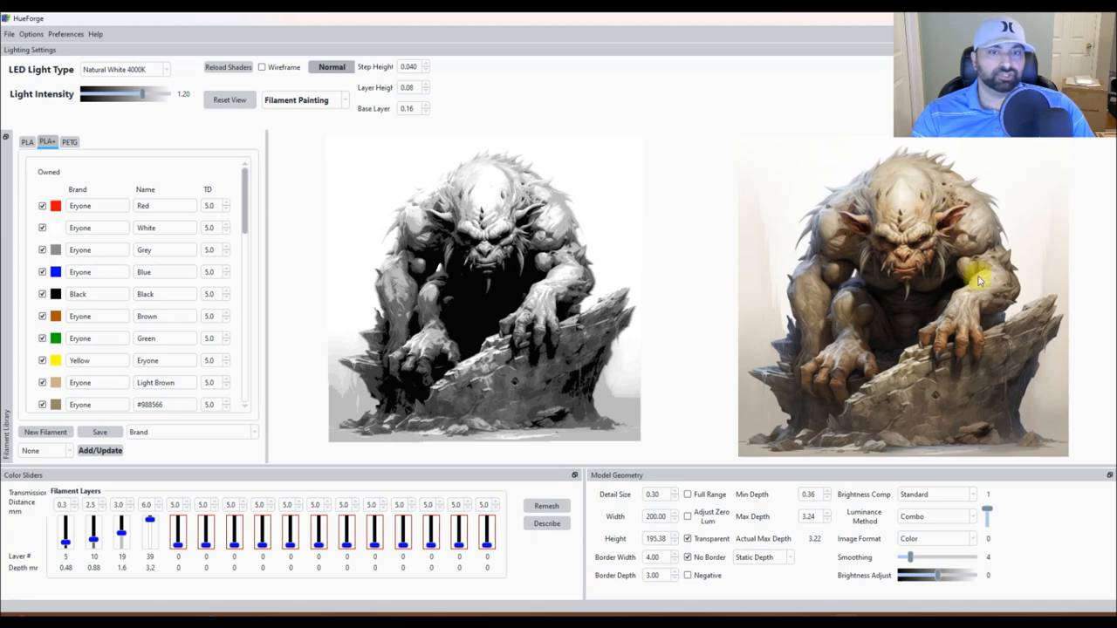
mouse_move(532, 314)
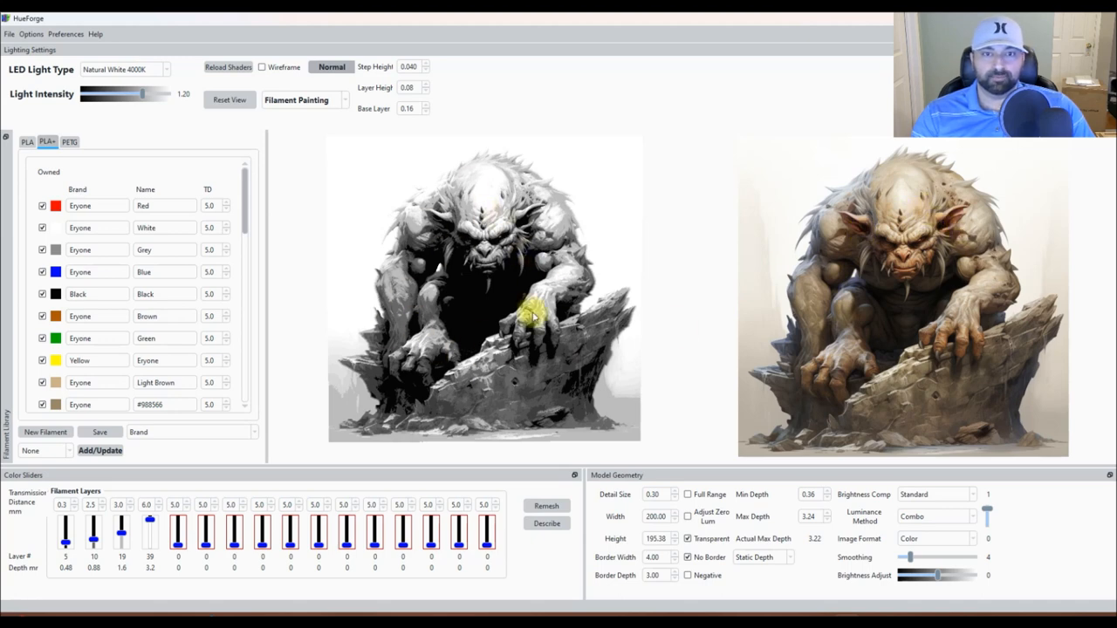
mouse_move(969, 297)
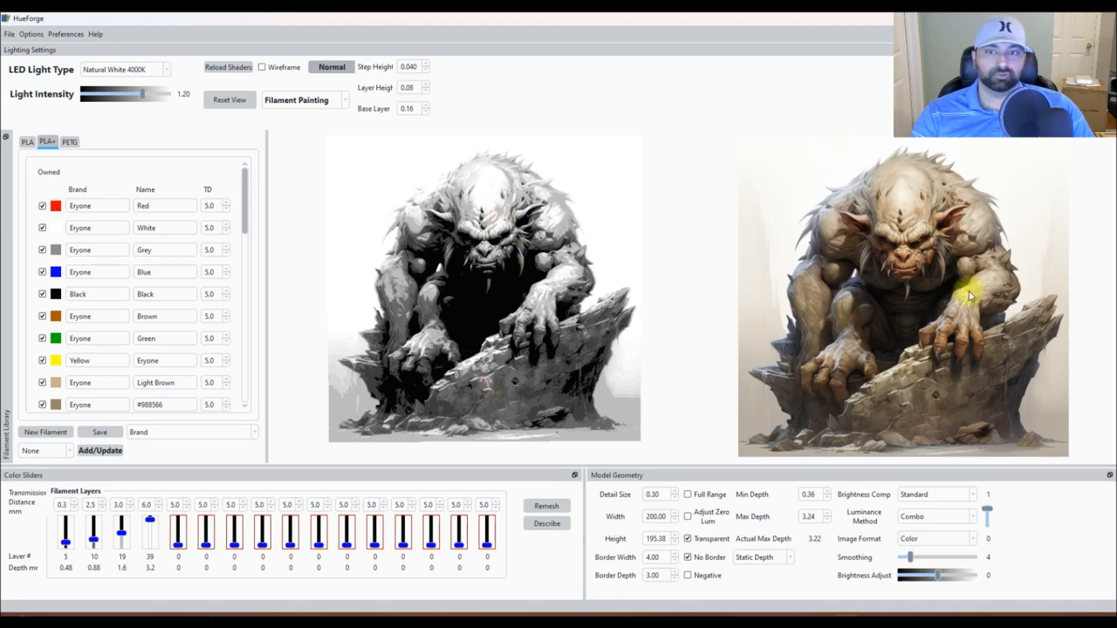
mouse_move(559, 307)
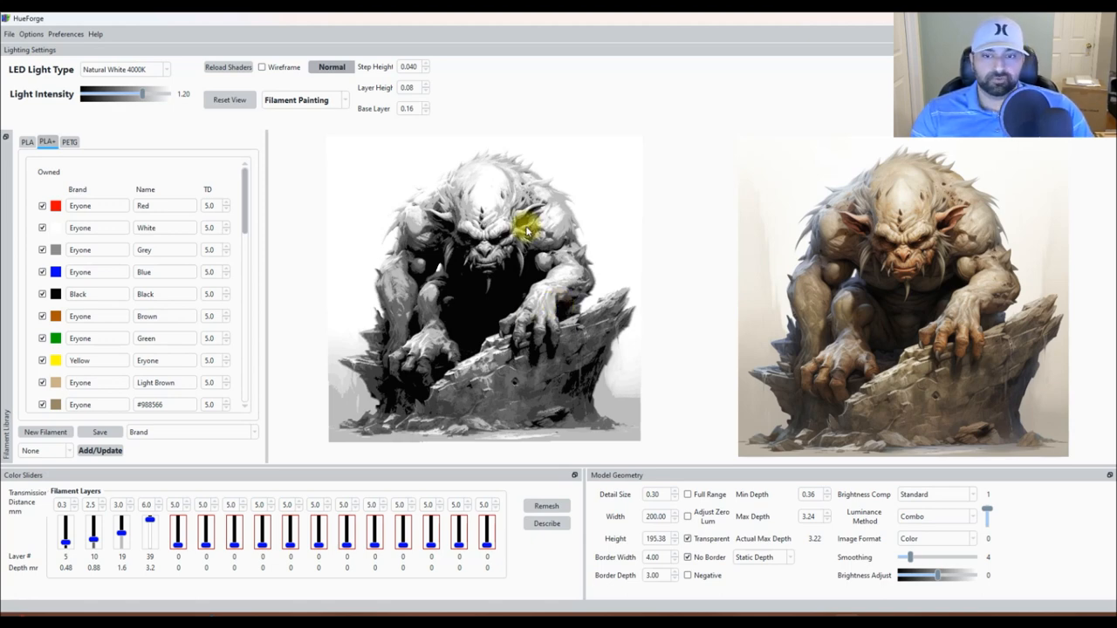
scroll("down", 3)
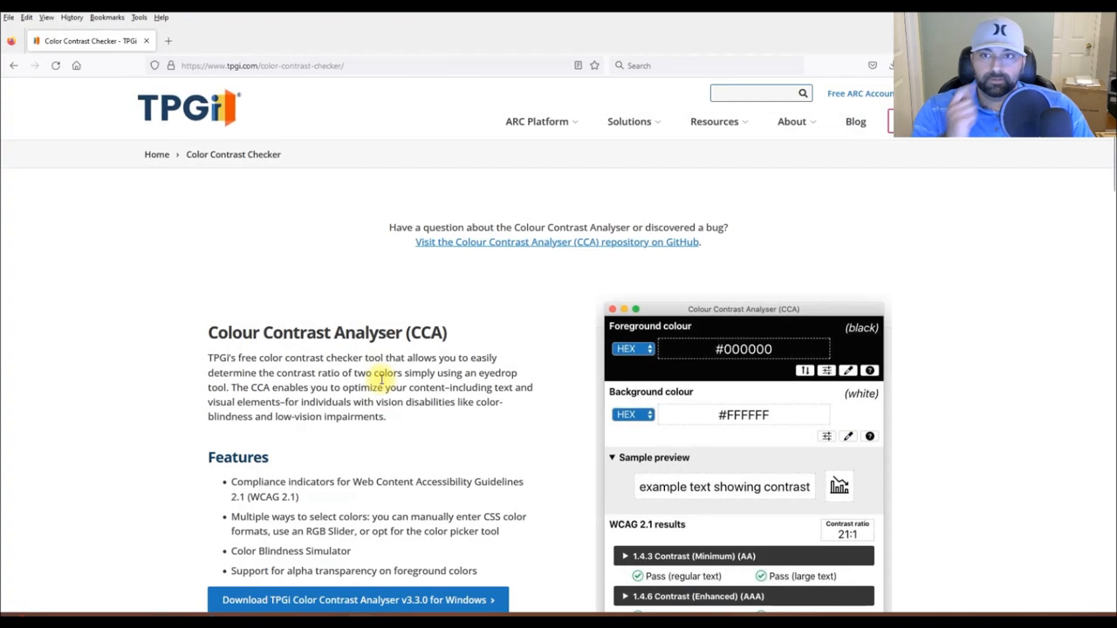
mouse_move(247, 226)
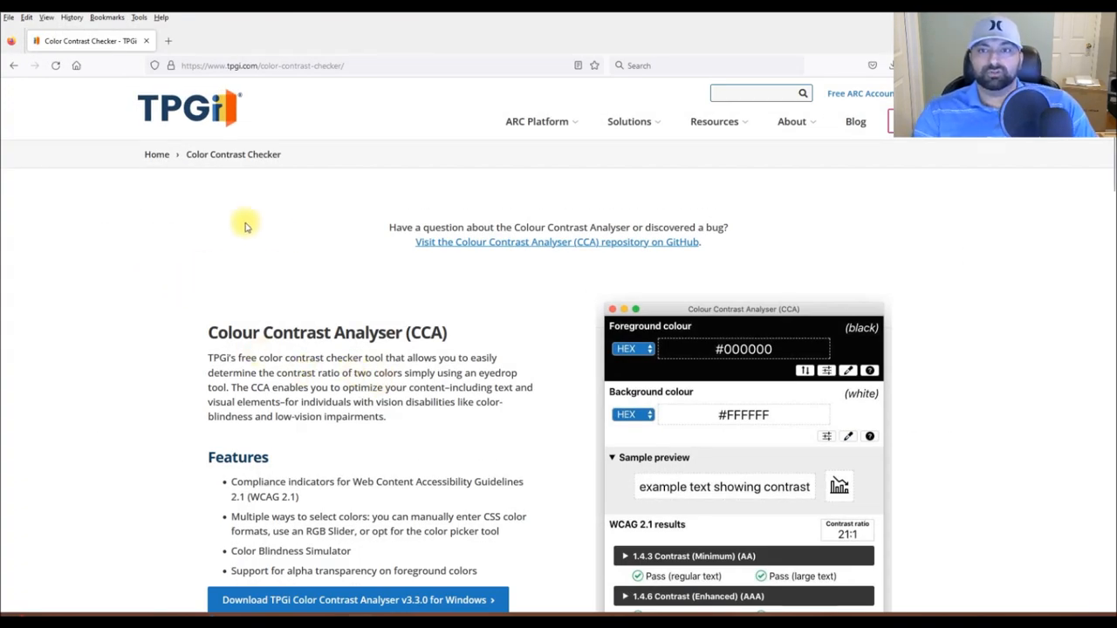
Scroll the TPGi Colour Contrast Analyser page down to its Windows and Mac download options.
scroll("down", 3)
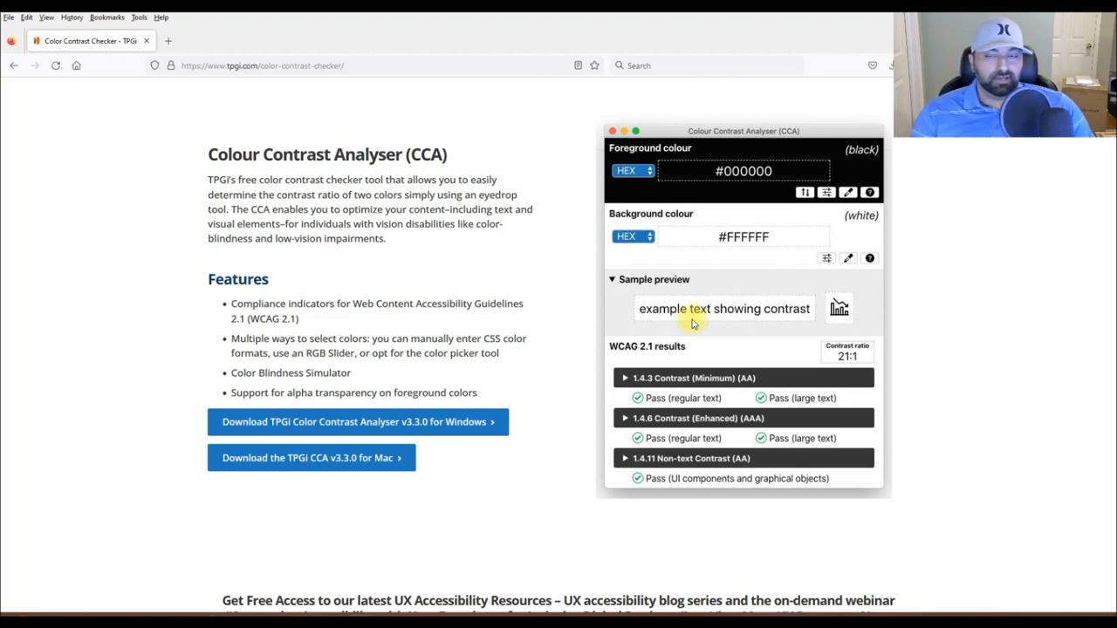
mouse_move(521, 375)
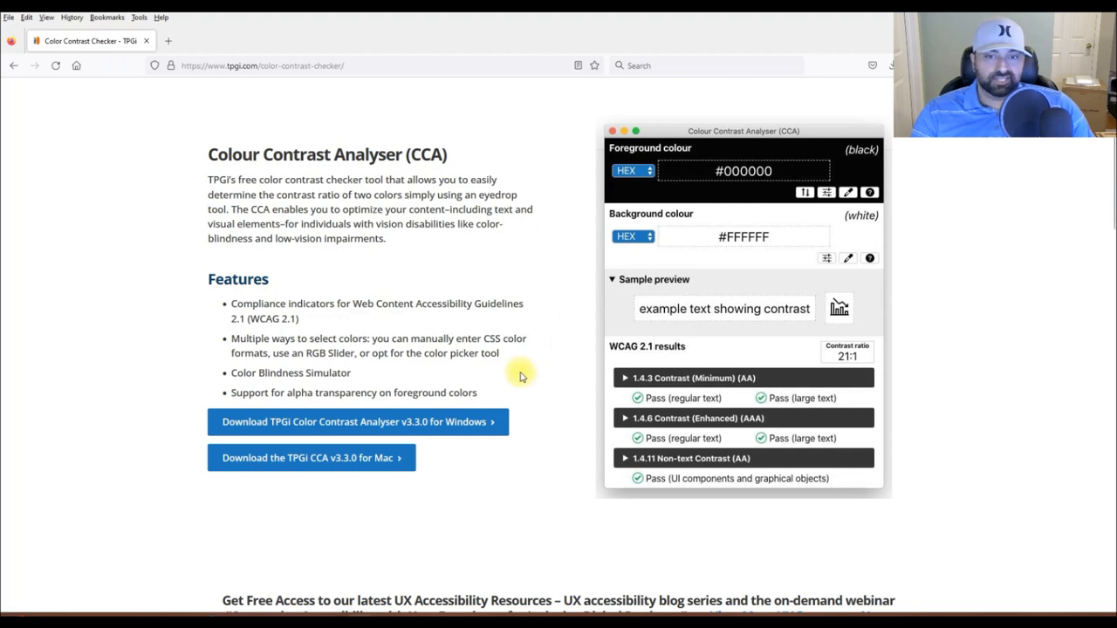
mouse_move(509, 394)
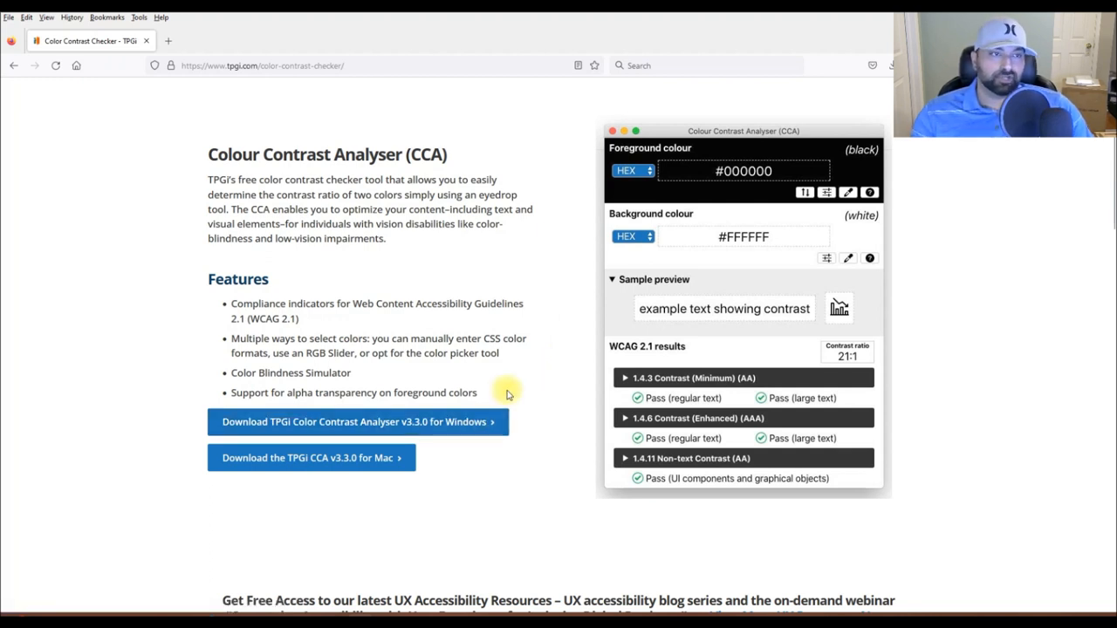
mouse_move(167, 58)
type("er")
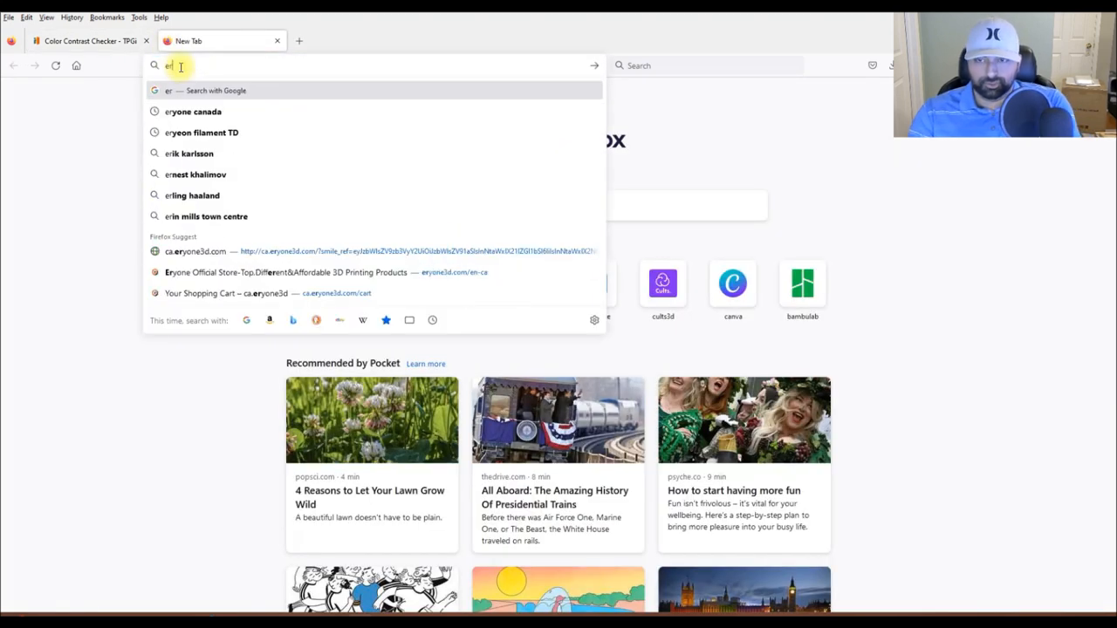
Open eryone3d.com, switch to the Canada – CAD store, and browse its Filament collection.
left_click(193, 111)
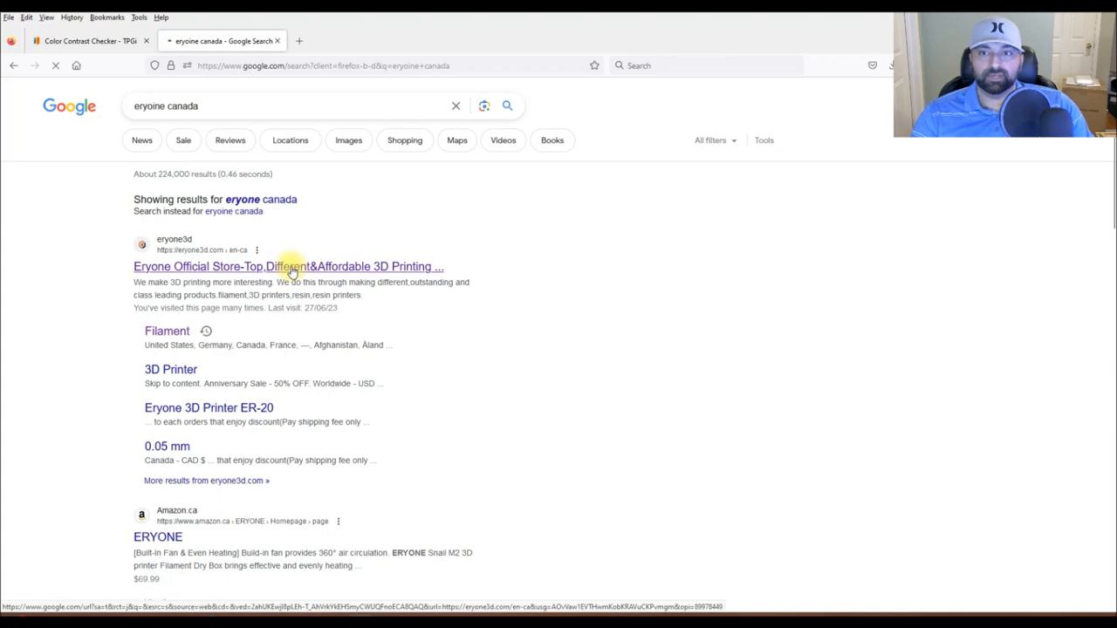
left_click(288, 266)
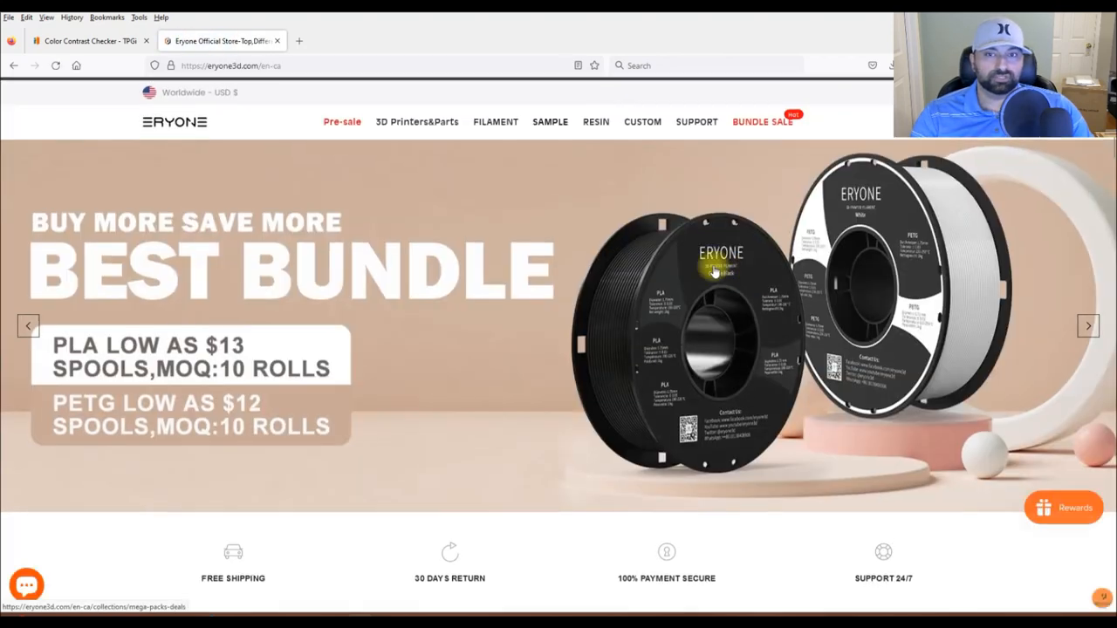
left_click(191, 93)
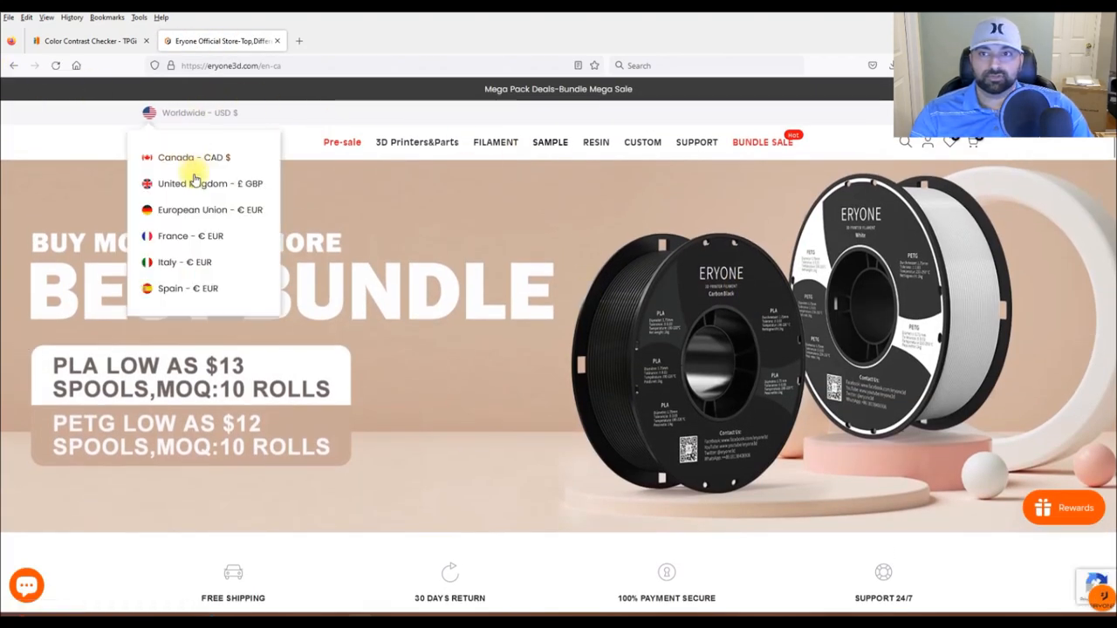
left_click(175, 157)
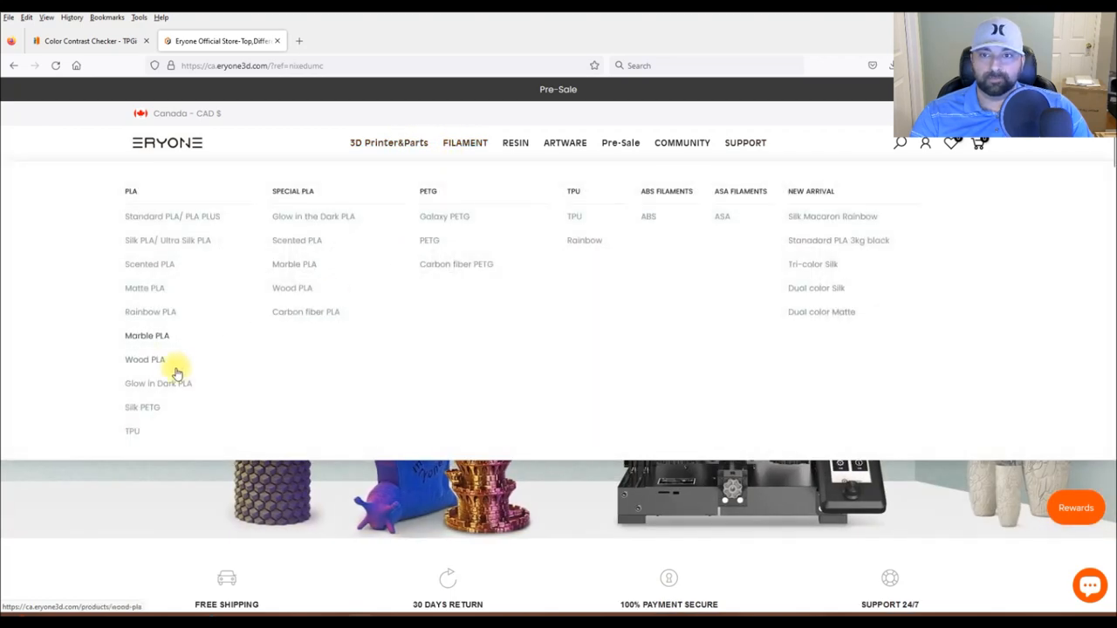
mouse_move(164, 240)
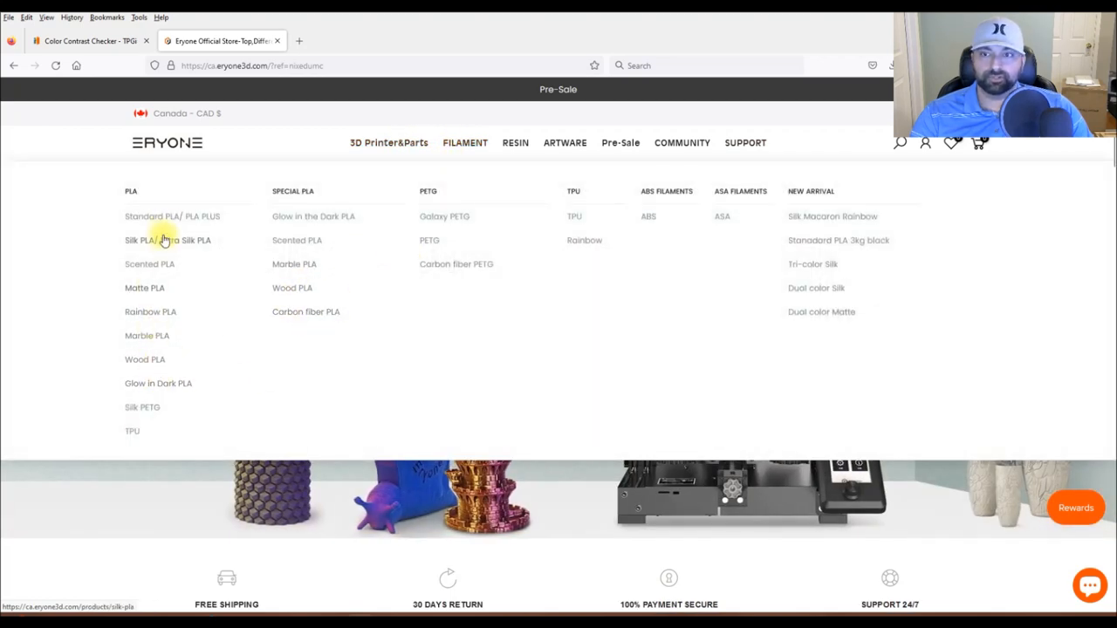
left_click(465, 142)
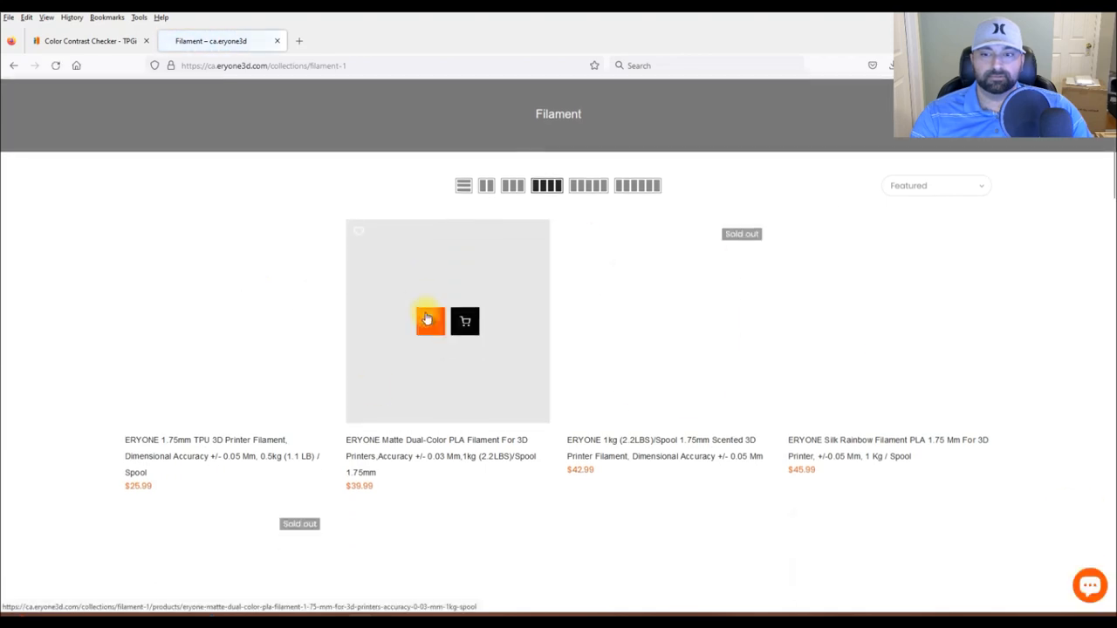
scroll("down", 3)
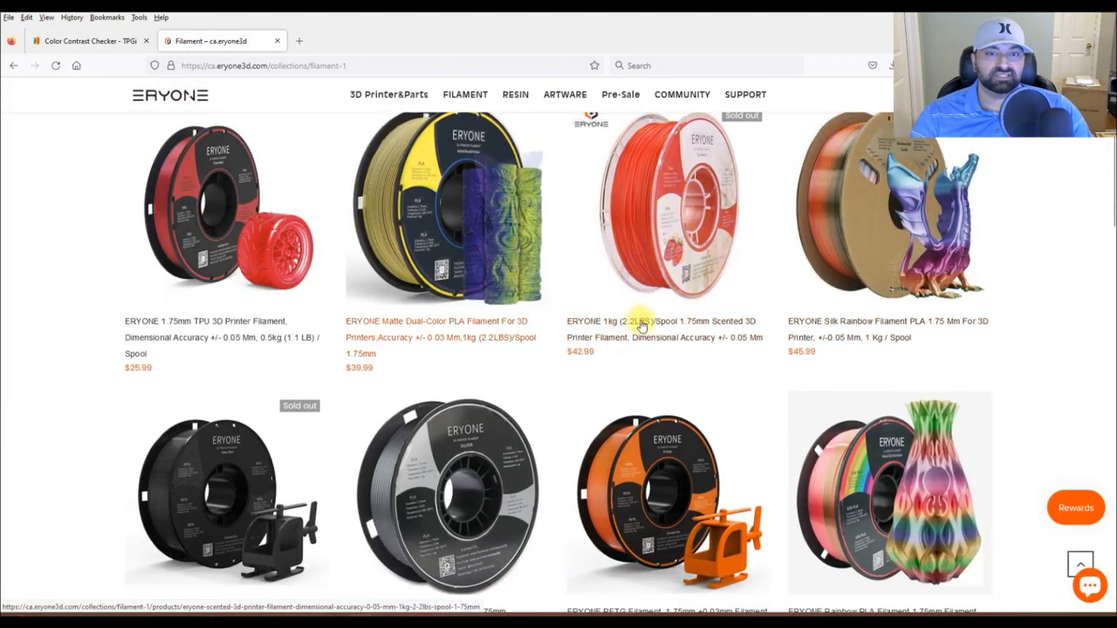
mouse_move(565, 390)
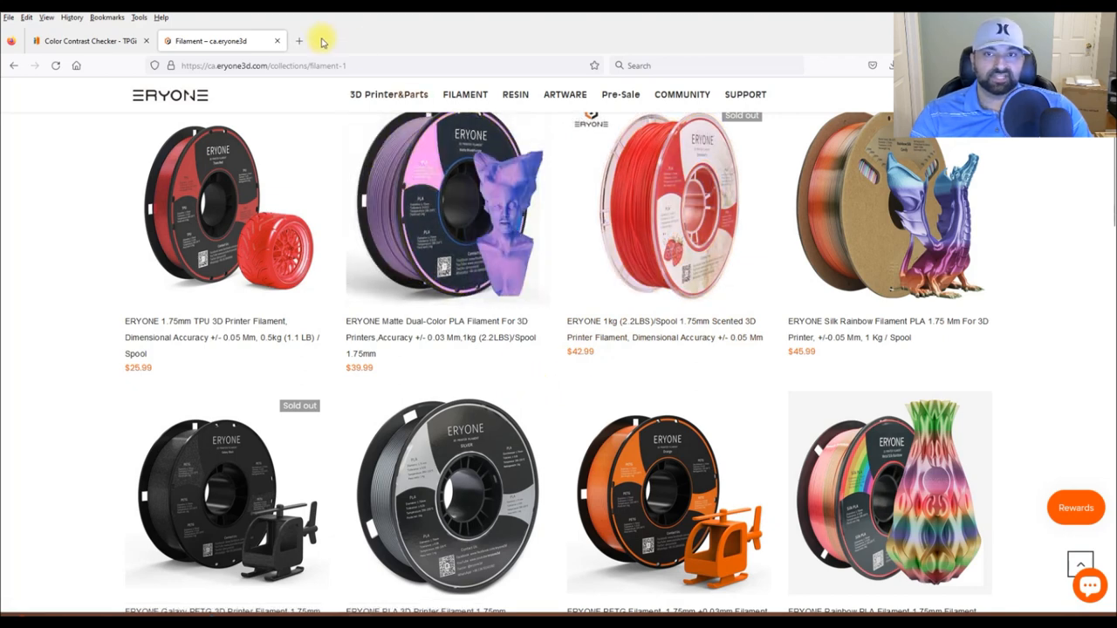
mouse_move(460, 348)
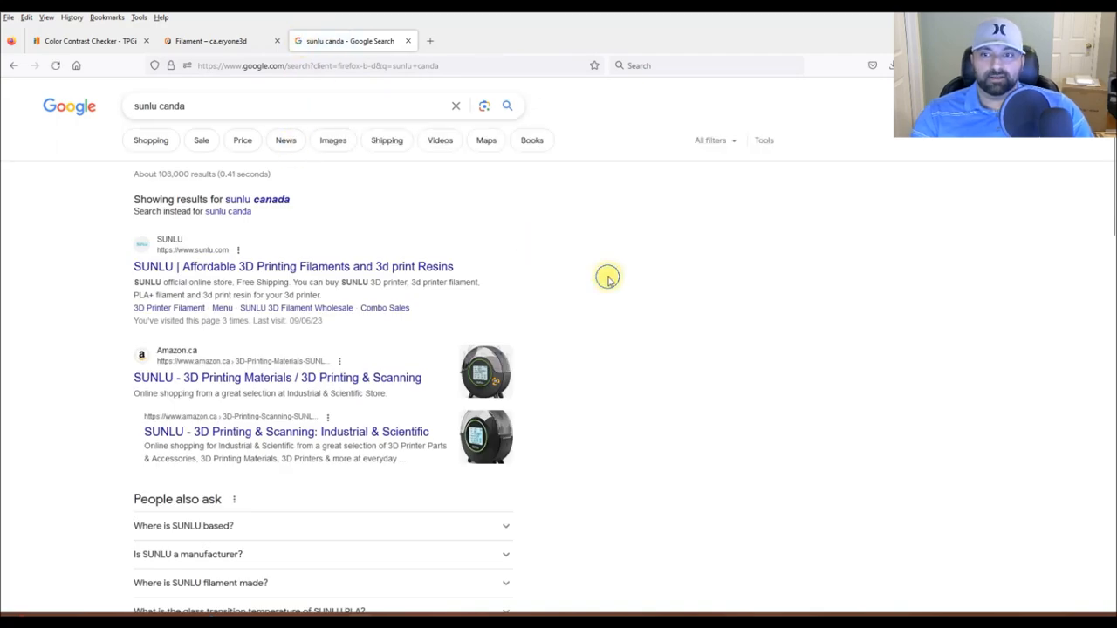
Open the official Sunlu store from the search results.
left_click(294, 267)
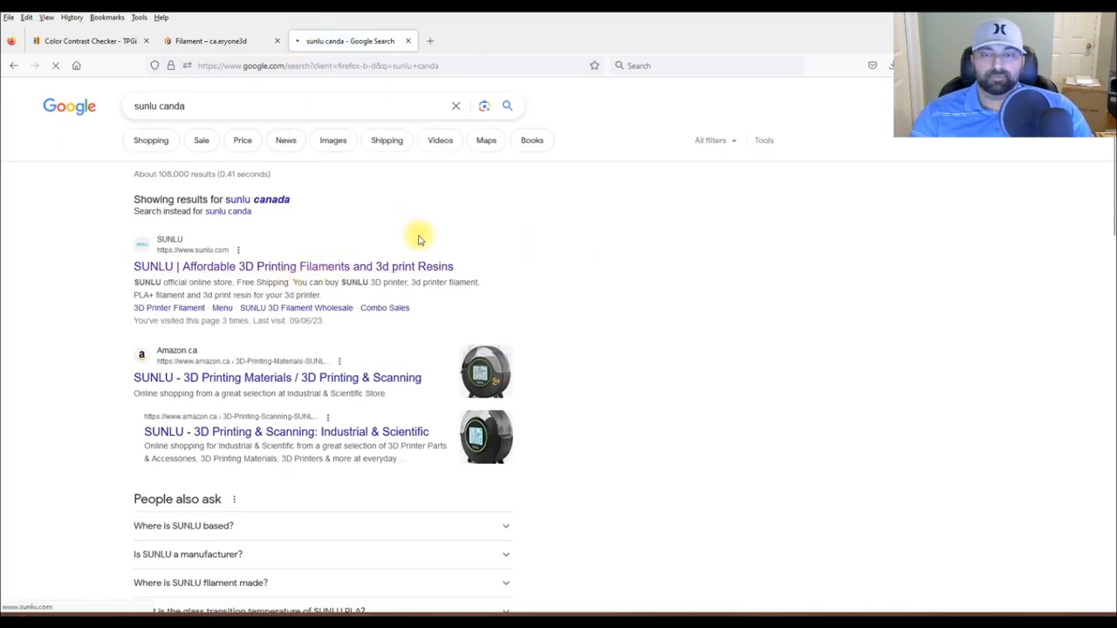
left_click(293, 266)
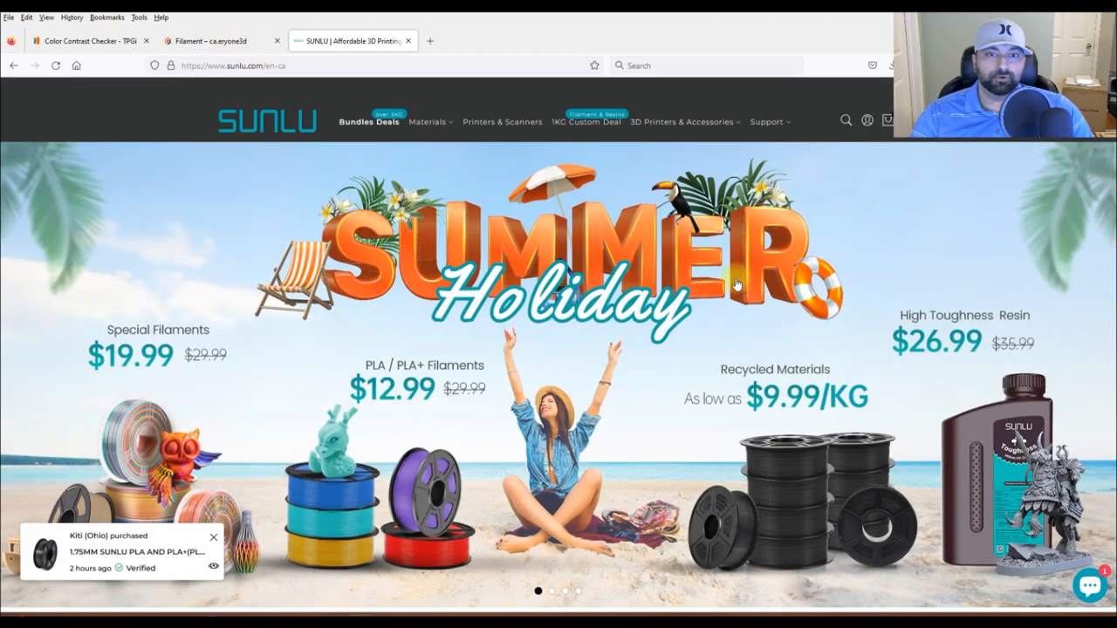
mouse_move(301, 270)
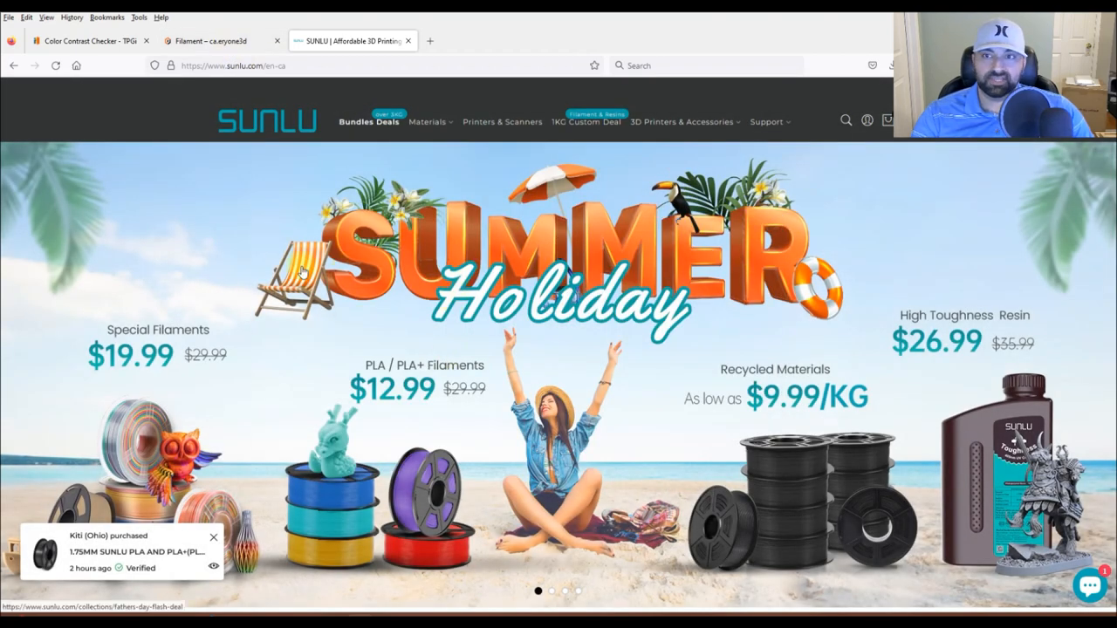
left_click(208, 40)
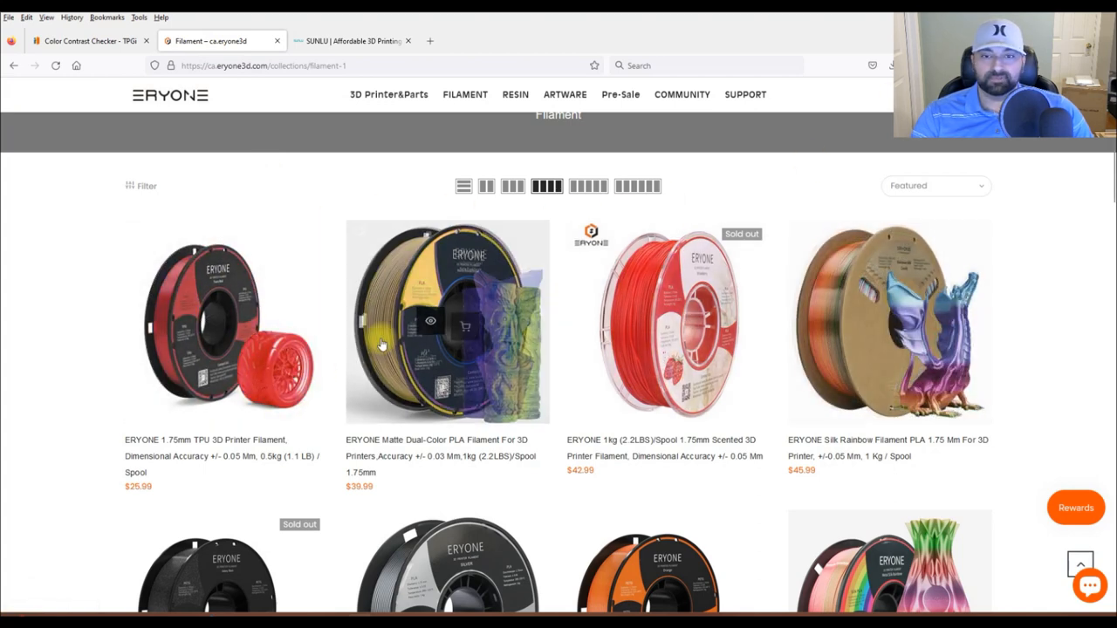
mouse_move(447, 322)
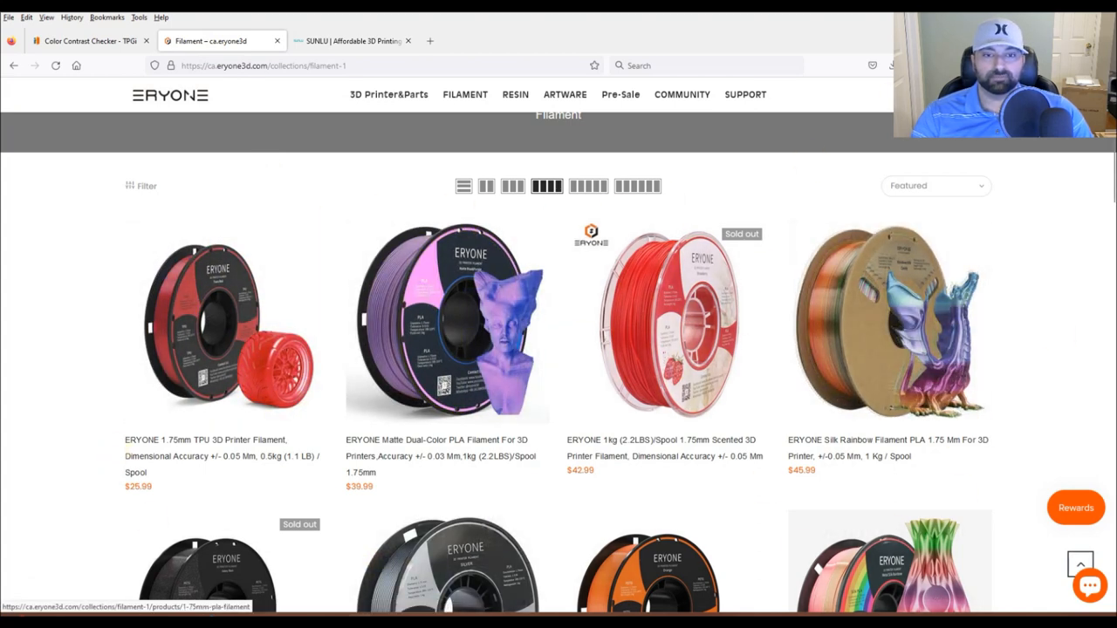
mouse_move(779, 259)
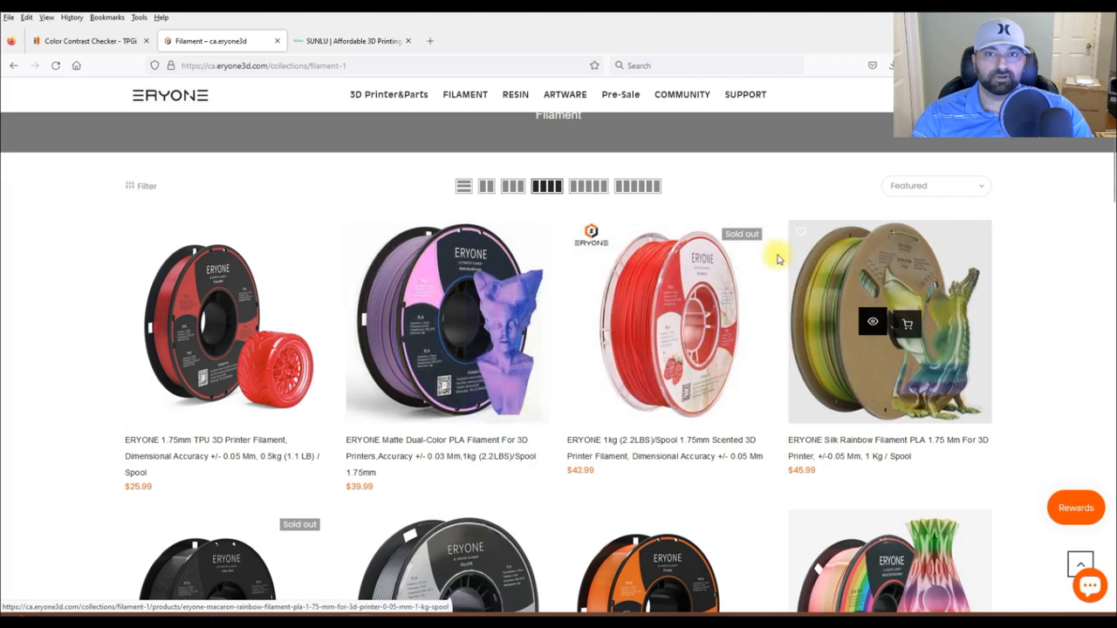
Browse Sunlu's Bundles Deals and Summer Flash Deal, then close the tab and return to HueForge.
left_click(351, 41)
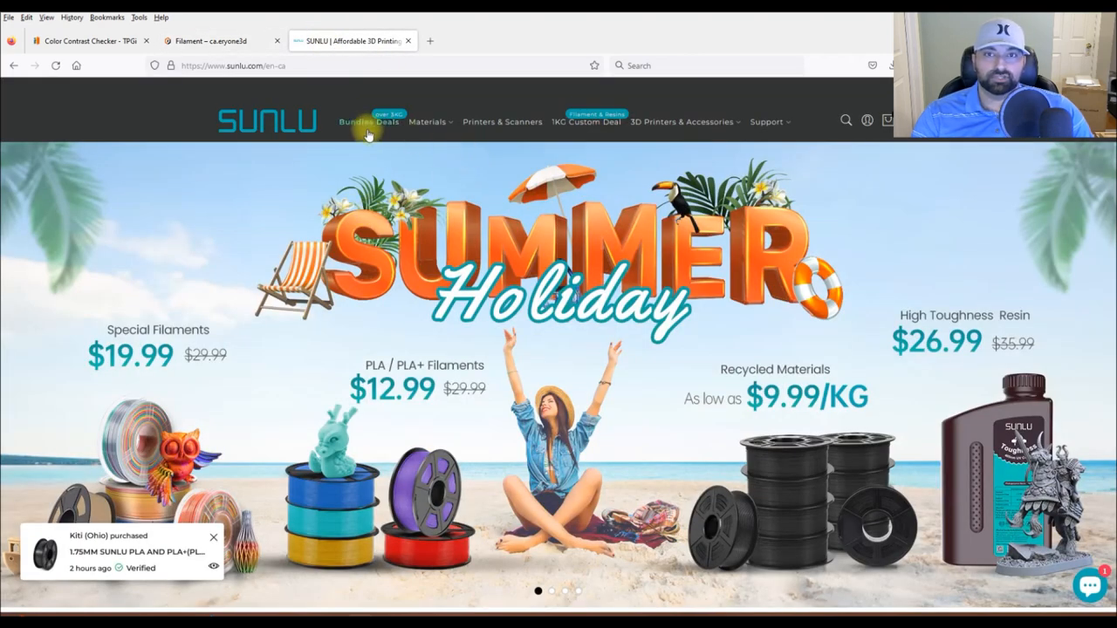
left_click(369, 122)
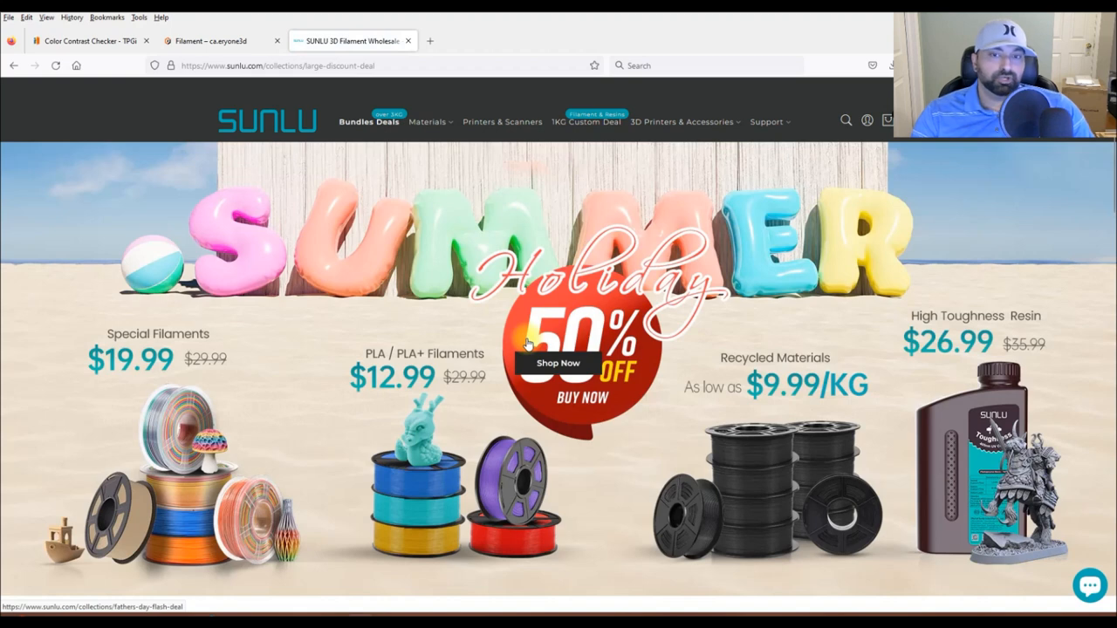
mouse_move(399, 390)
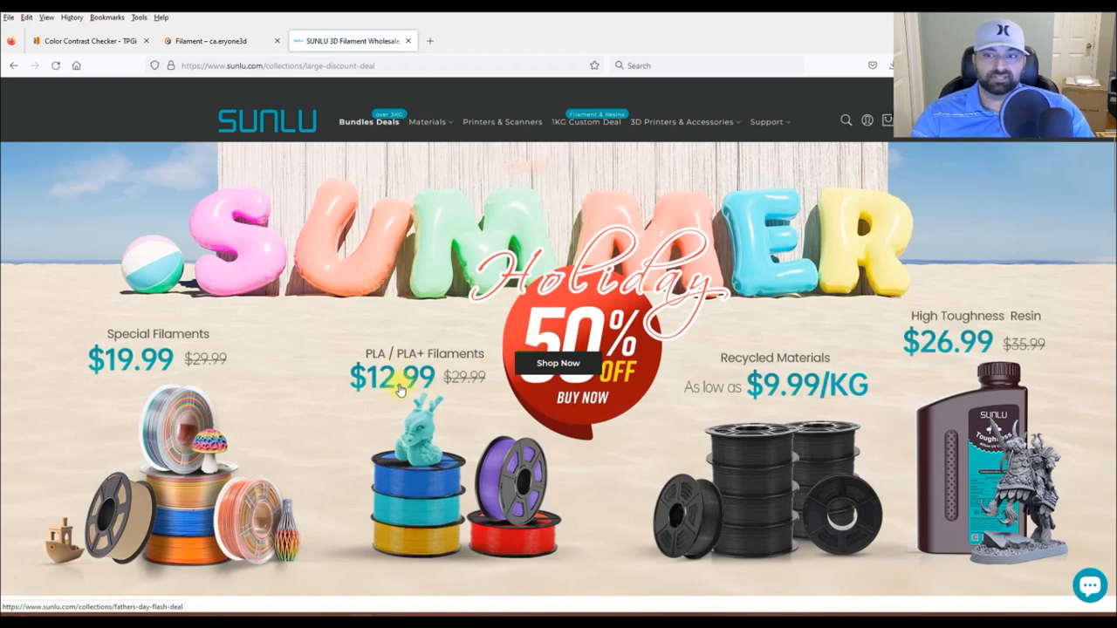
mouse_move(765, 274)
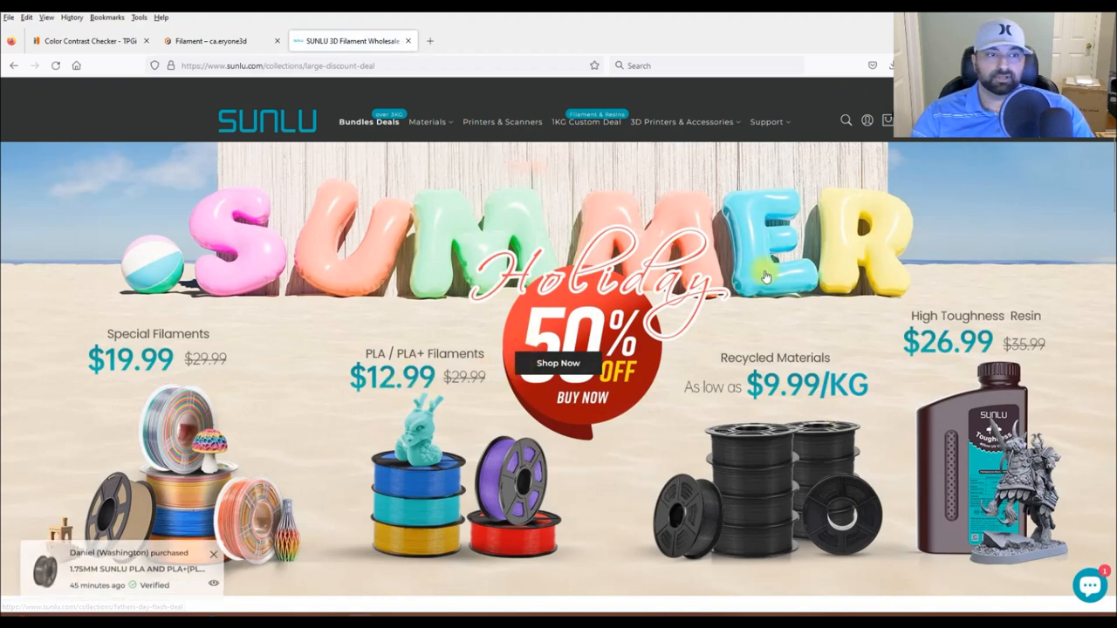
left_click(558, 362)
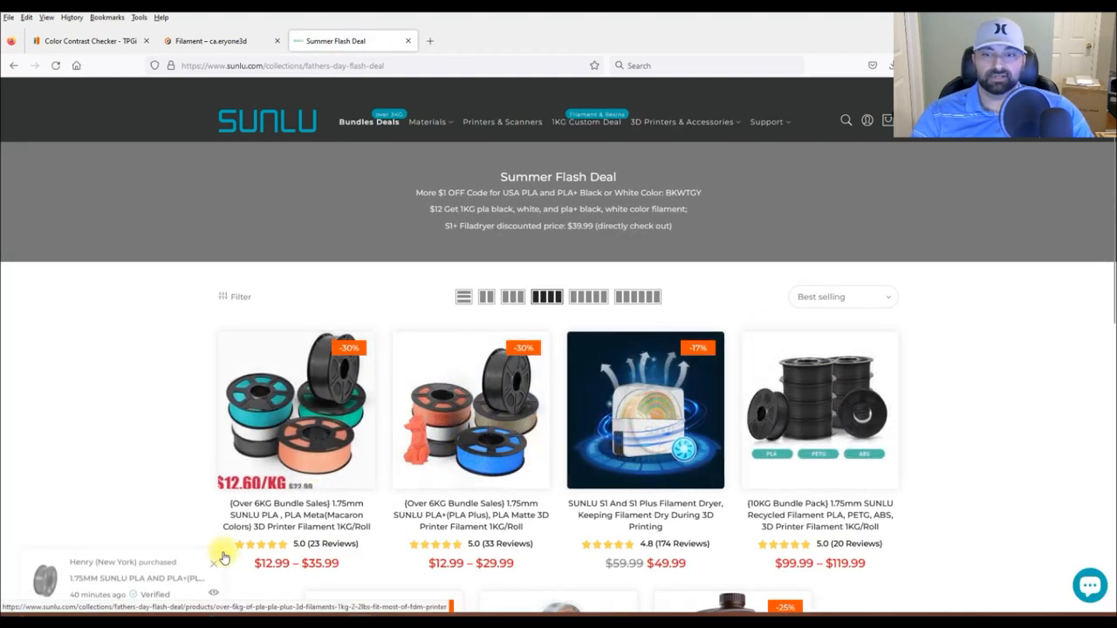
mouse_move(323, 448)
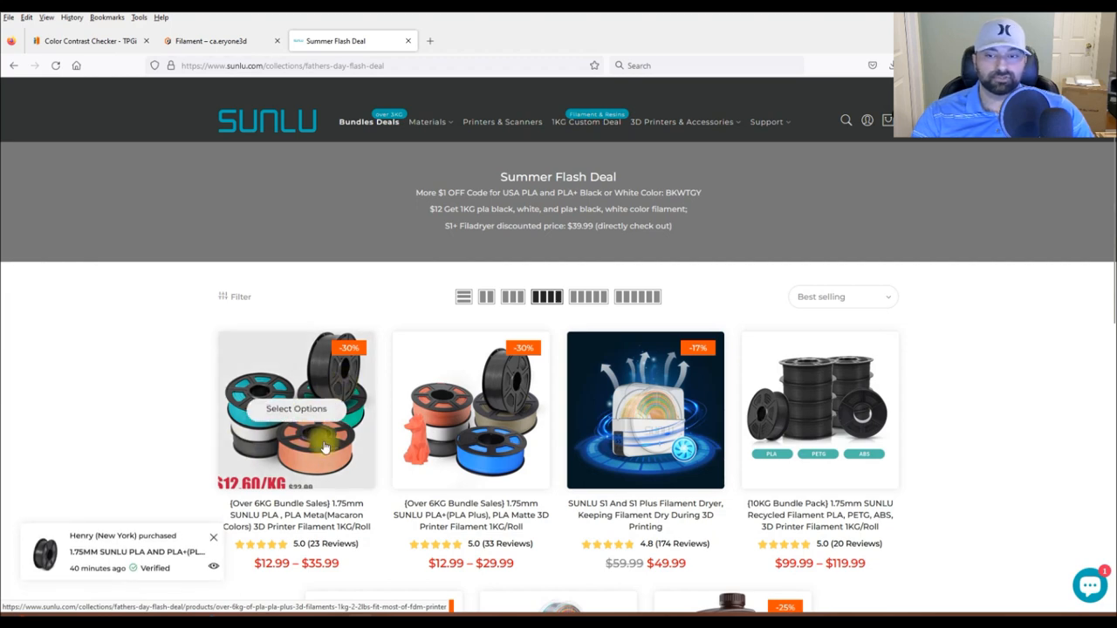
mouse_move(371, 524)
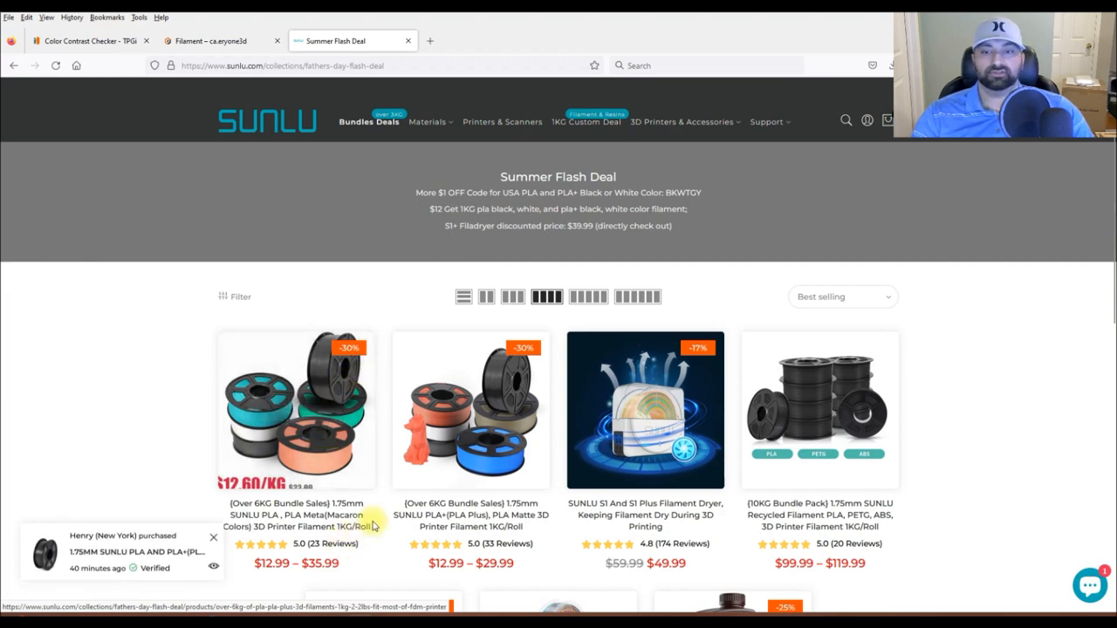
left_click(218, 41)
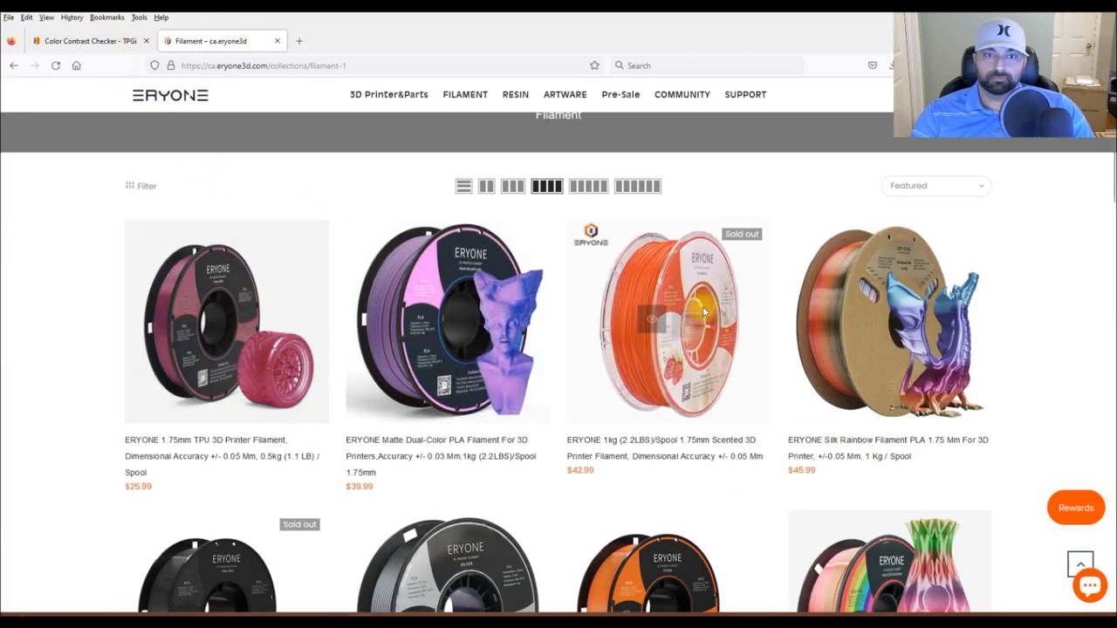
left_click(79, 40)
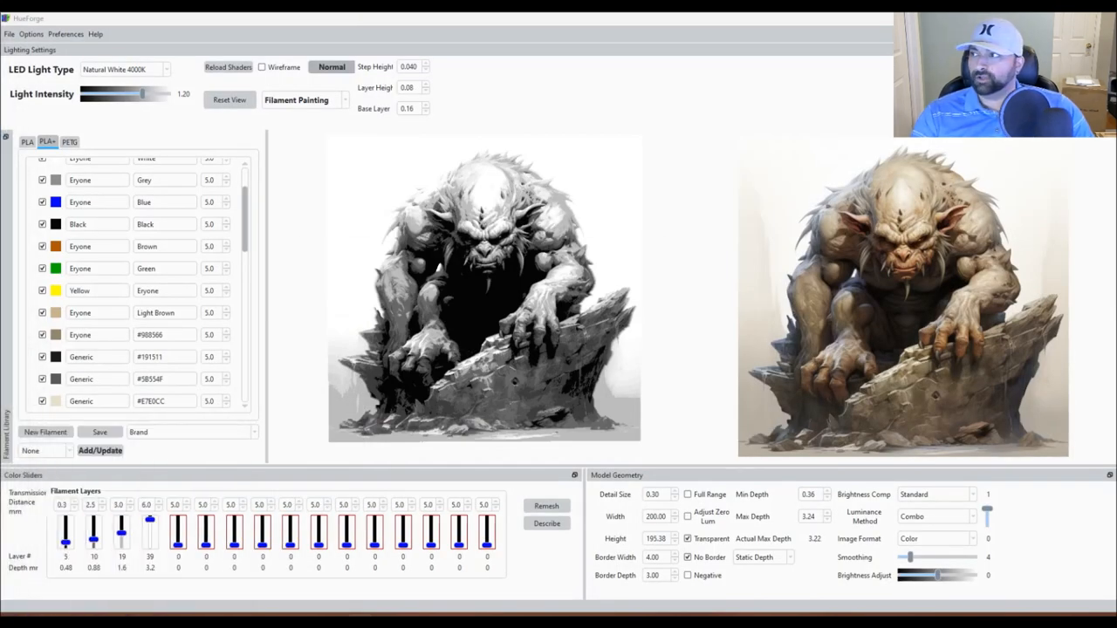
Sample the troll's light tan as #D2BC99 in a new filament, then cancel adding it.
left_click(497, 279)
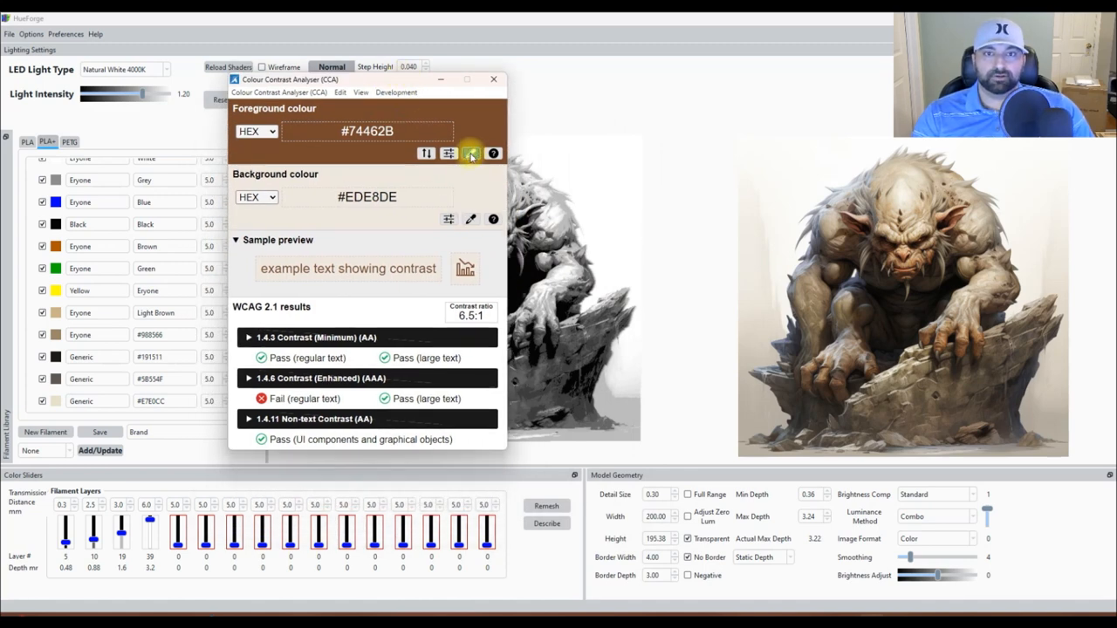
left_click(471, 154)
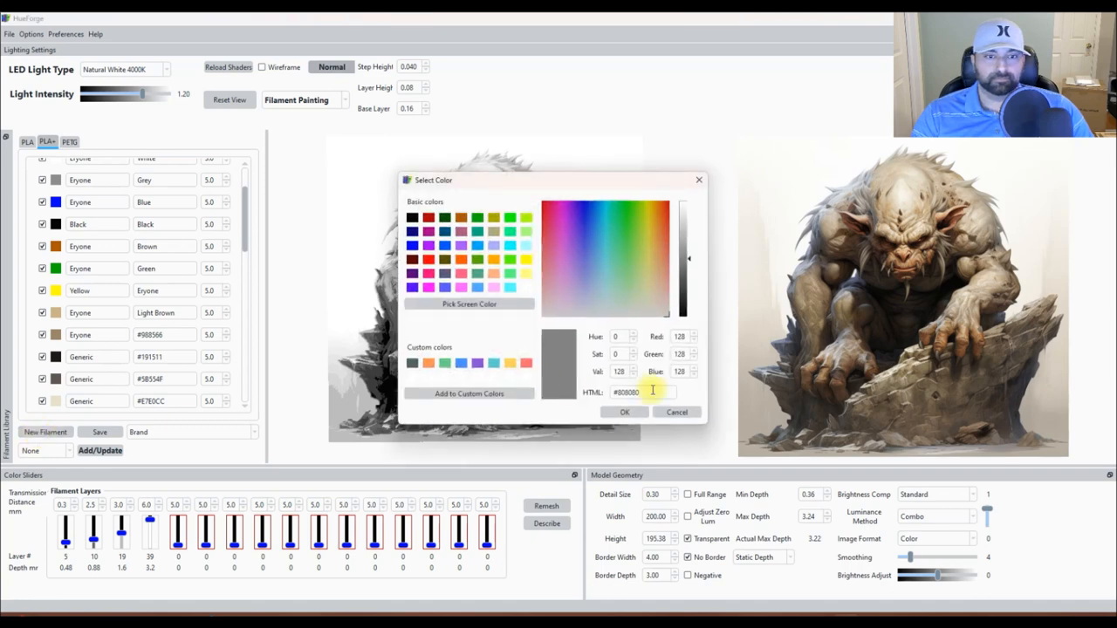
triple_click(642, 392)
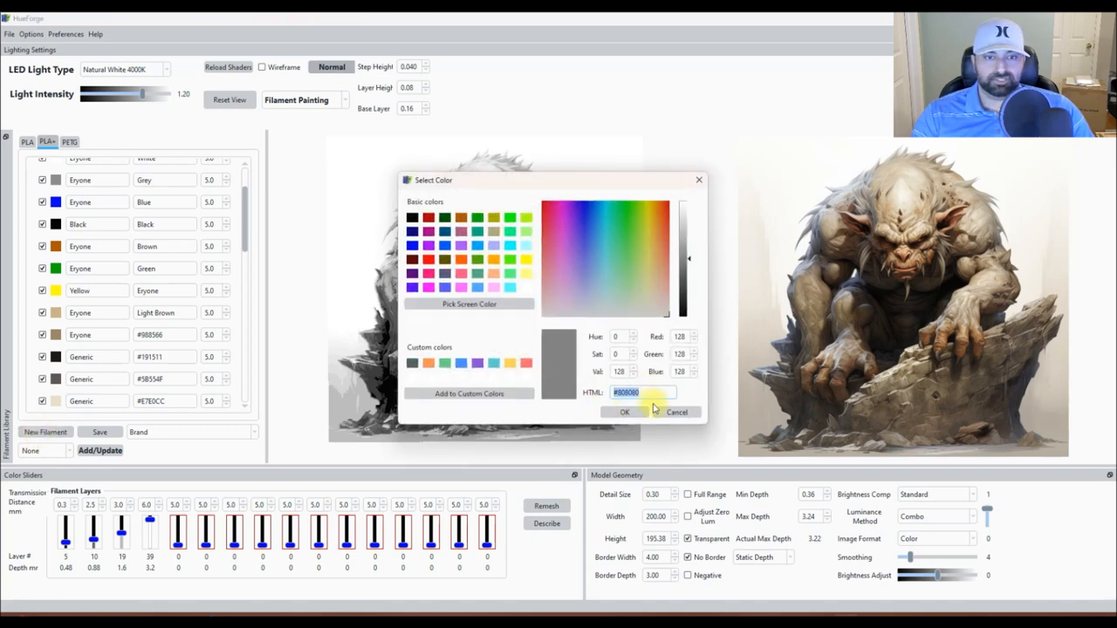
left_click(656, 285)
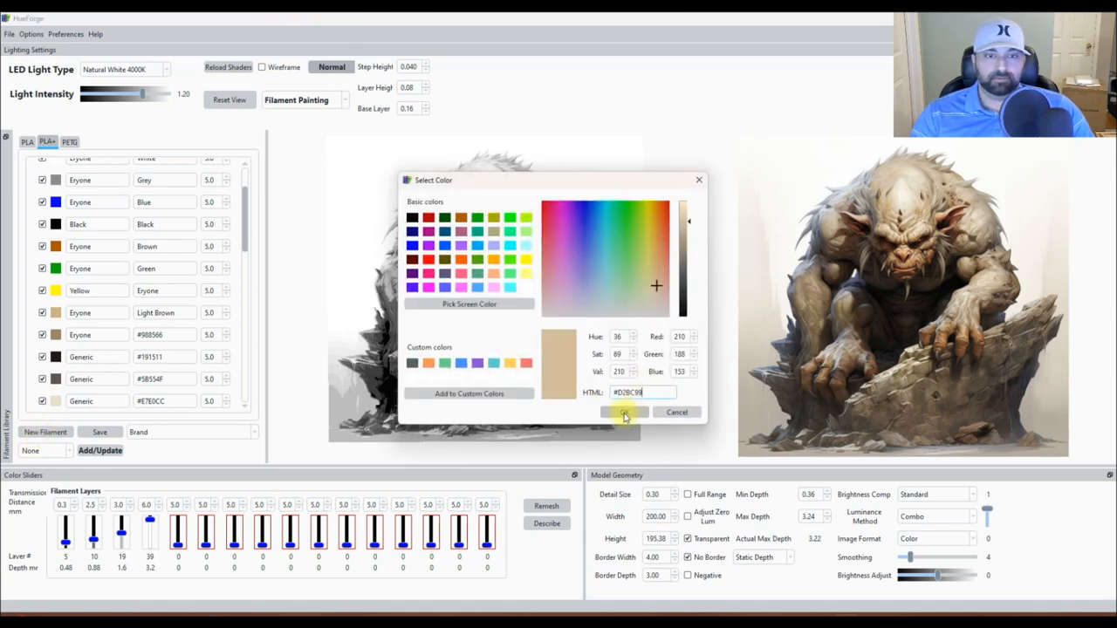
left_click(624, 412)
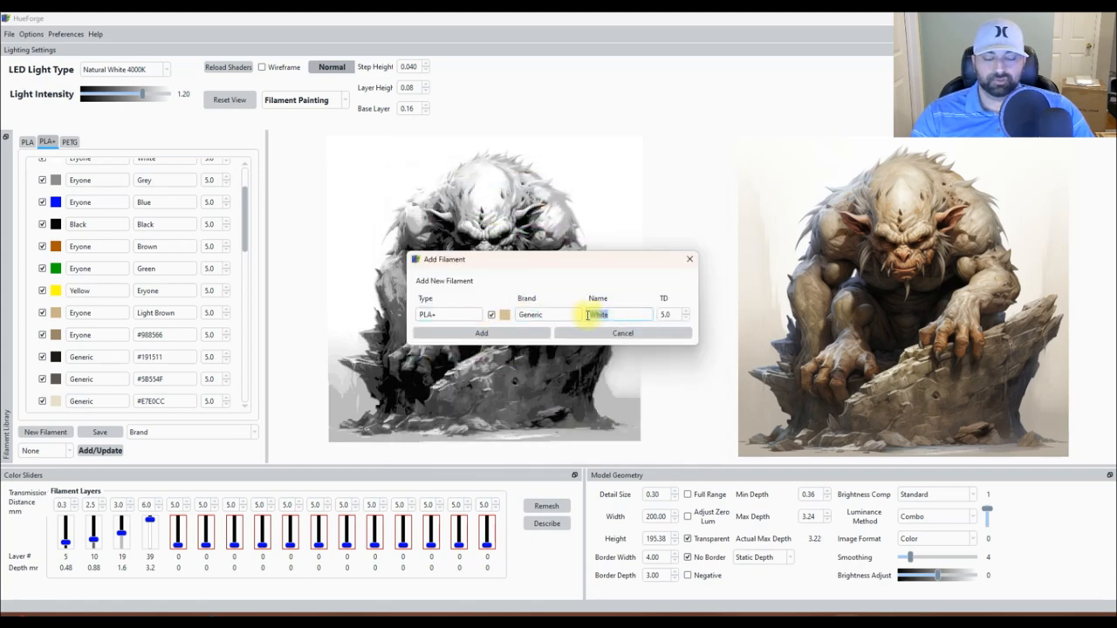
type("#D2BC99")
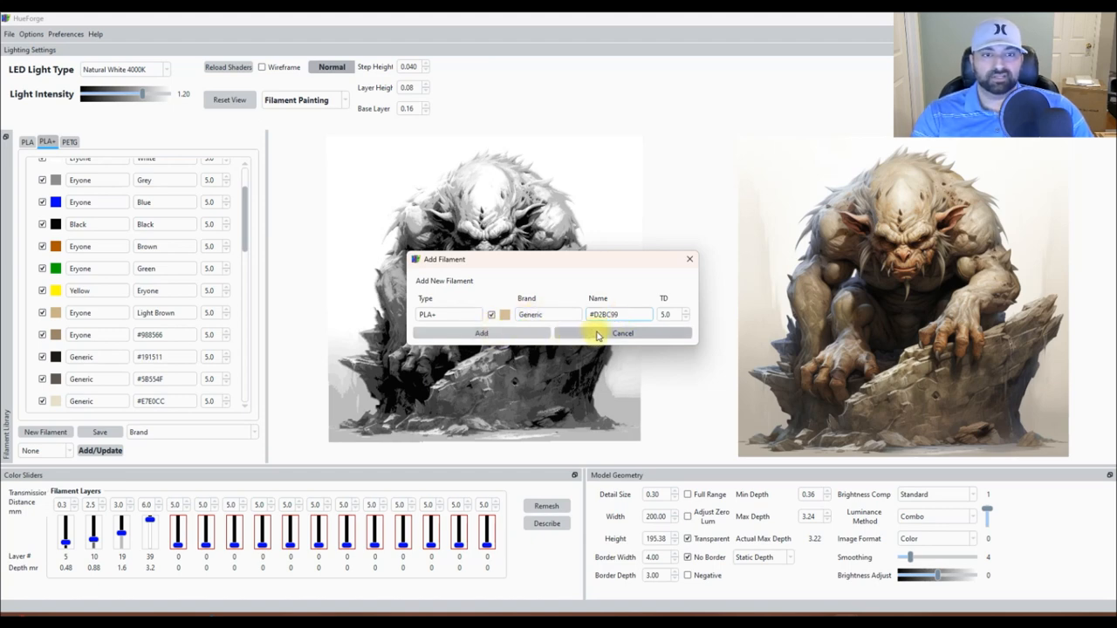
left_click(481, 333)
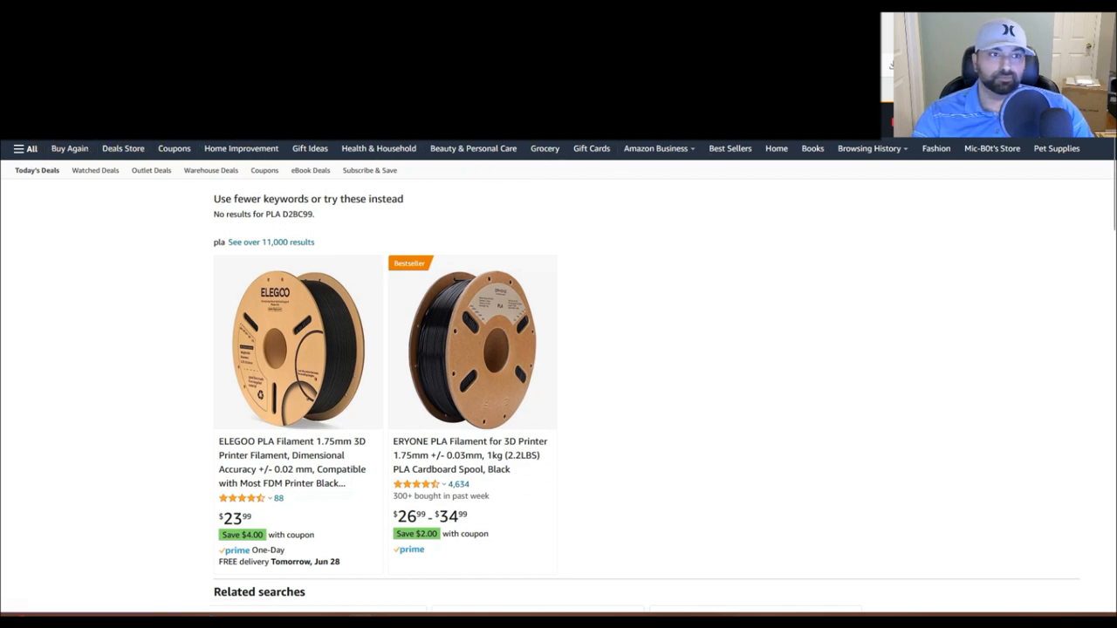
mouse_move(281, 316)
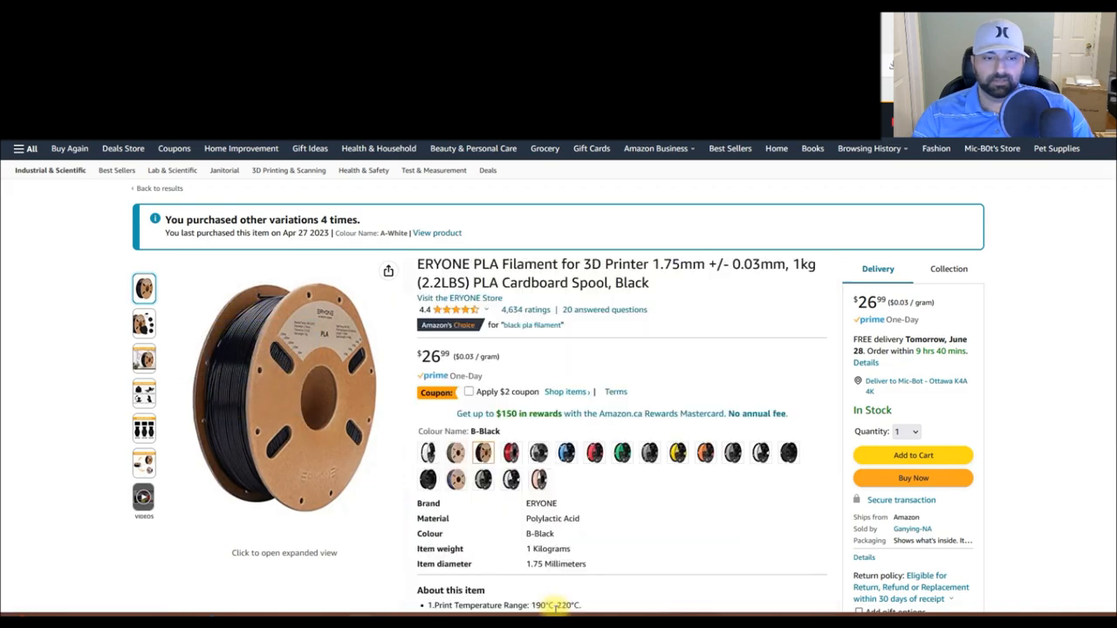
mouse_move(283, 392)
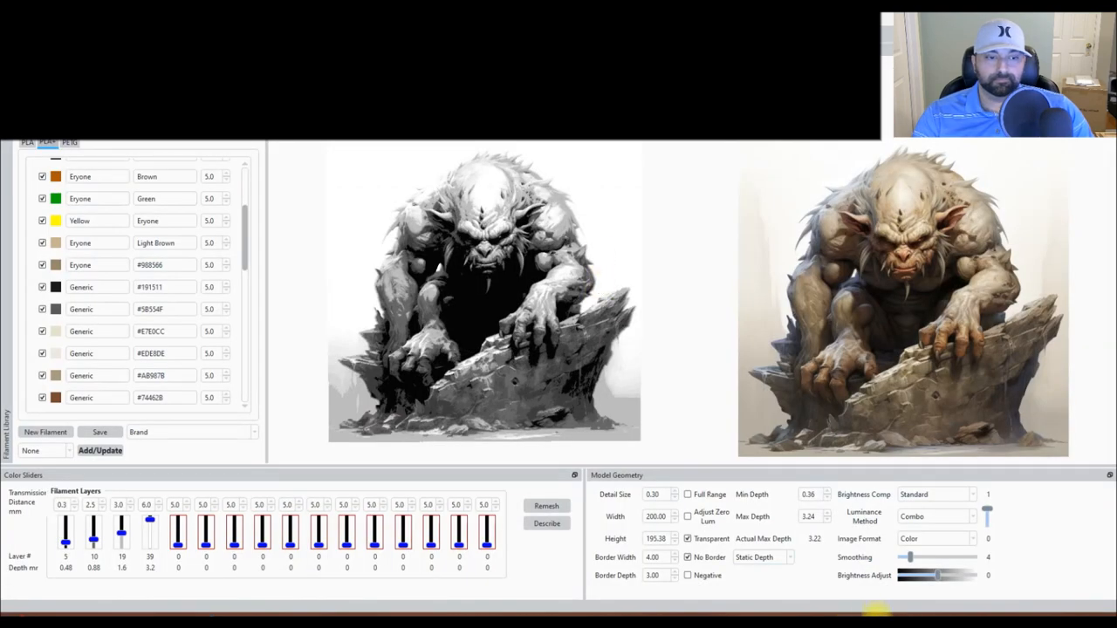
mouse_move(665, 149)
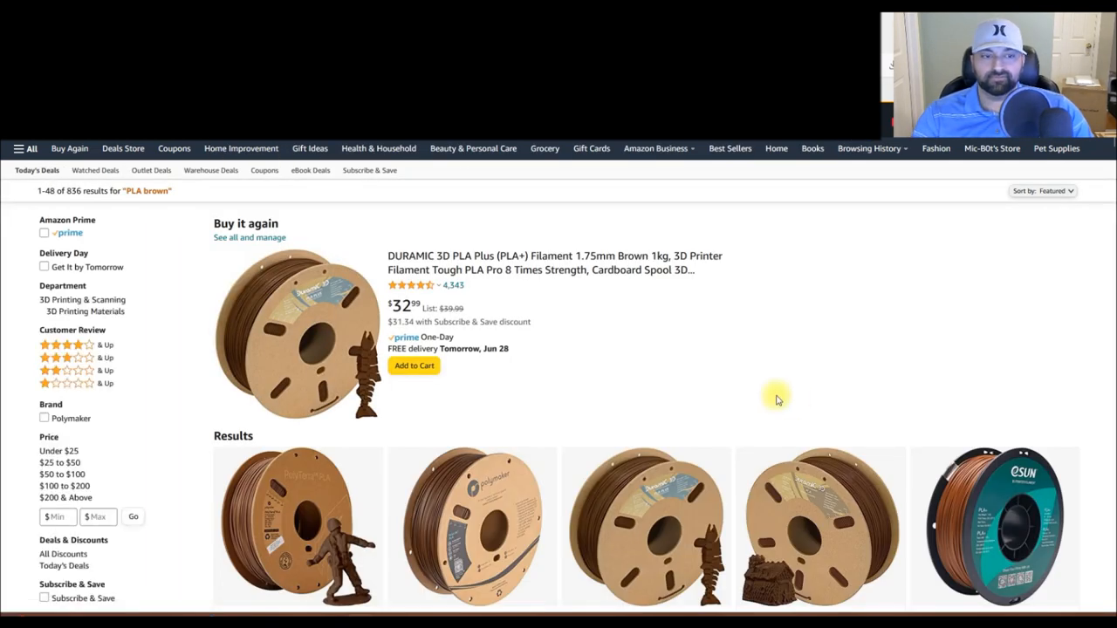
Scroll the Amazon 'PLA brown' results listing Polymaker, Duramic, eSun, Overture and Hatchbox spools.
scroll("down", 3)
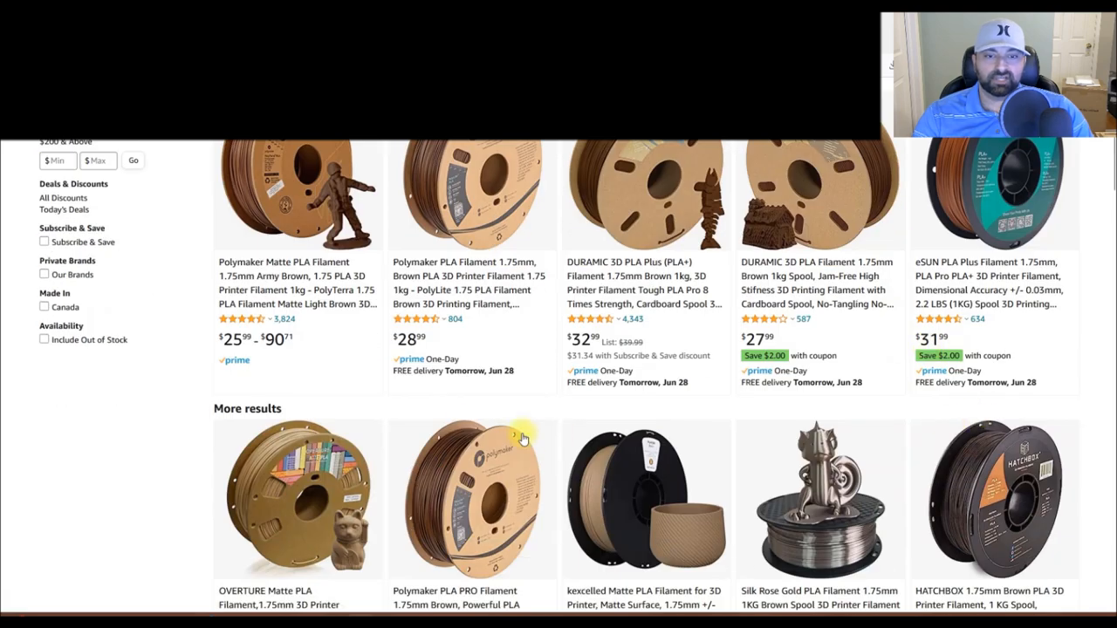
scroll("down", 3)
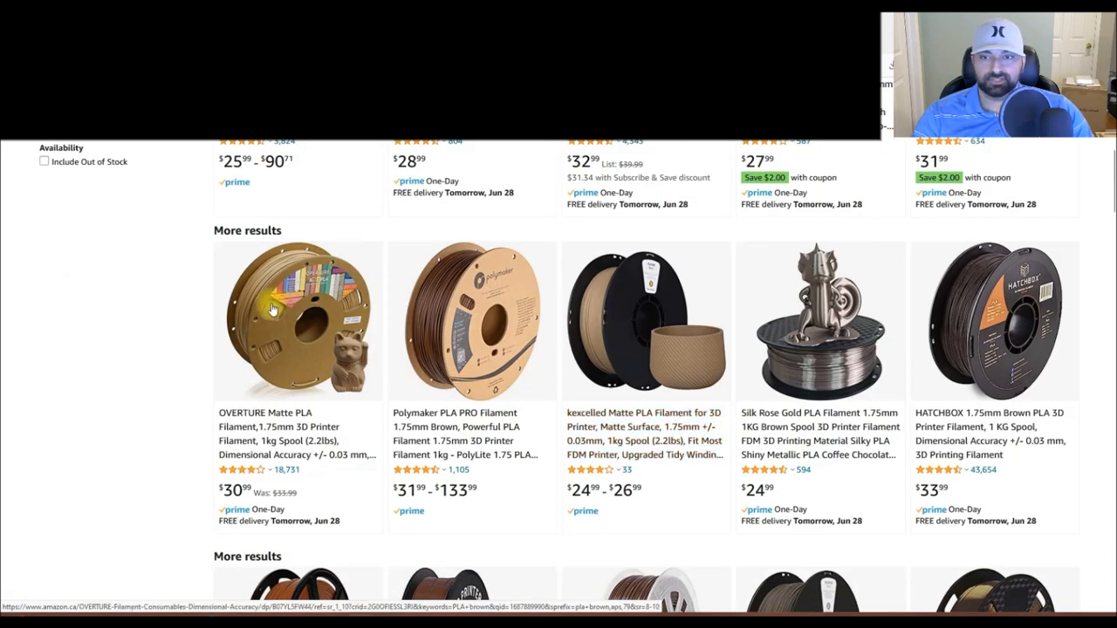
mouse_move(253, 373)
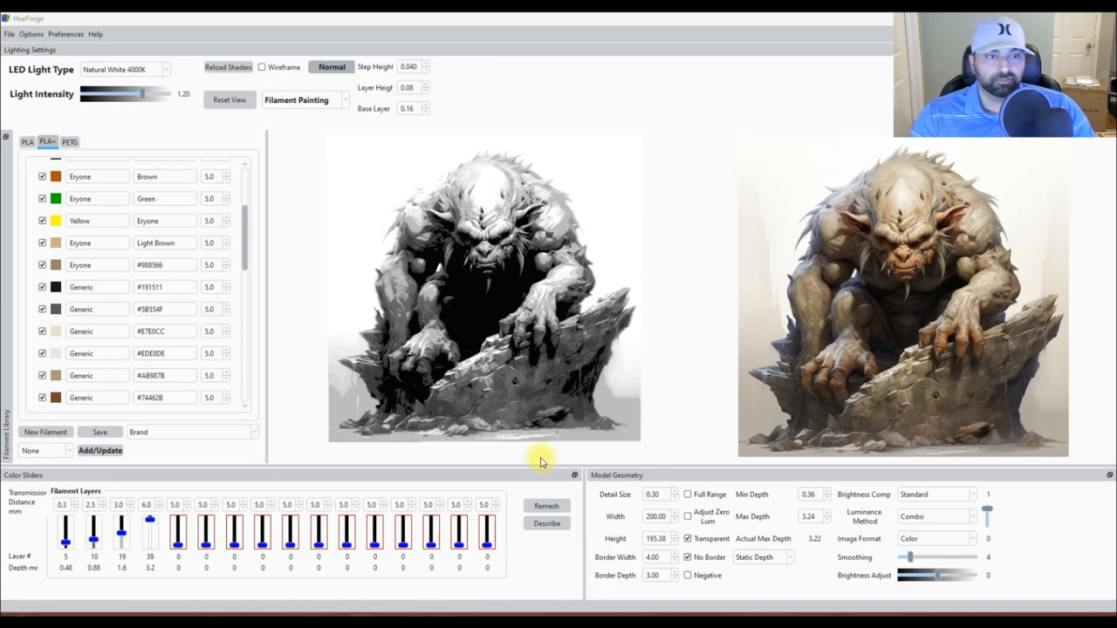
mouse_move(451, 307)
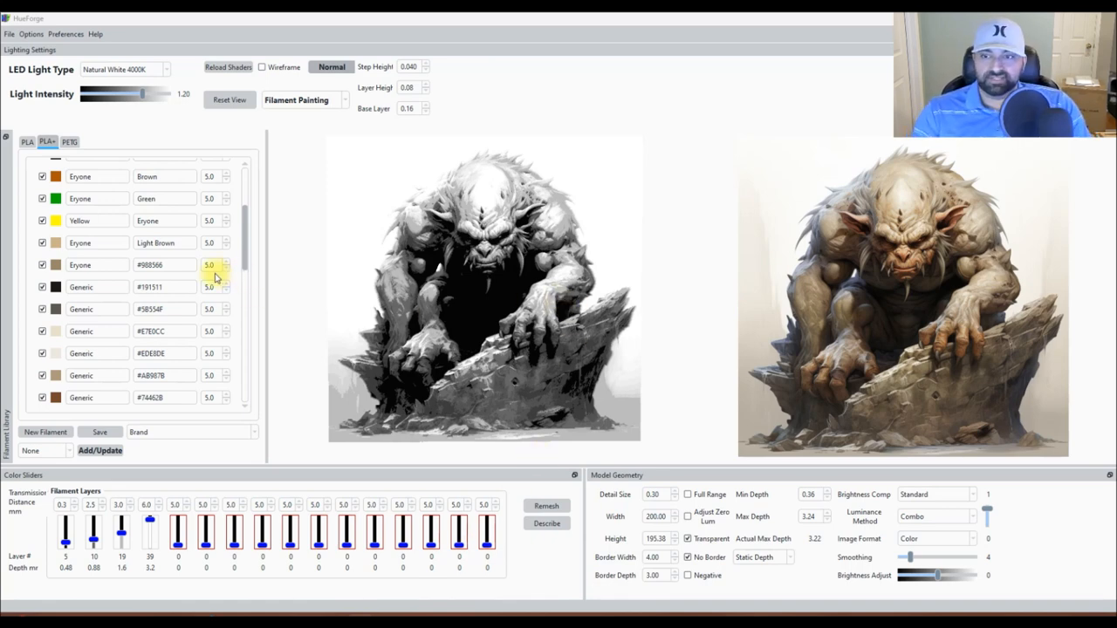
mouse_move(121, 372)
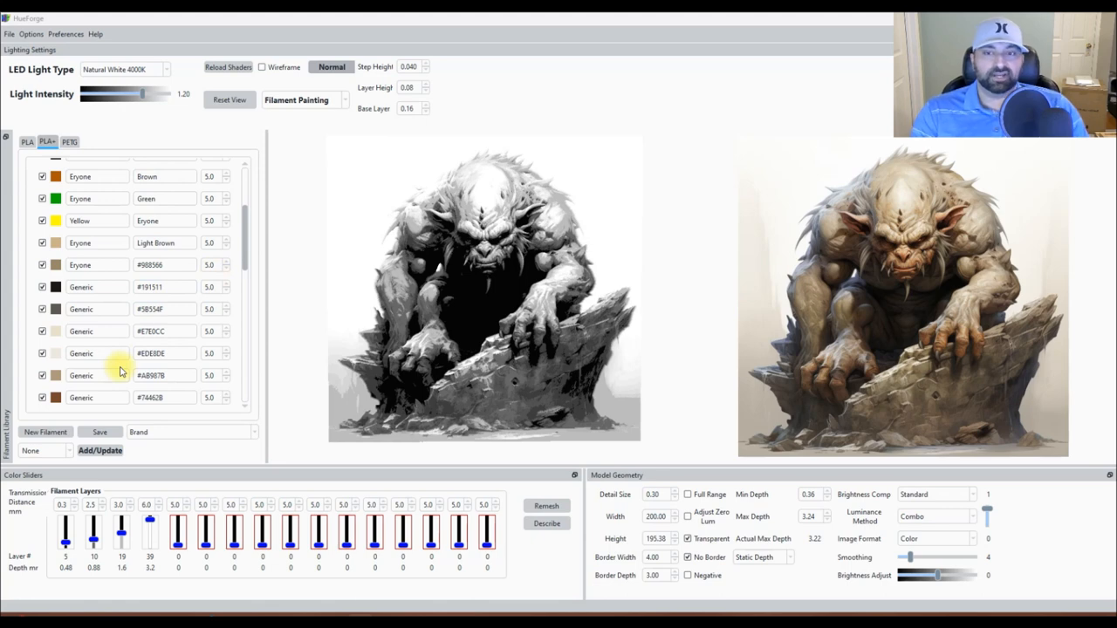
mouse_move(206, 280)
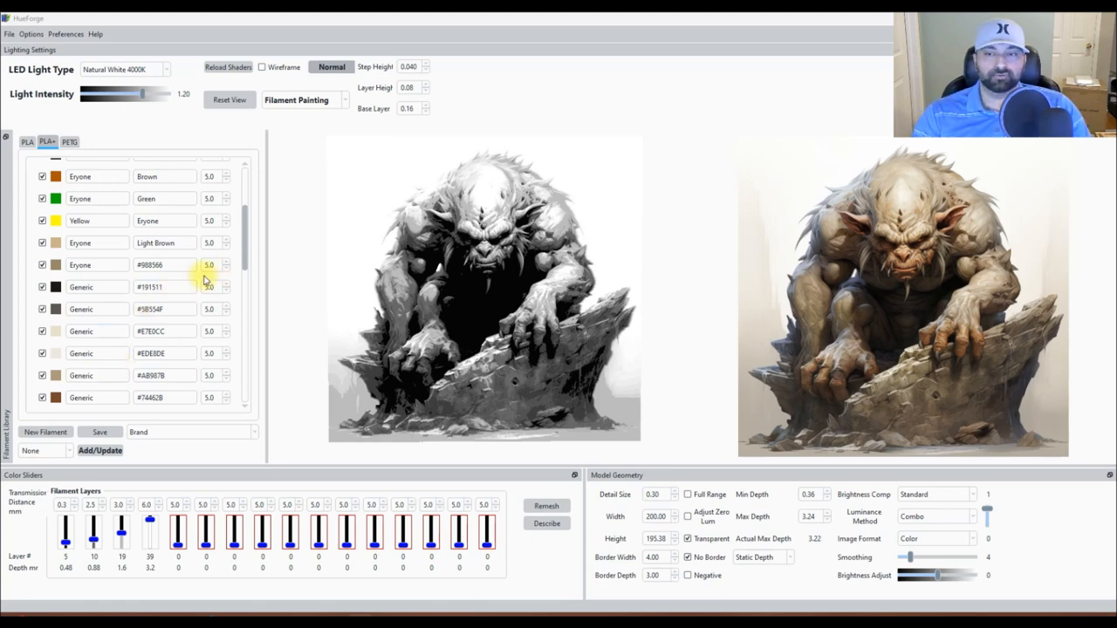
mouse_move(100, 340)
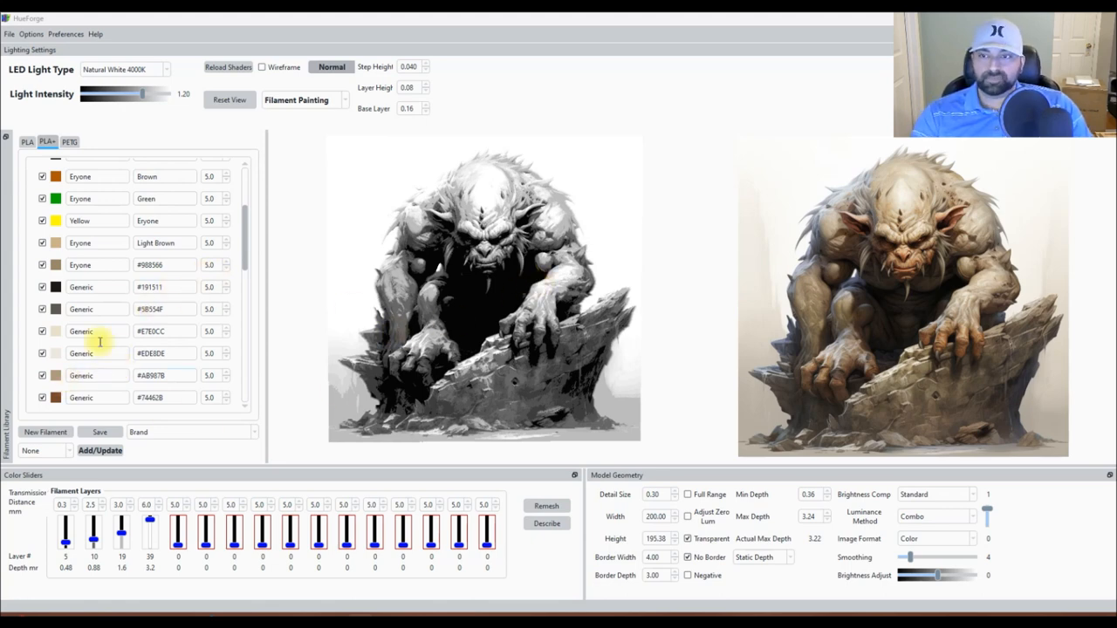
mouse_move(368, 243)
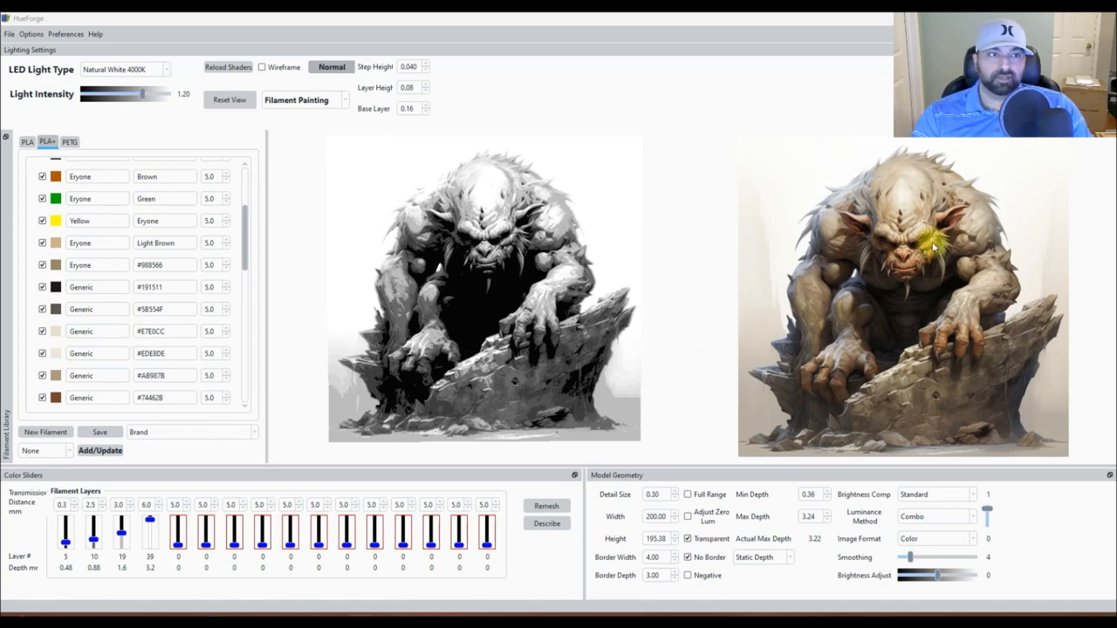
mouse_move(95, 607)
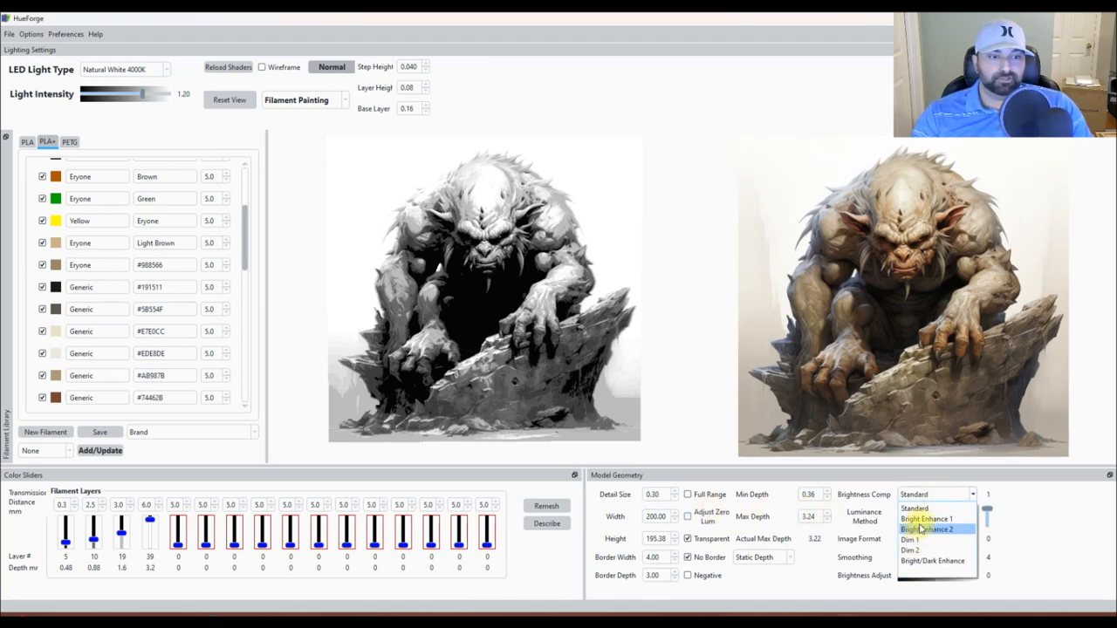
Set Model Geometry's Brightness Comp dropdown to Bright/Dark Enhance.
left_click(926, 519)
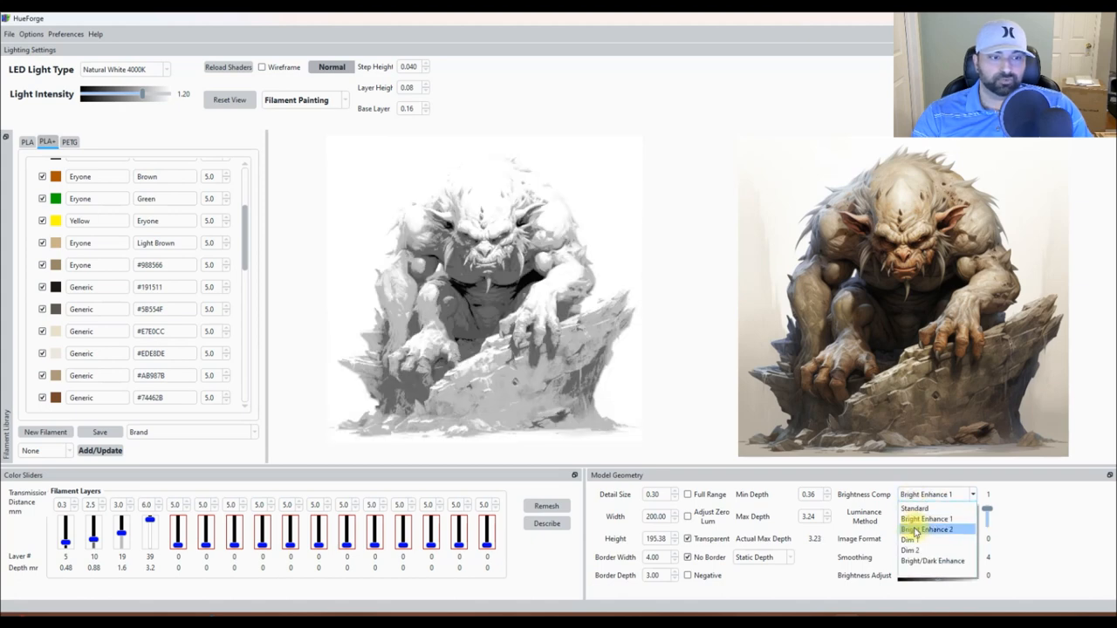
left_click(926, 530)
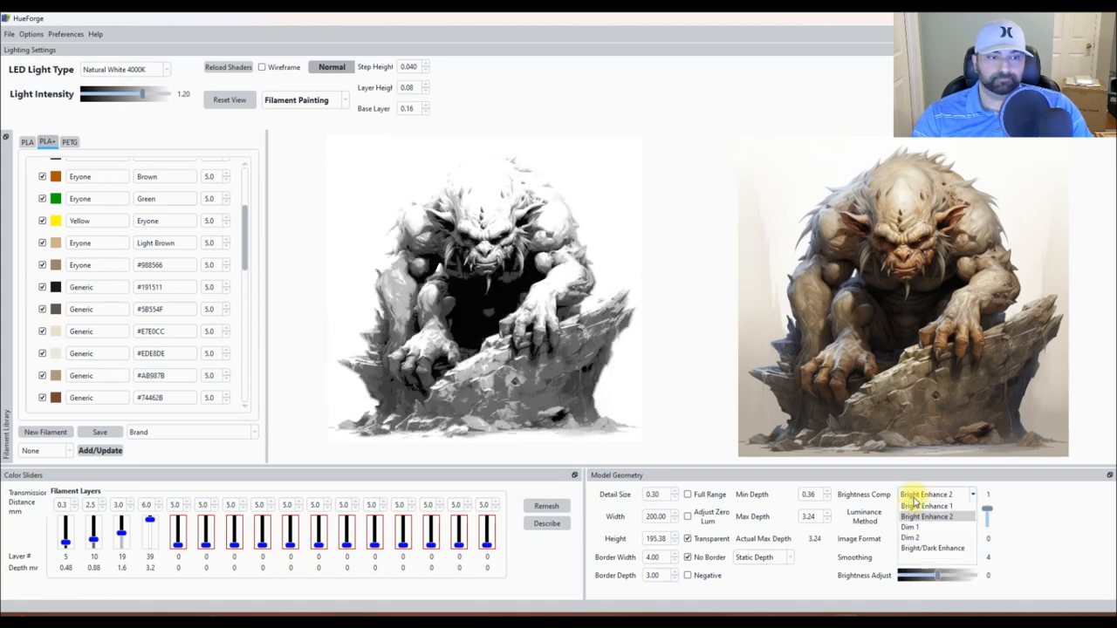
left_click(910, 506)
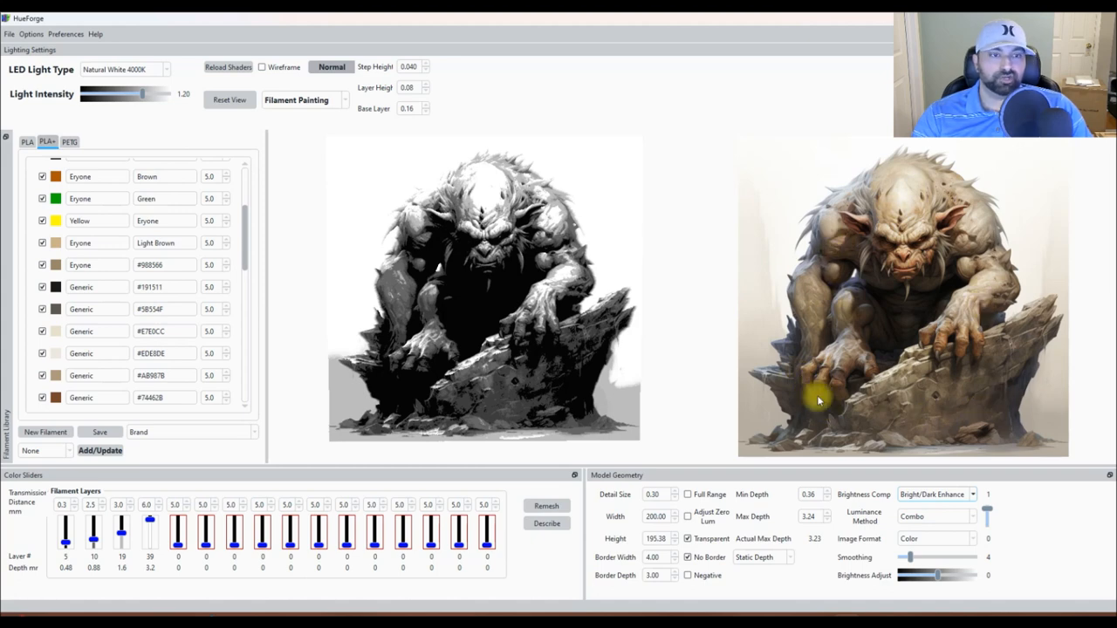
mouse_move(939, 372)
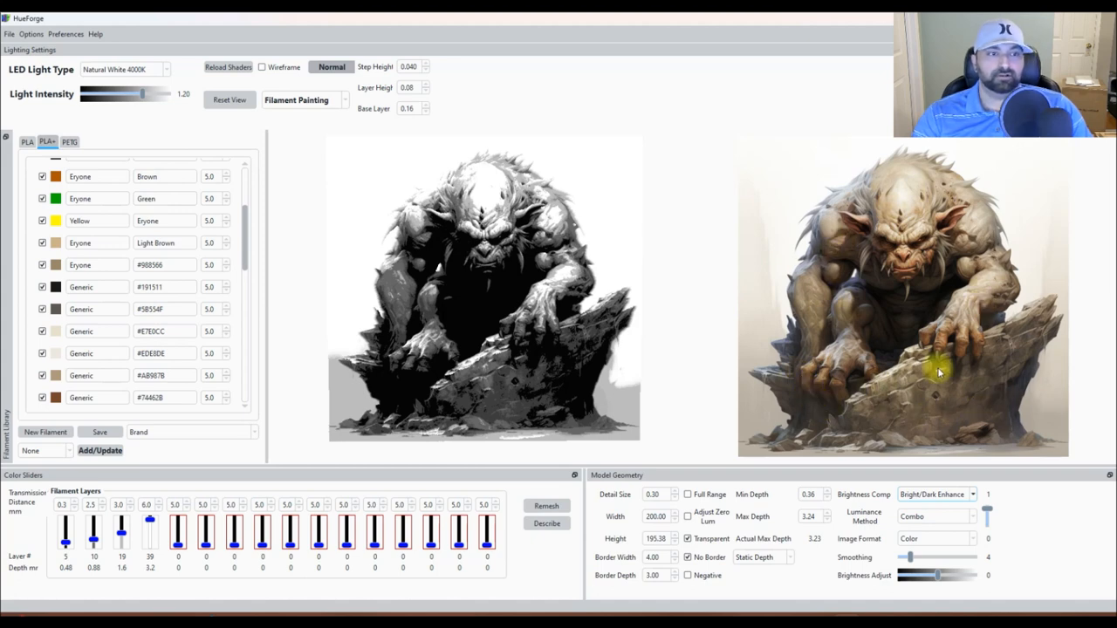
mouse_move(851, 372)
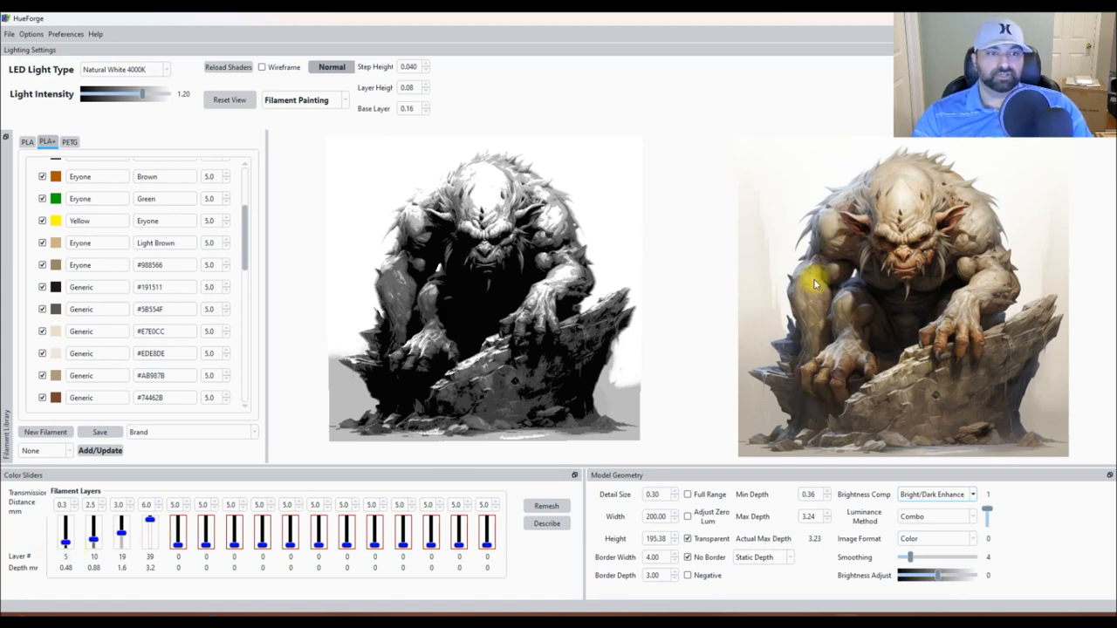
mouse_move(1038, 223)
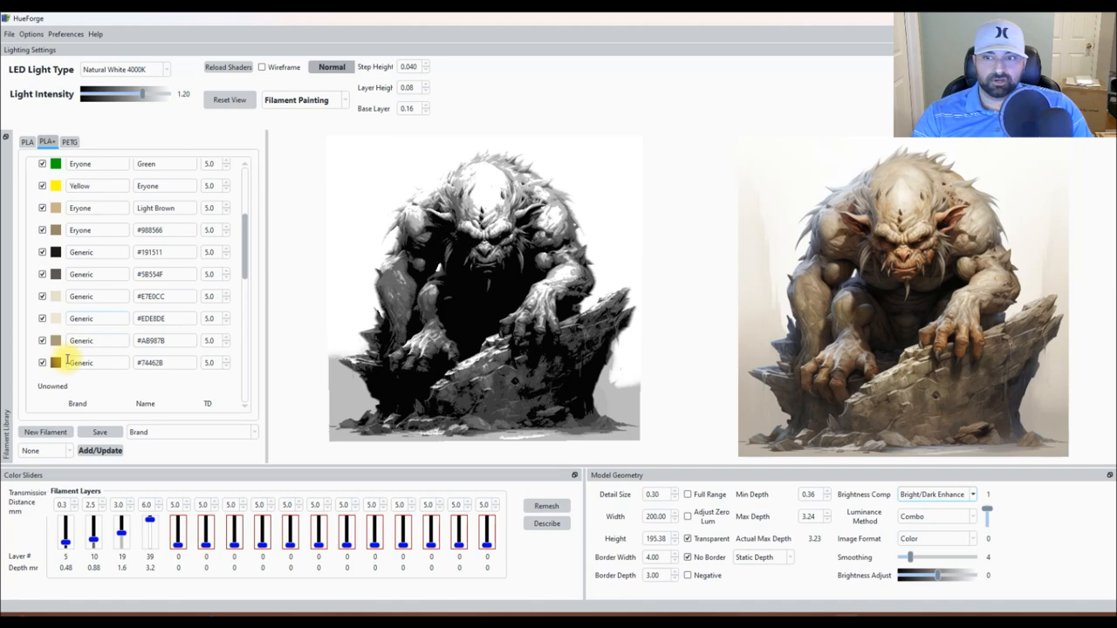
Scroll the filament list and confirm a sampled colour in the Select Color dialog.
scroll("down", 3)
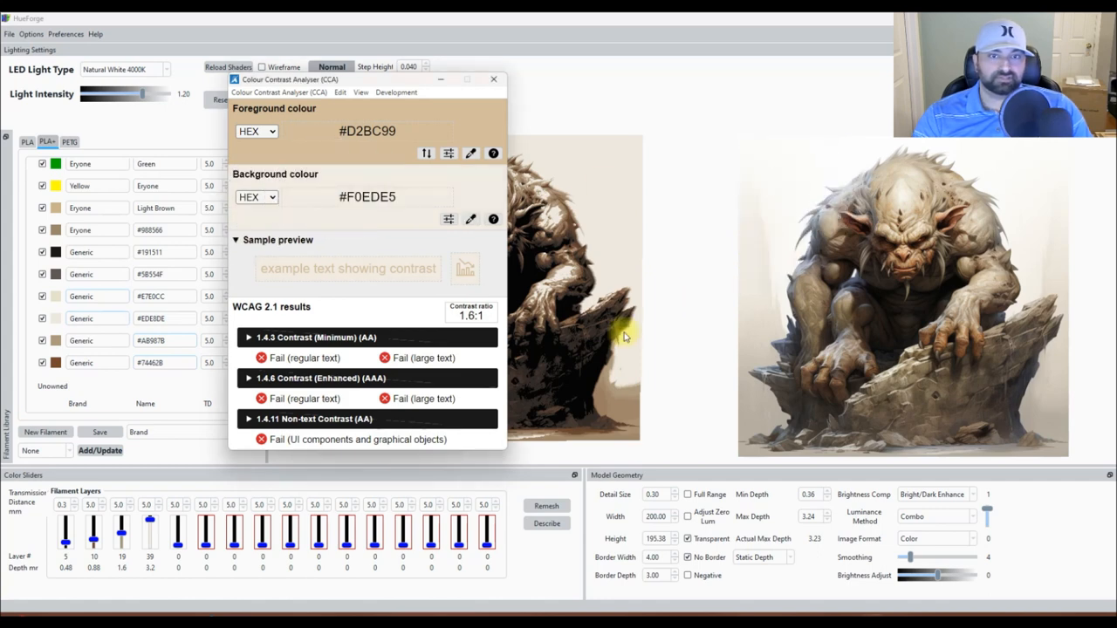
left_click(493, 79)
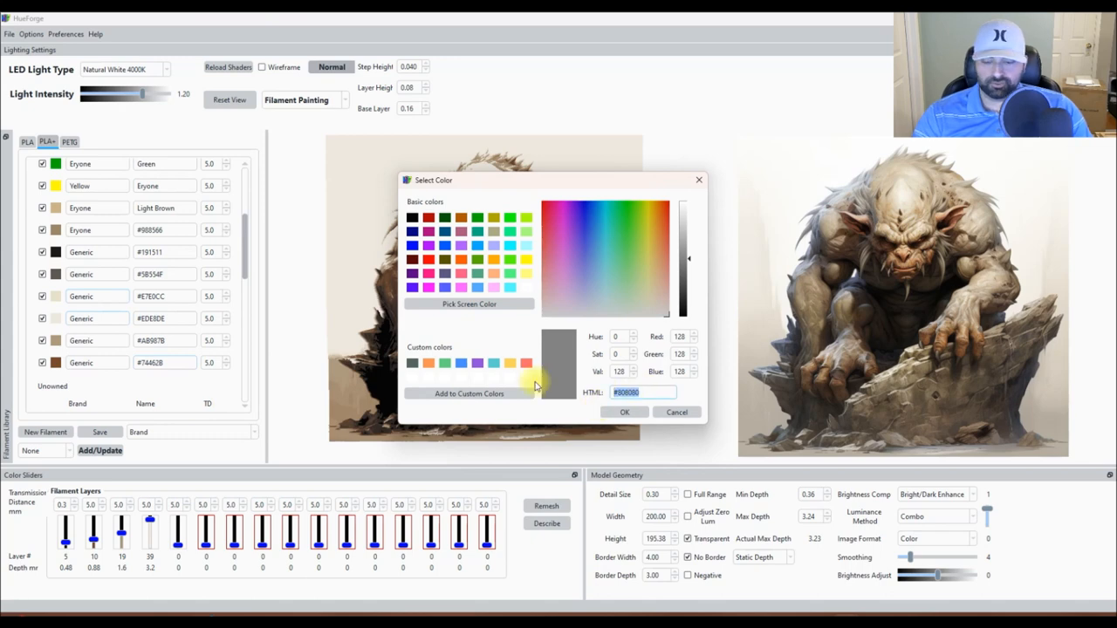
left_click(677, 412)
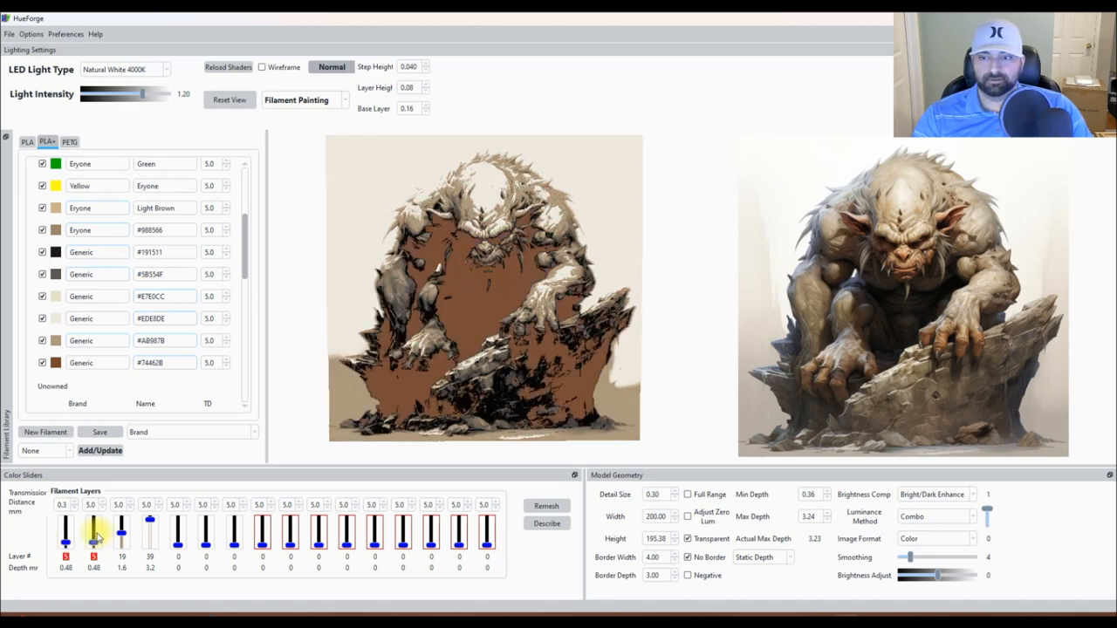
Set starting layers: second filament at 8, third at 16, fifth at 10, sixth low.
left_click_drag(93, 524, 93, 537)
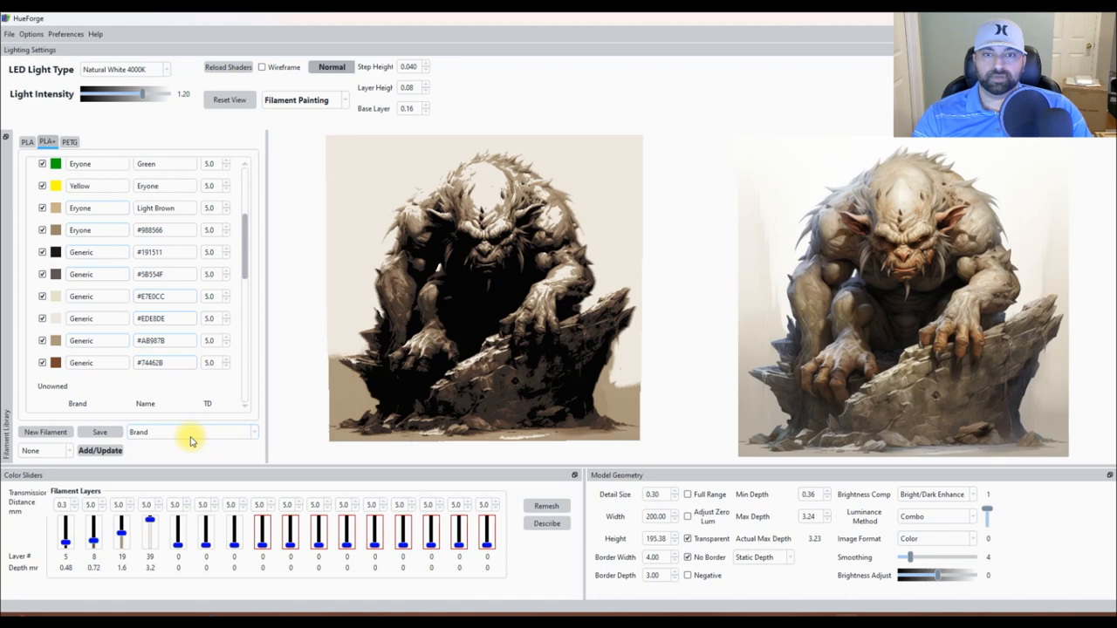
mouse_move(191, 410)
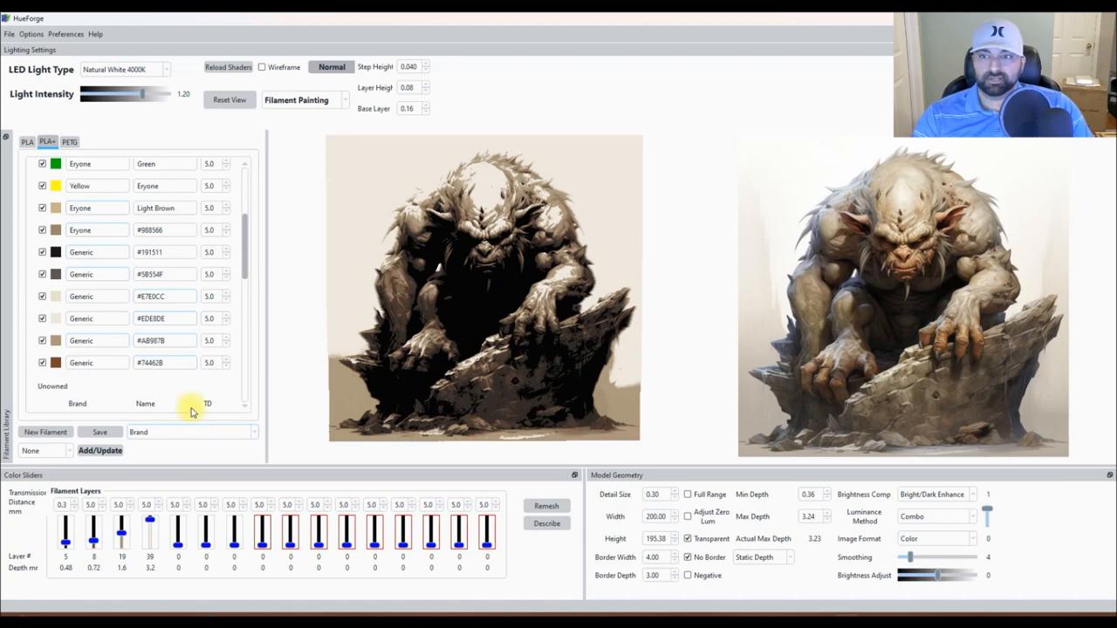
left_click_drag(178, 523, 178, 531)
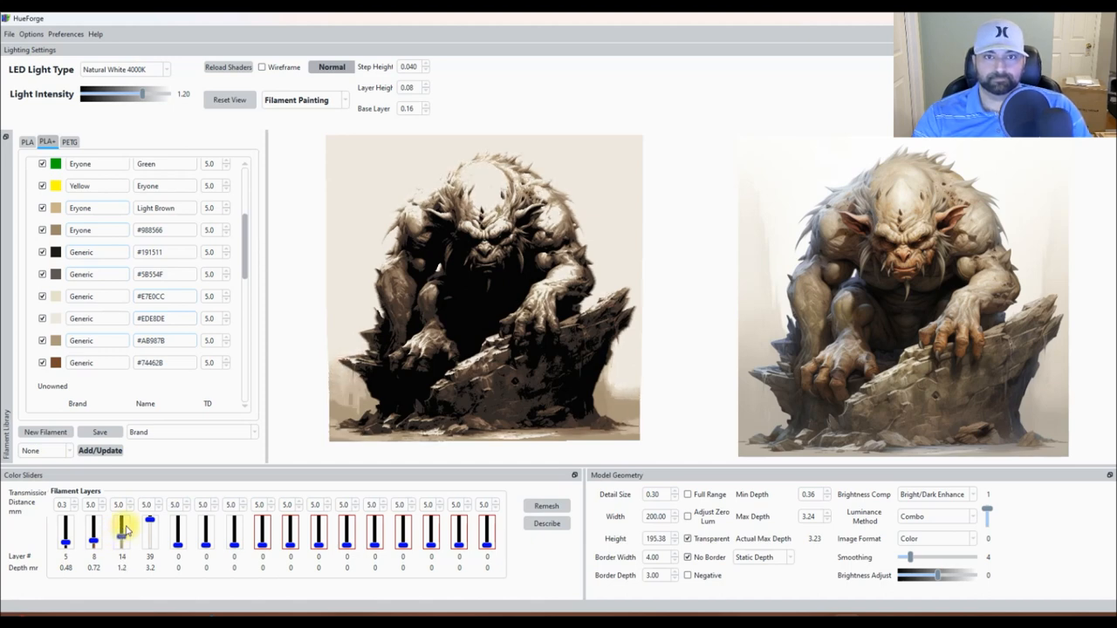
left_click_drag(122, 533, 122, 524)
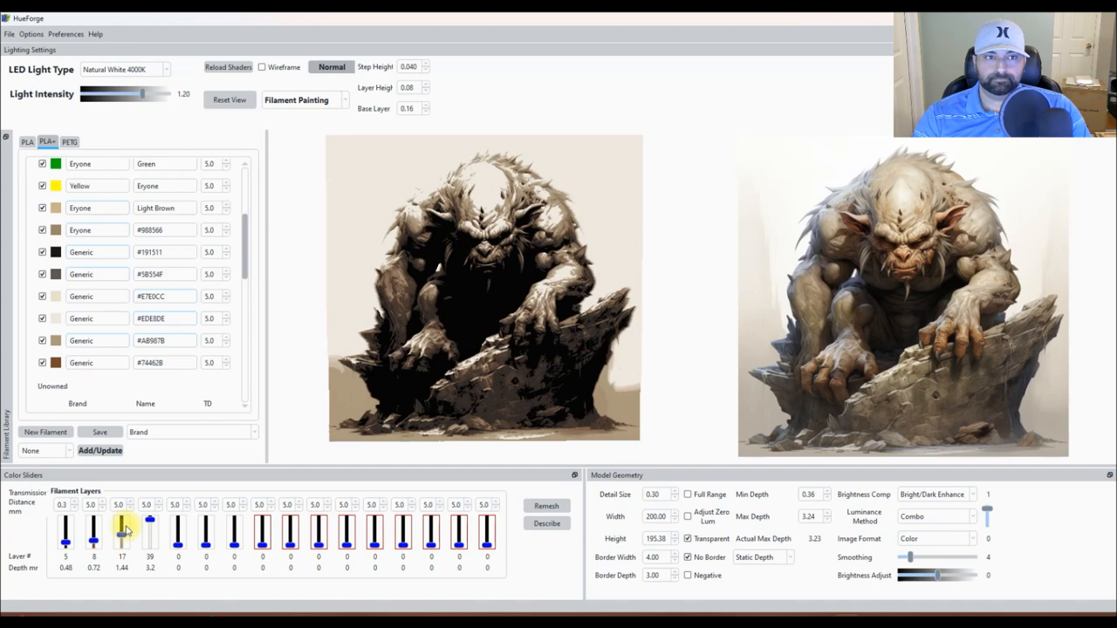
left_click_drag(149, 520, 149, 537)
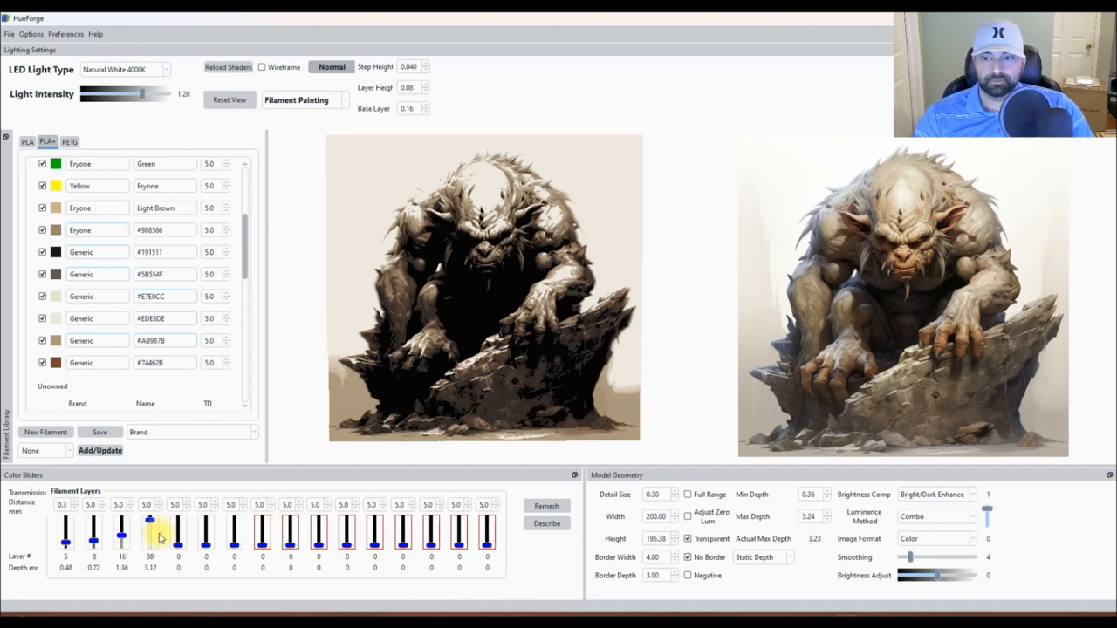
left_click_drag(178, 541, 178, 523)
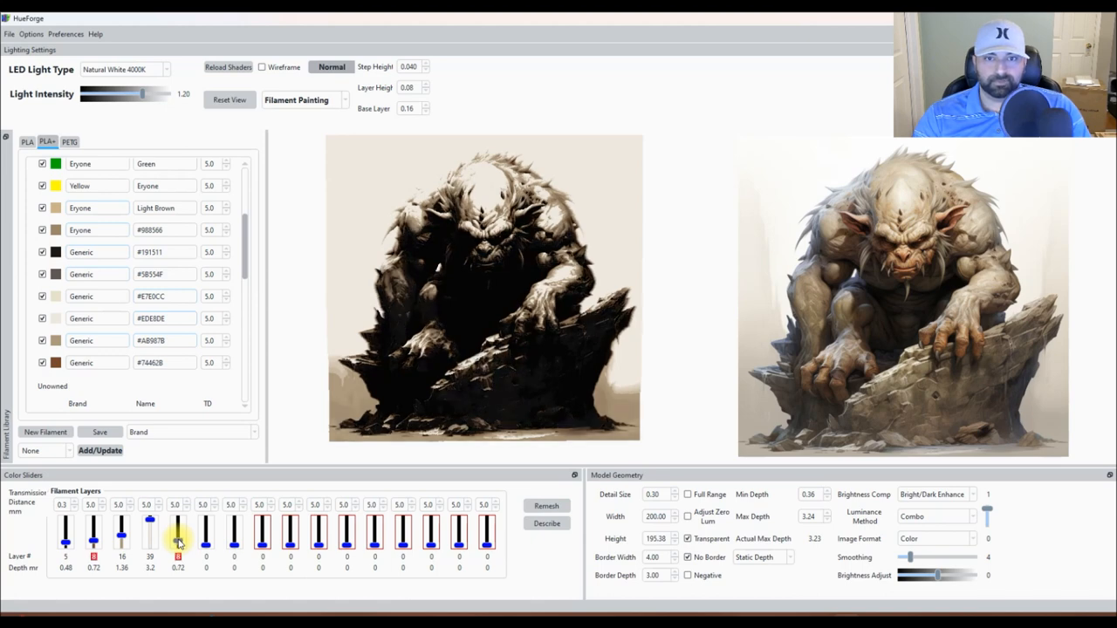
left_click_drag(178, 541, 178, 528)
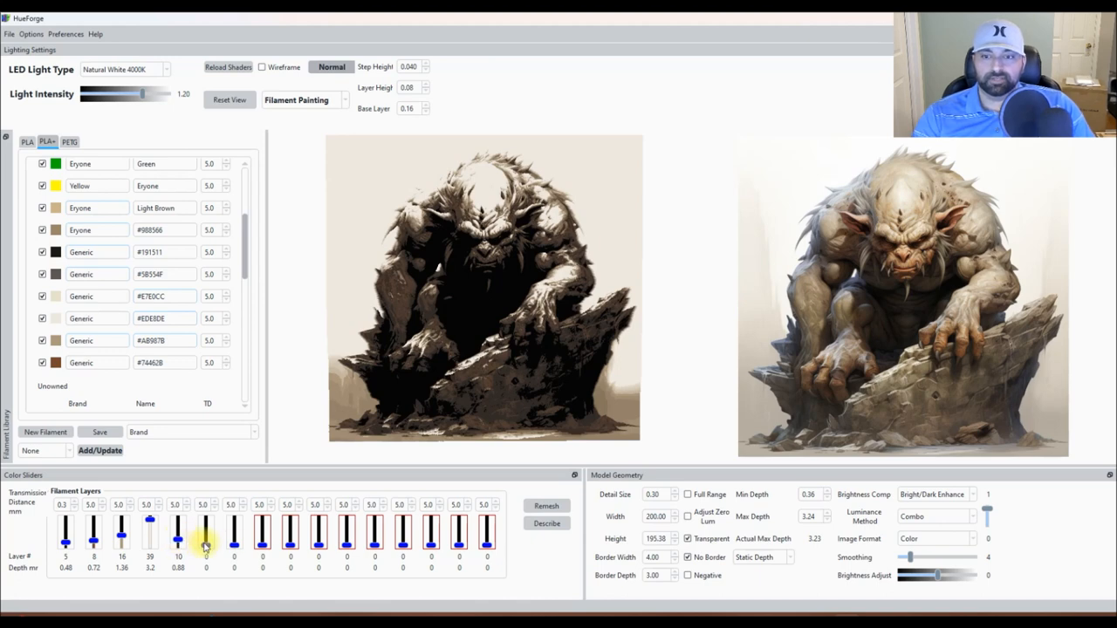
left_click_drag(206, 524, 206, 537)
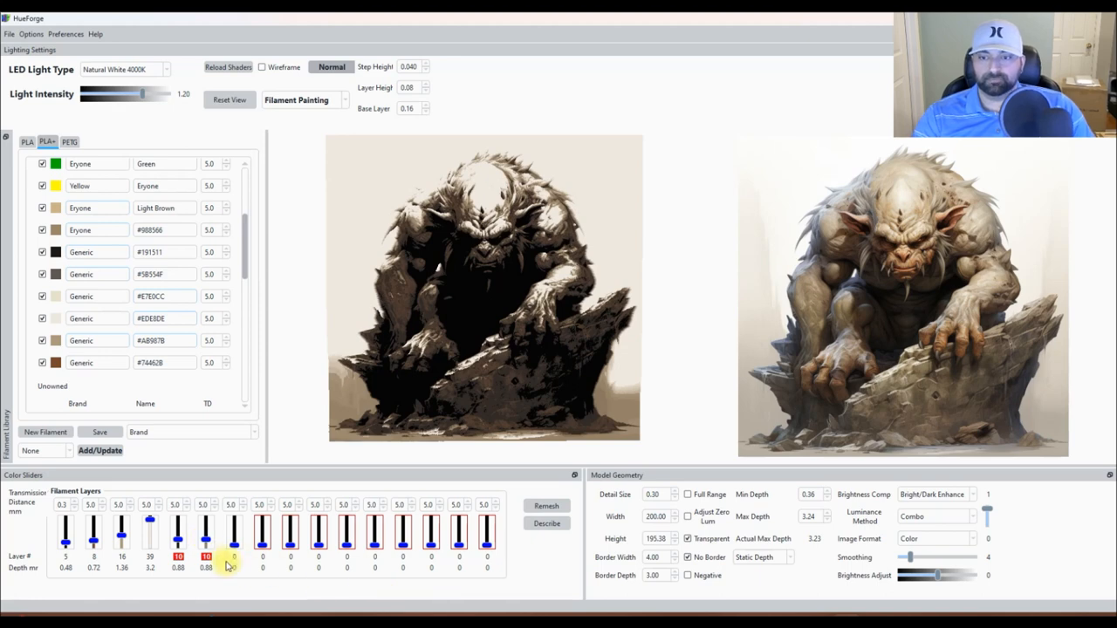
Set the seventh filament to layer 16, the third to 15, and the eighth to 9.
left_click(291, 533)
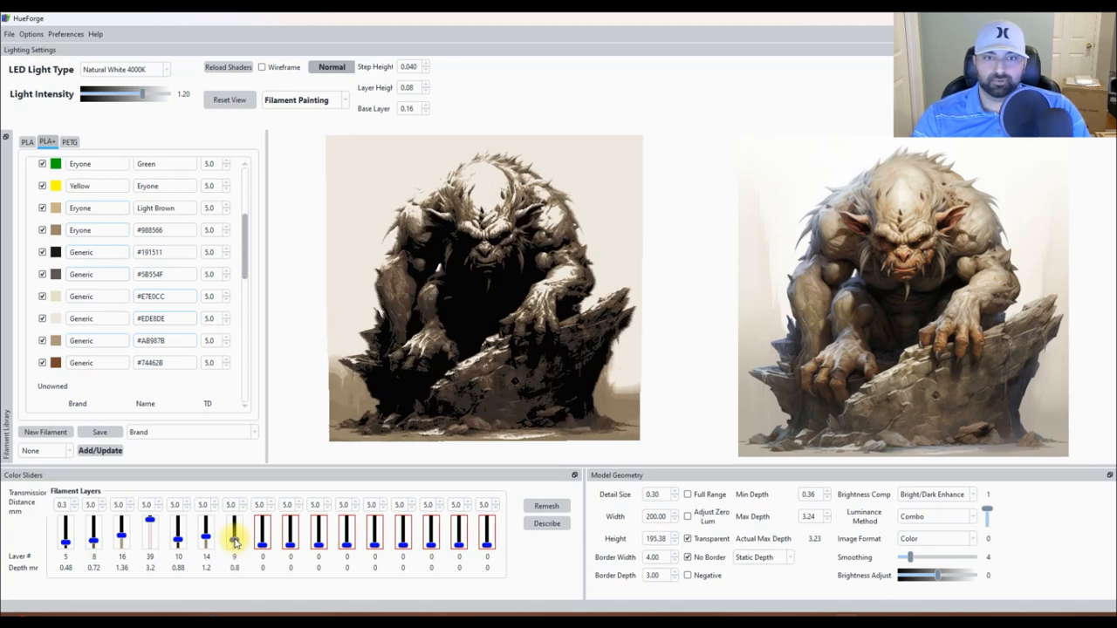
left_click_drag(234, 541, 234, 523)
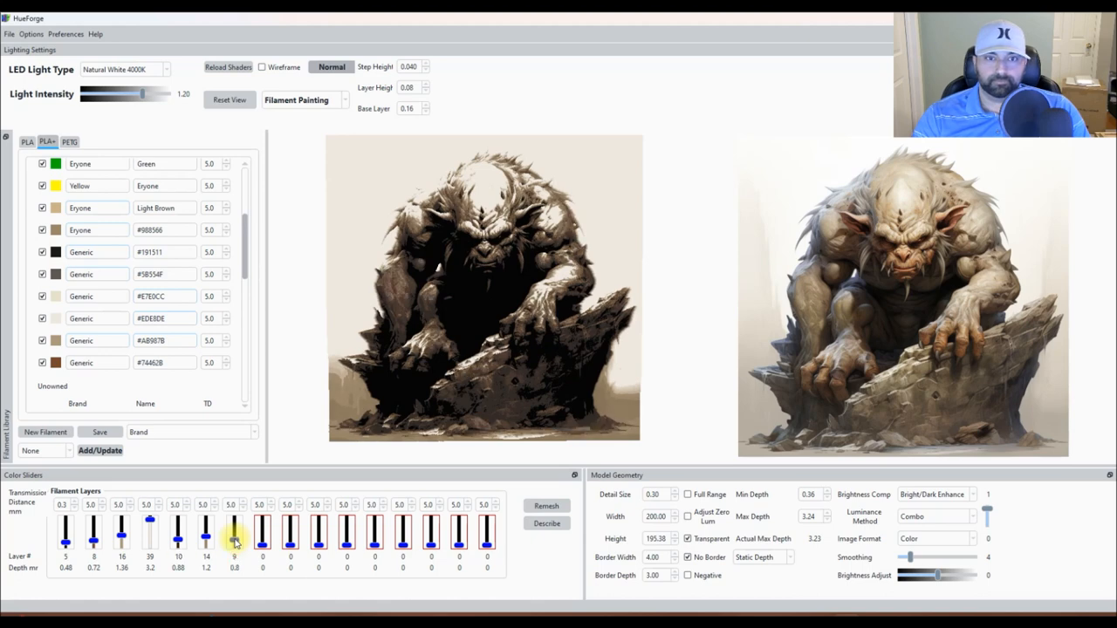
left_click_drag(234, 523, 234, 519)
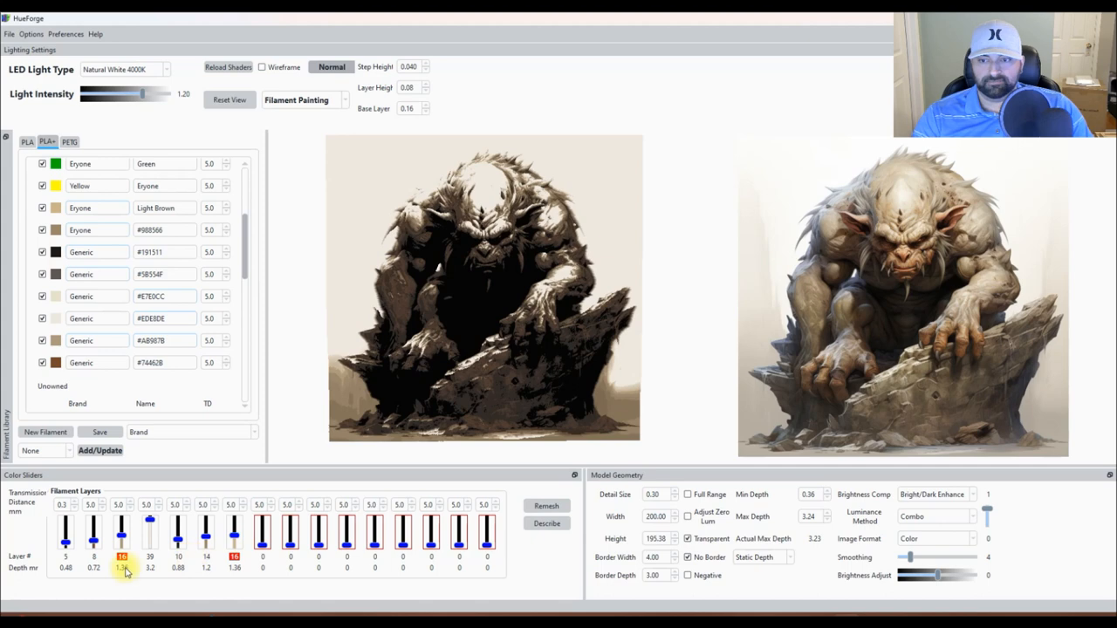
left_click_drag(123, 550, 123, 528)
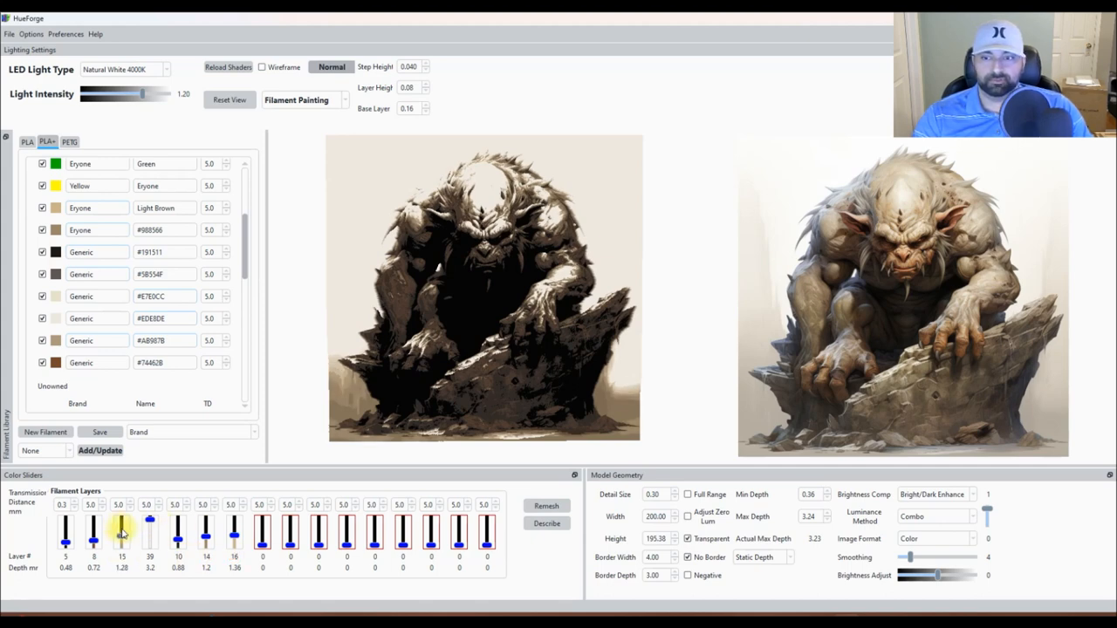
scroll("down", 3)
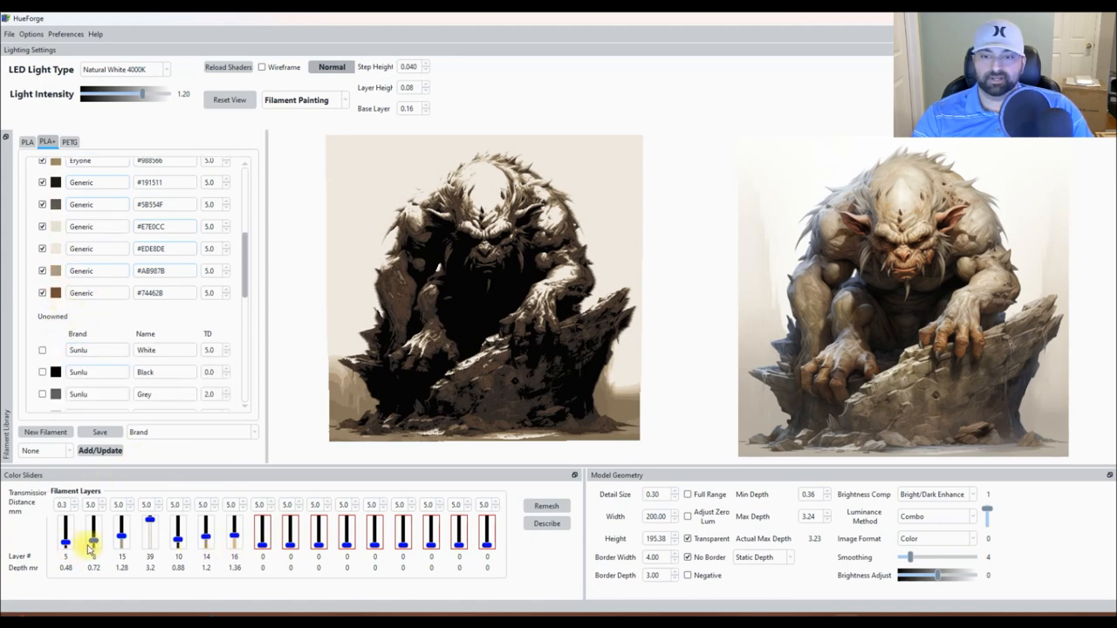
scroll("up", 3)
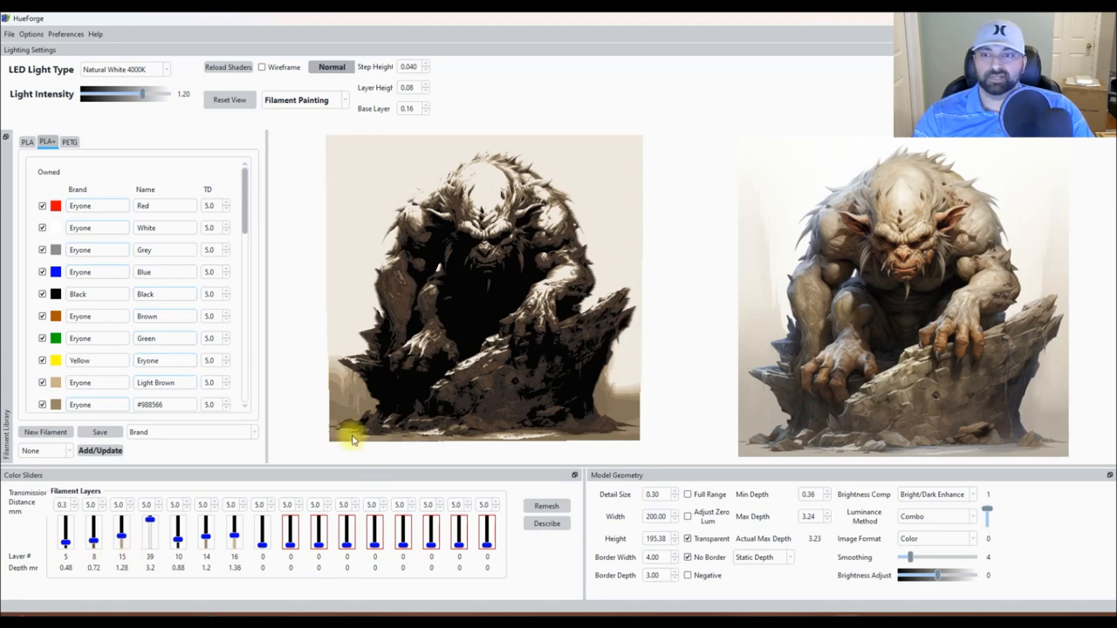
mouse_move(209, 457)
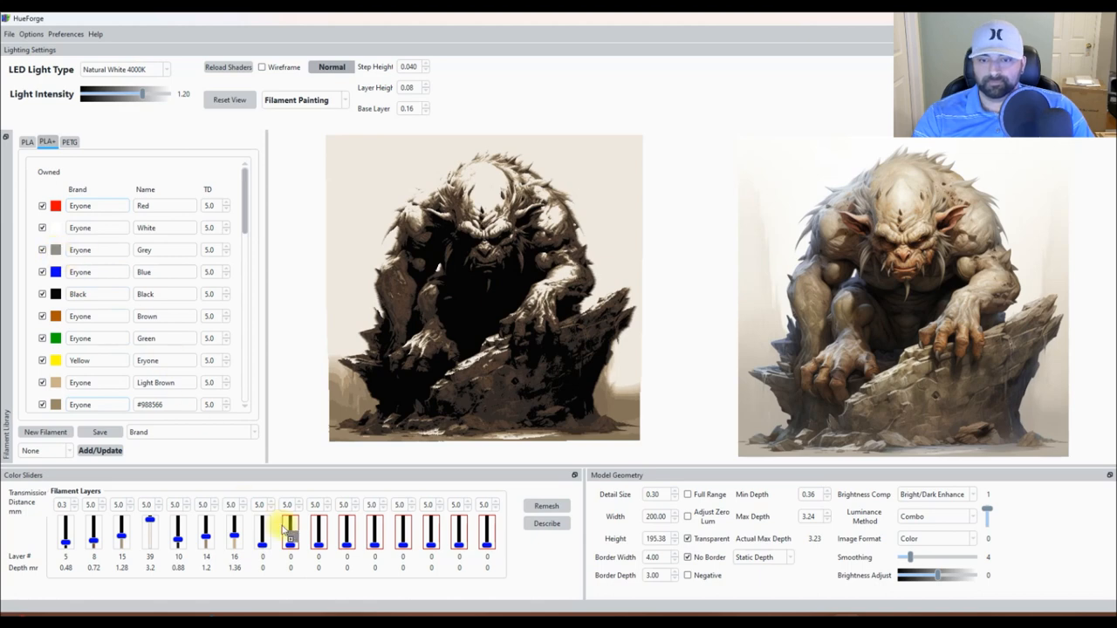
left_click_drag(290, 524, 262, 532)
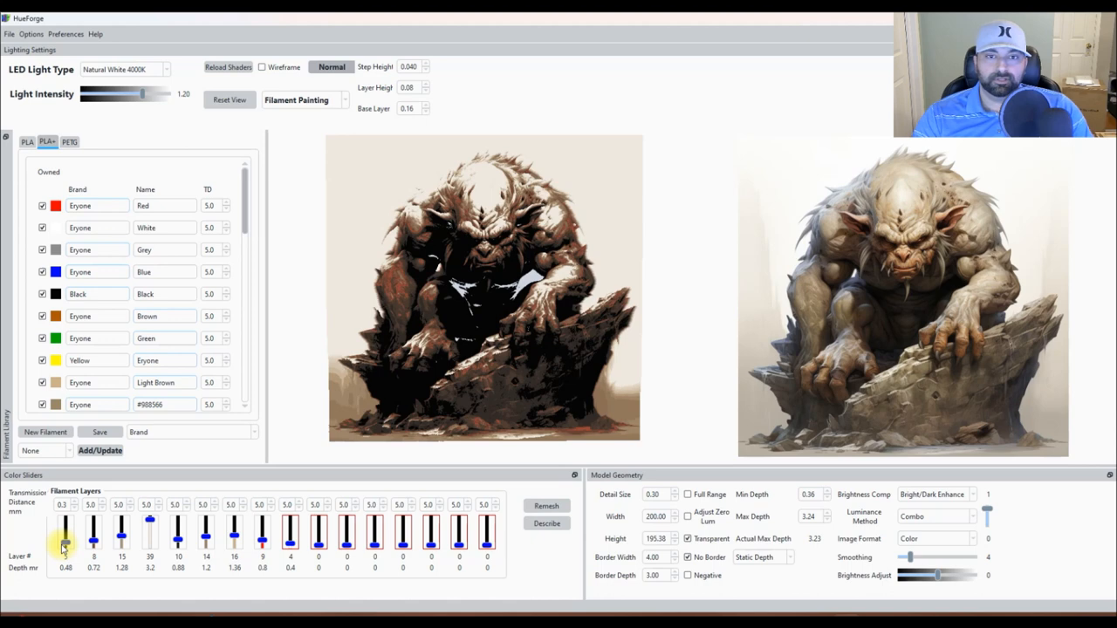
Raise the third filament to layer 20 and the fourth to layer 40.
left_click_drag(66, 541, 66, 539)
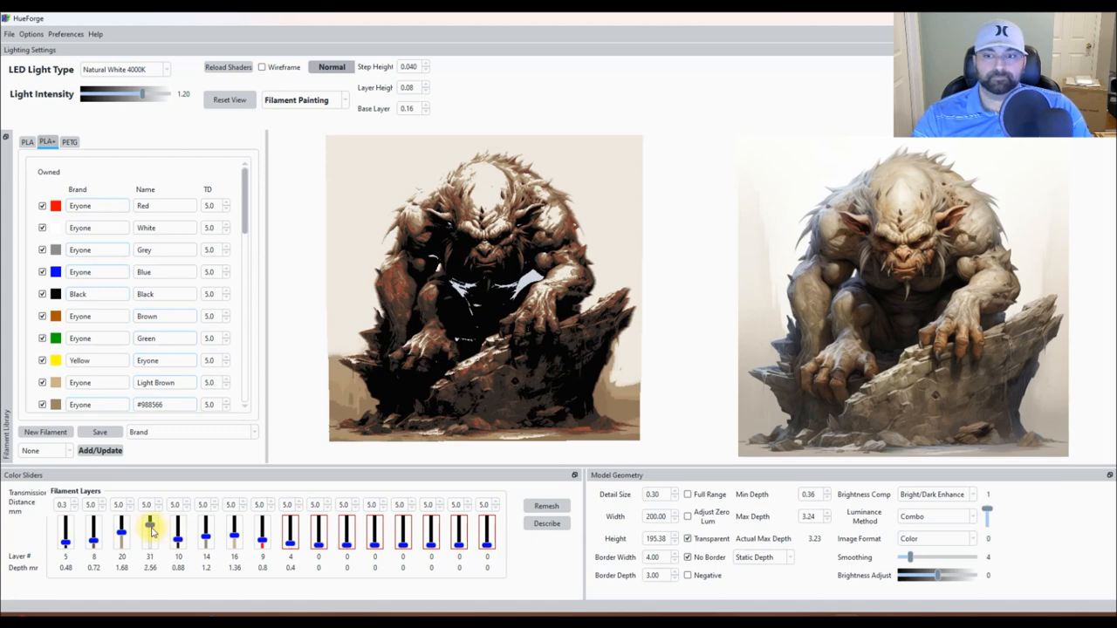
left_click_drag(150, 532, 149, 519)
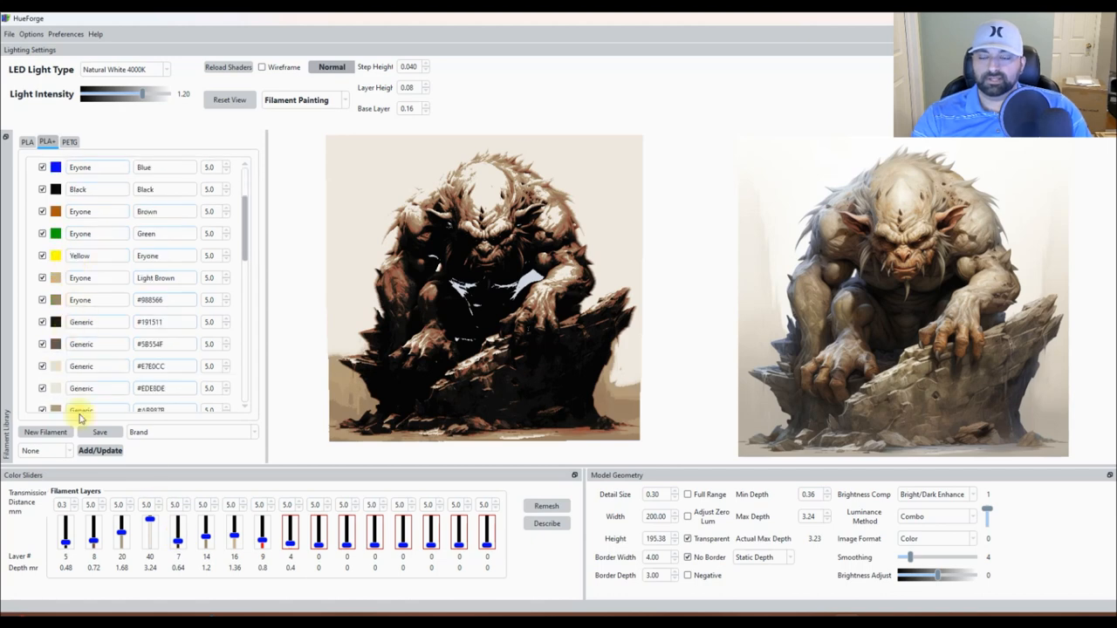
scroll("down", 3)
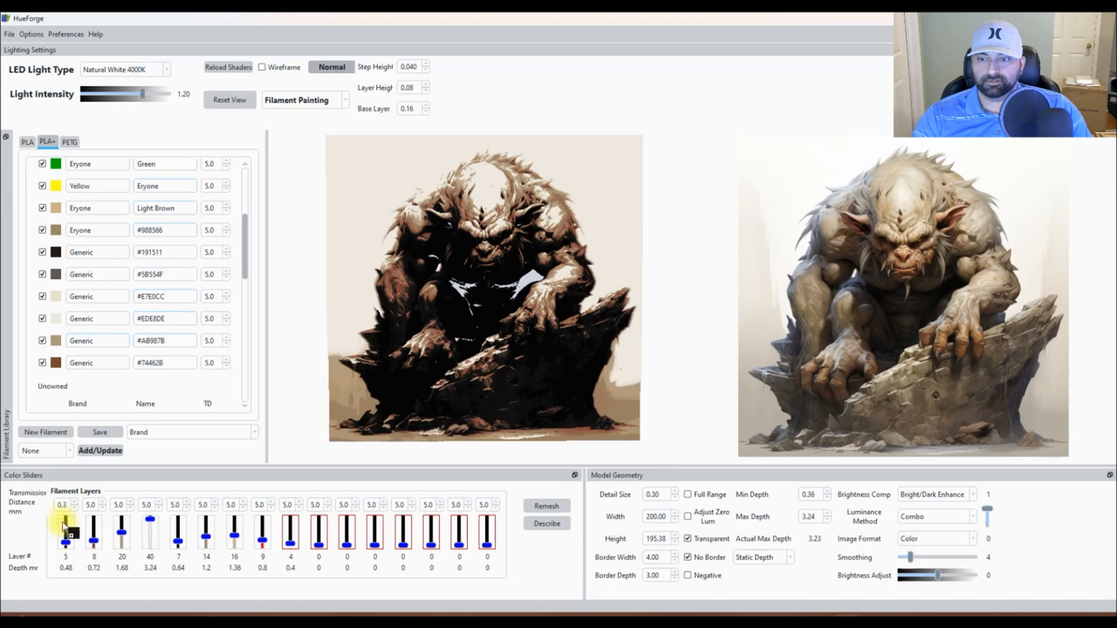
Replace the bottom filament, then move filament eight to layer 3 and filament nine to 17.
left_click_drag(65, 536, 65, 524)
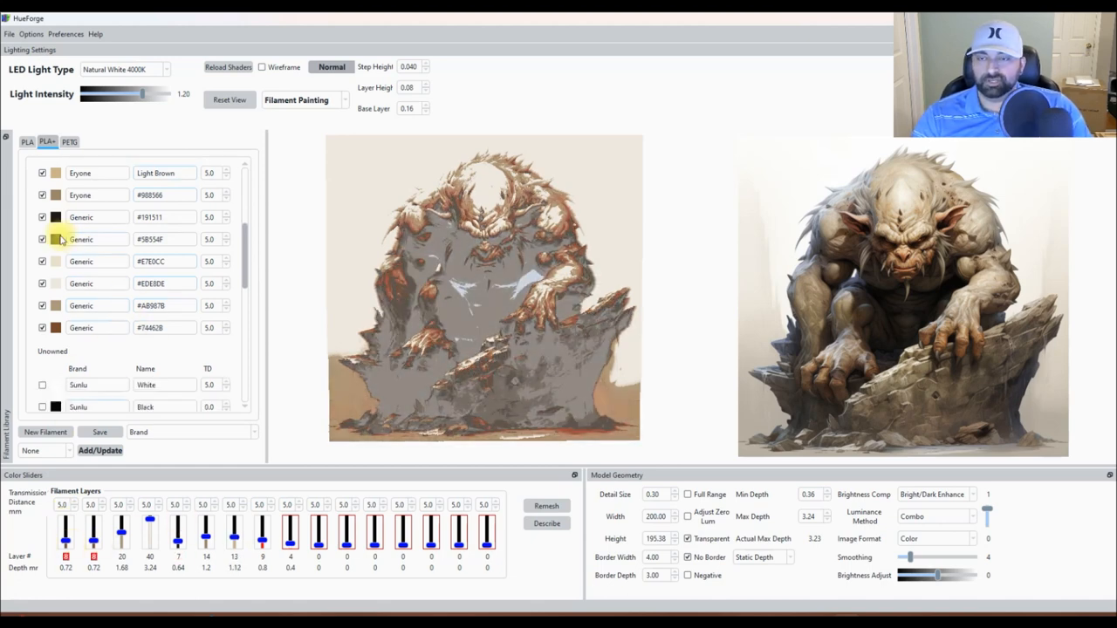
scroll("up", 3)
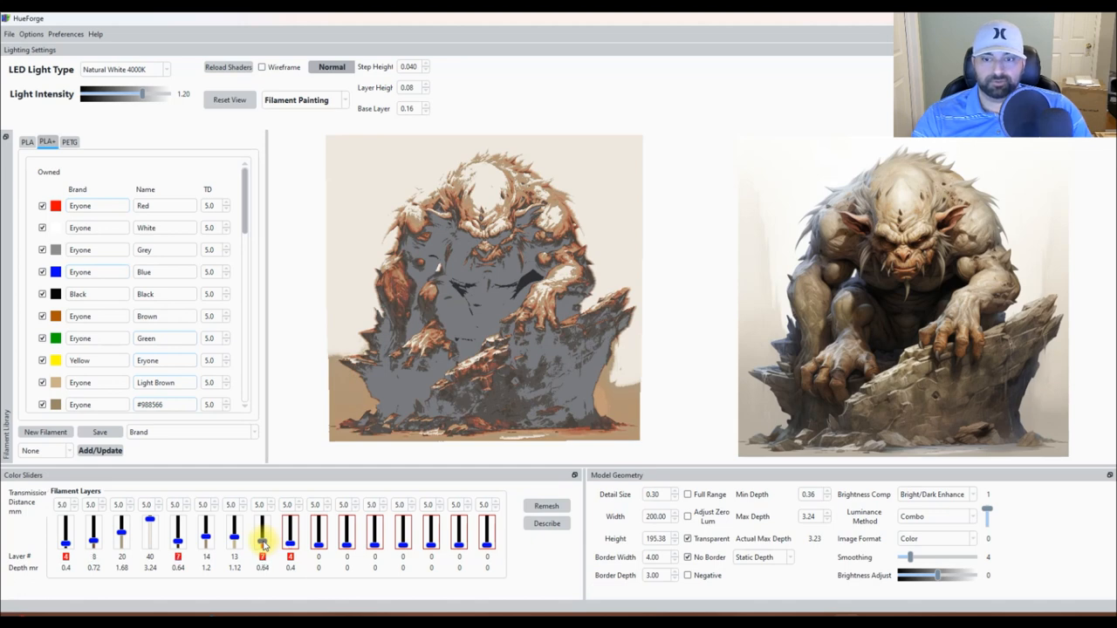
left_click_drag(262, 528, 261, 537)
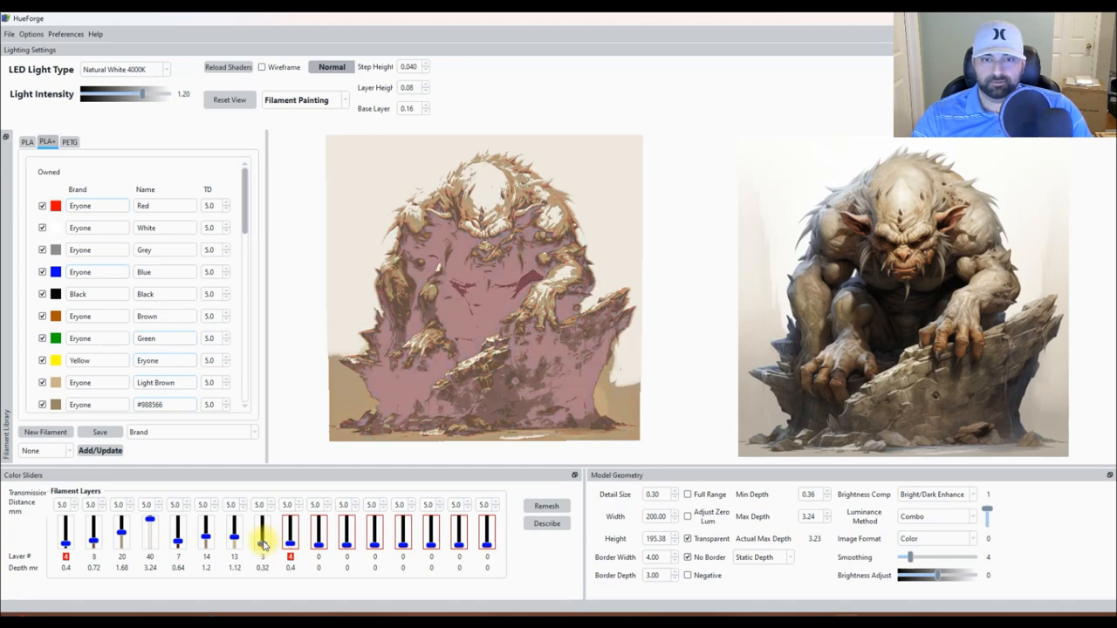
left_click_drag(262, 524, 290, 523)
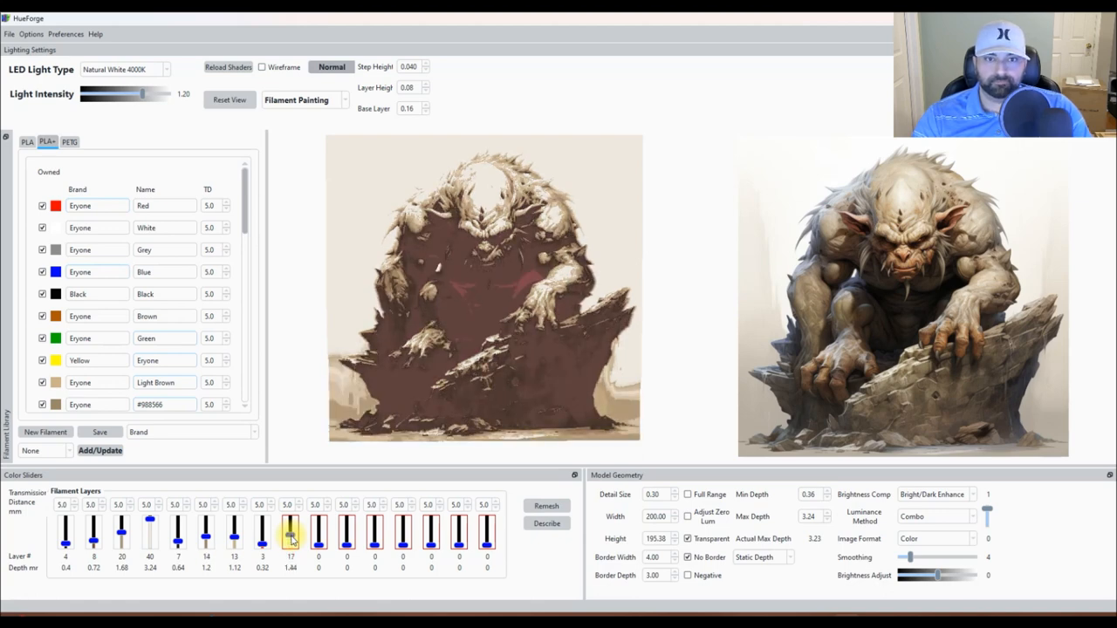
Drop the ninth filament to layer 16 and adjust brightness to 0.1.
left_click_drag(291, 523, 290, 534)
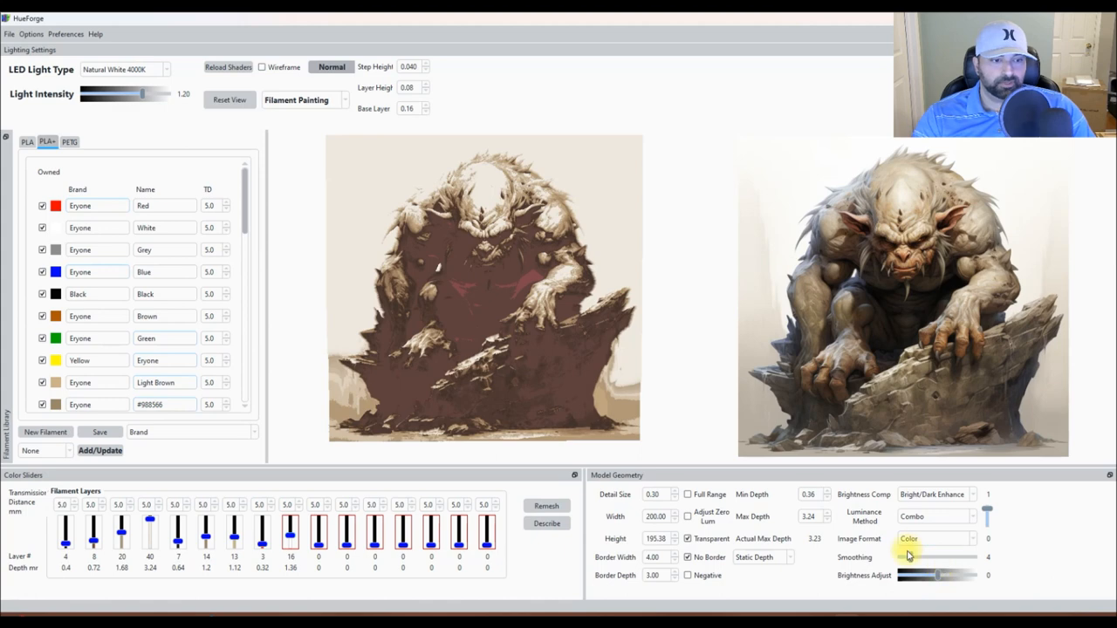
left_click_drag(938, 575, 934, 575)
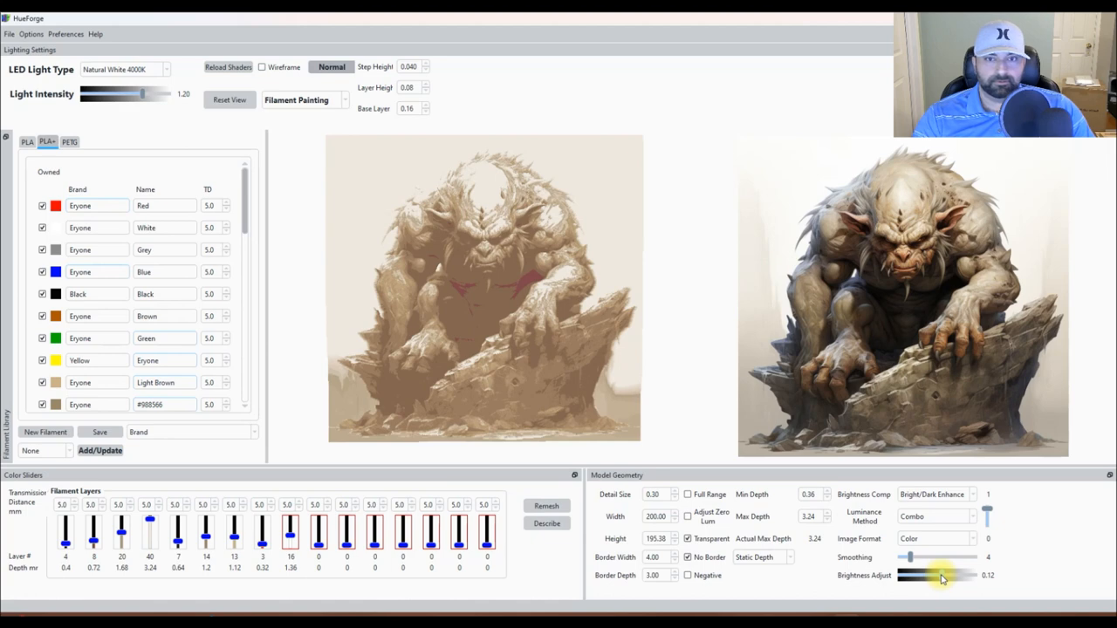
left_click_drag(947, 575, 941, 575)
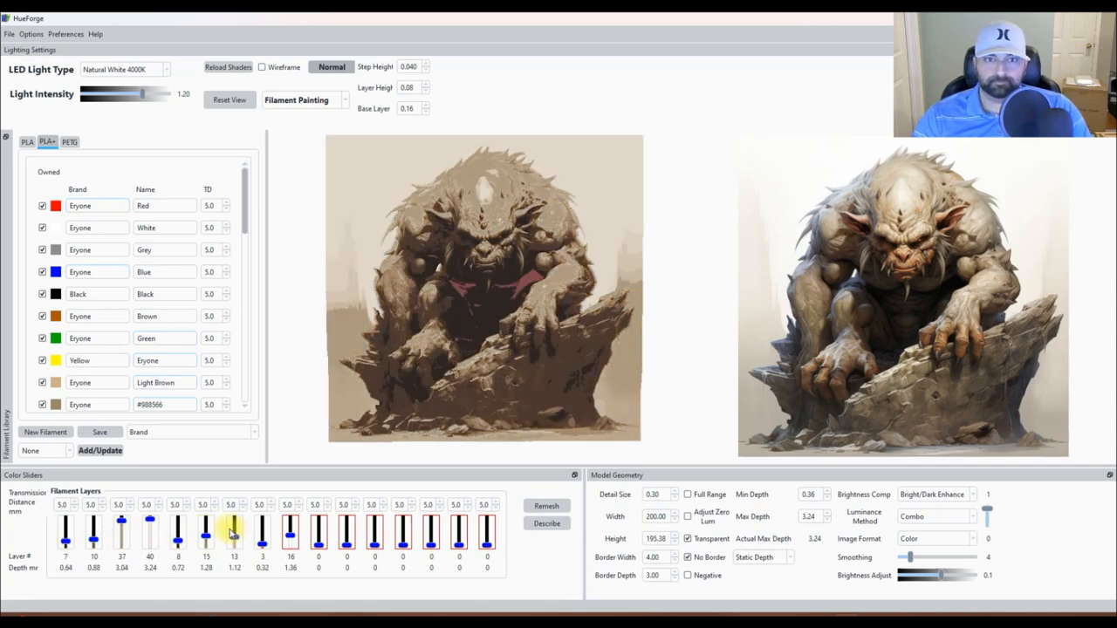
Move the seventh filament swap to layer 11, the first to 5, and the second to 10.
left_click_drag(205, 524, 205, 534)
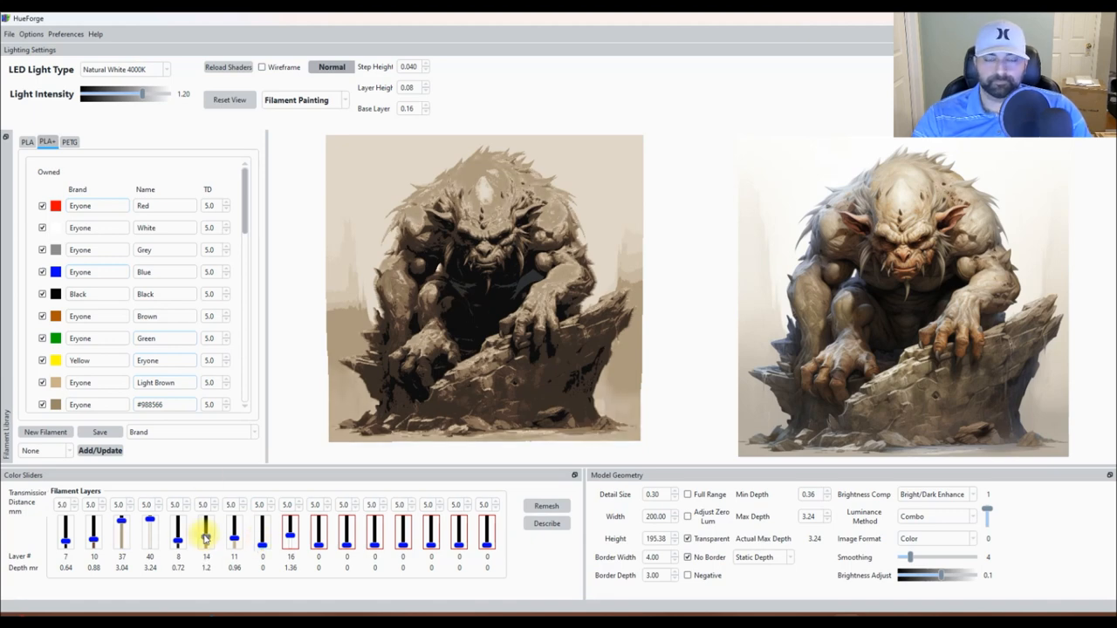
left_click_drag(65, 524, 66, 537)
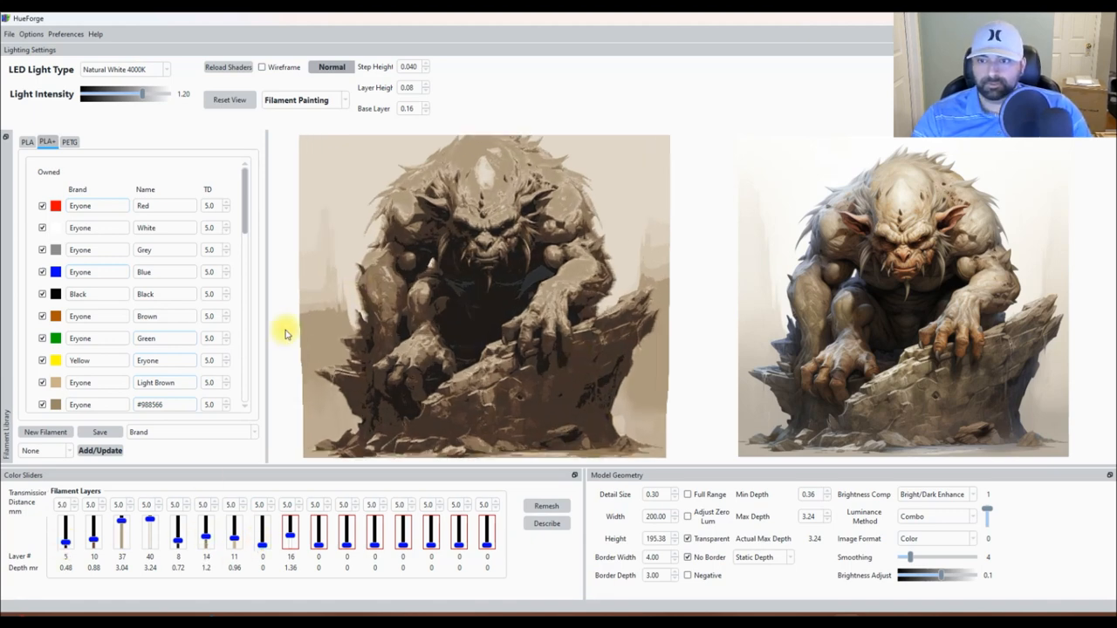
scroll("down", 3)
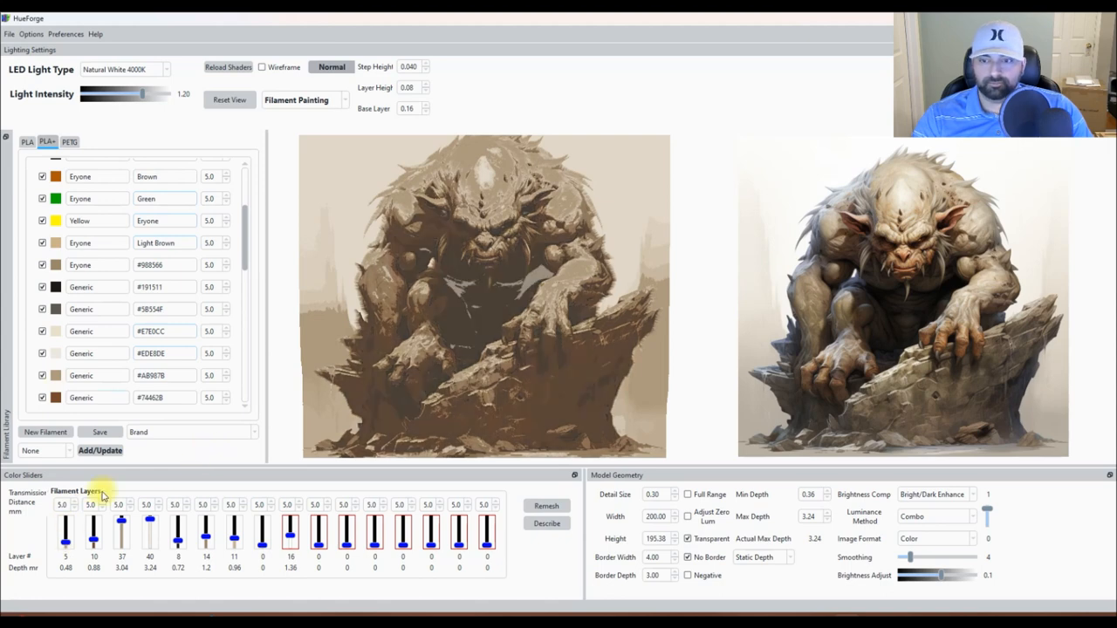
left_click_drag(93, 536, 93, 523)
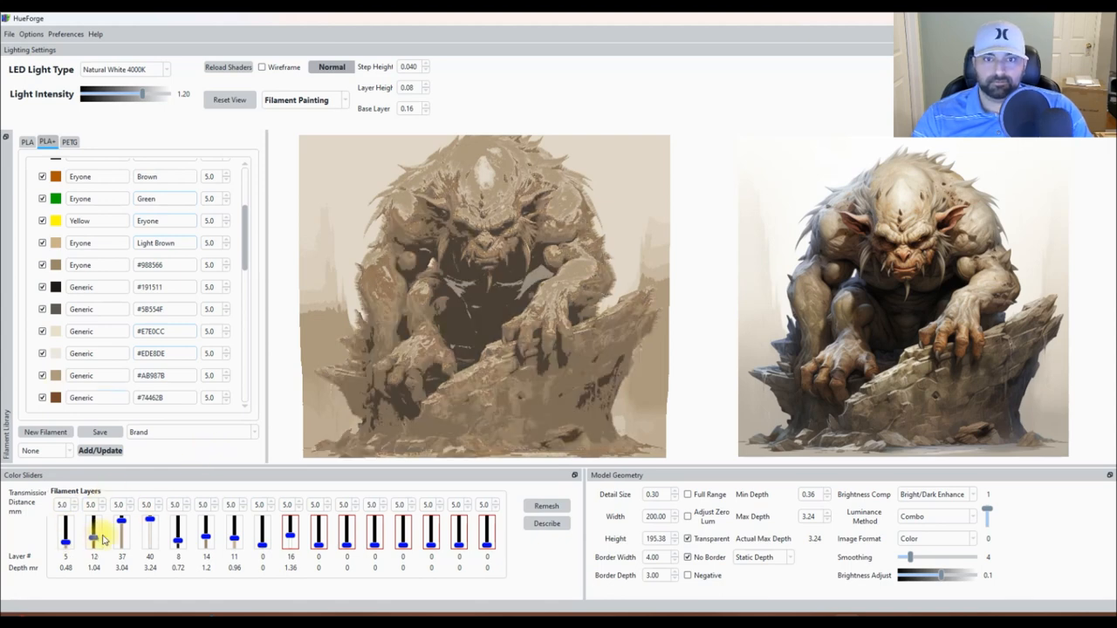
left_click_drag(93, 523, 93, 533)
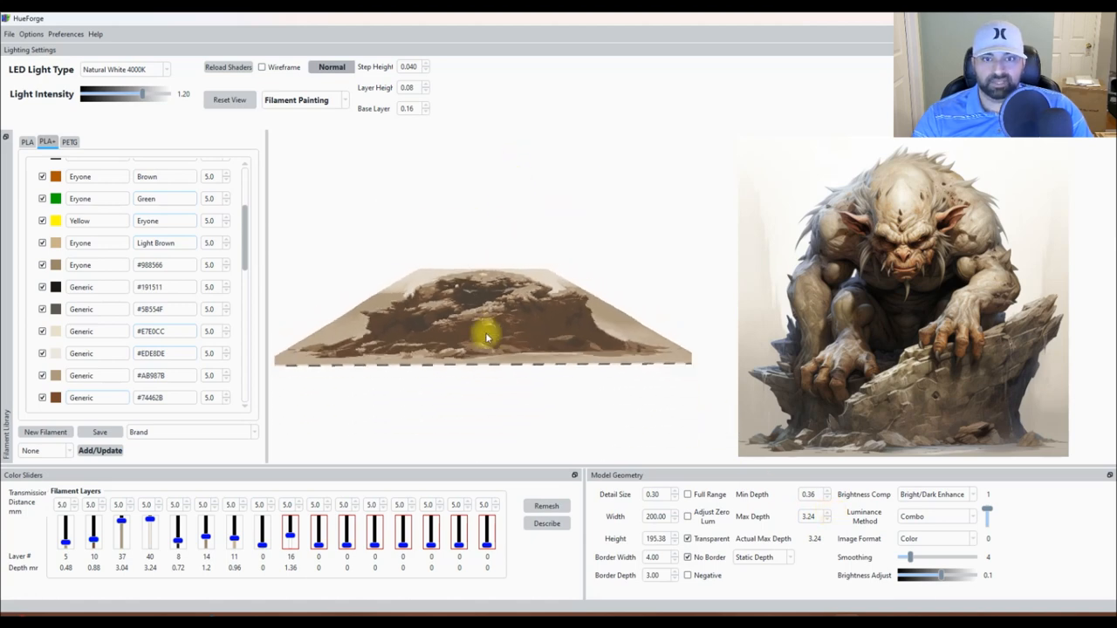
Inspect the relief in wireframe and set the depth range to 0.26 min, 3.54 max.
left_click_drag(487, 338, 434, 331)
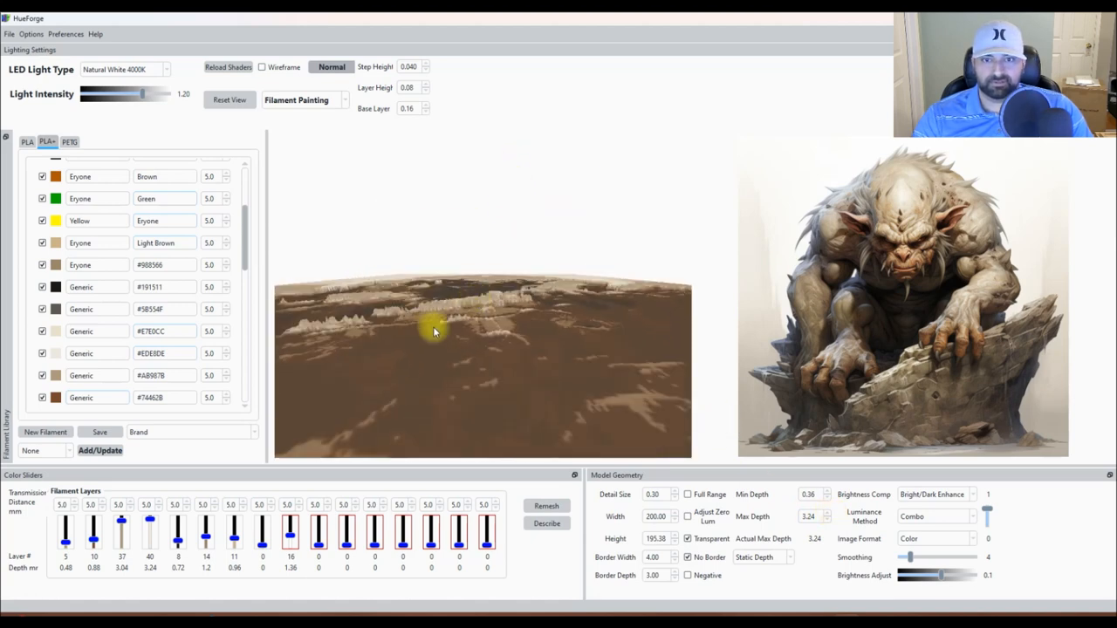
left_click_drag(434, 332, 463, 353)
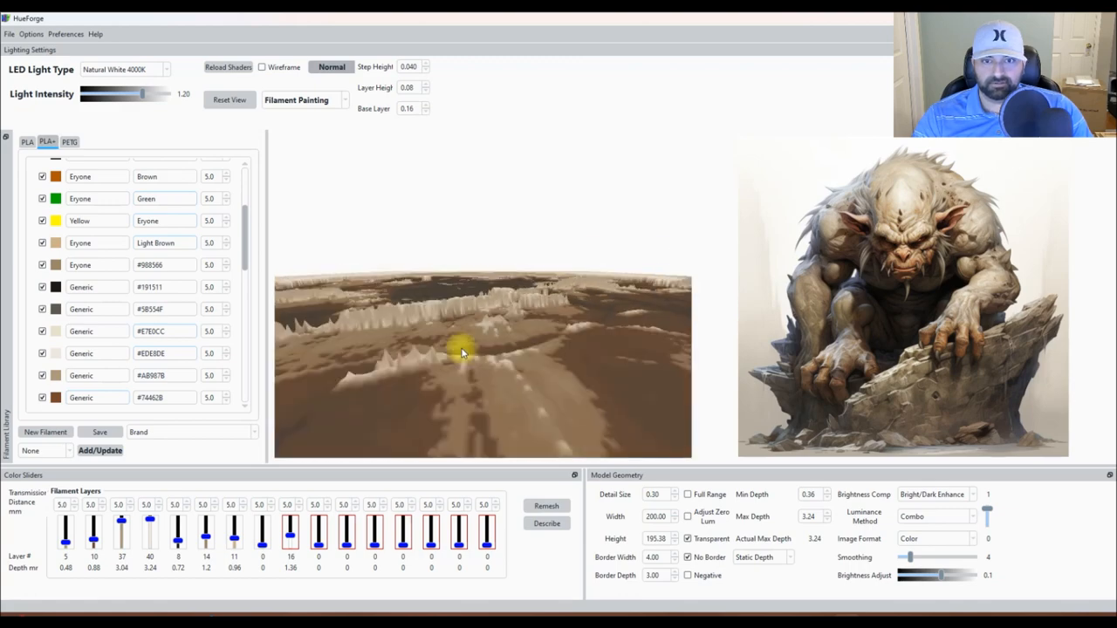
left_click(262, 67)
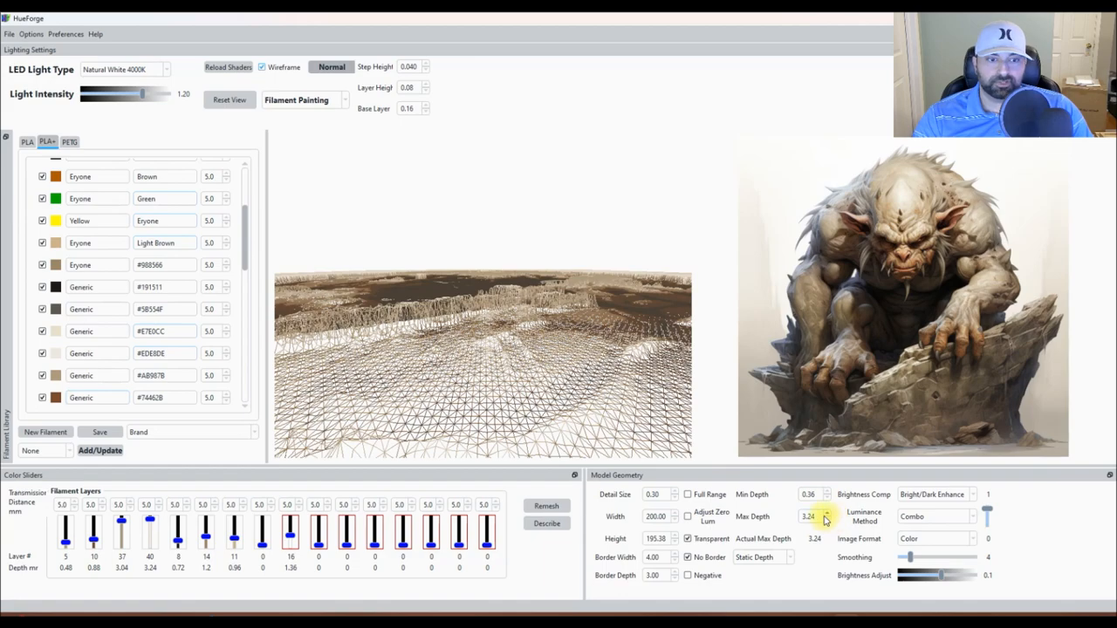
left_click(826, 514)
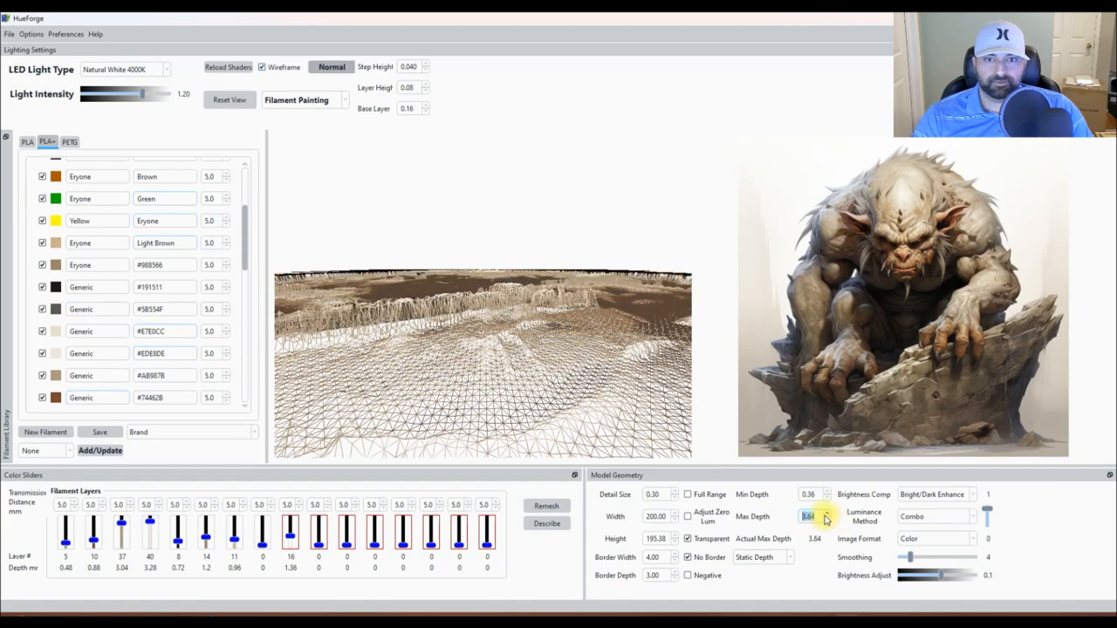
left_click(826, 513)
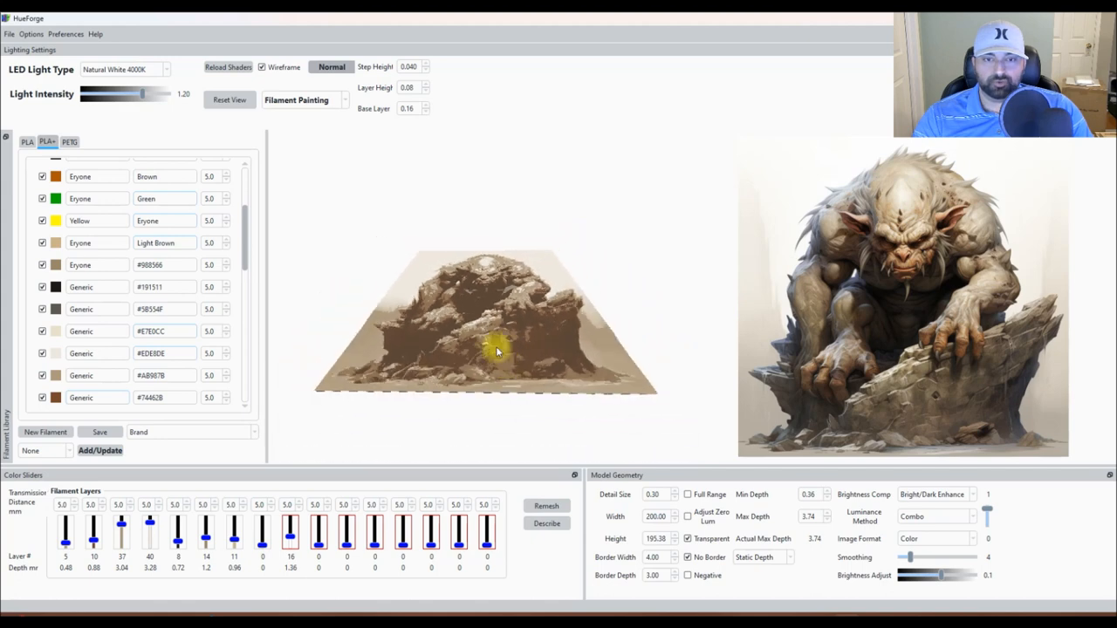
left_click_drag(489, 349, 510, 376)
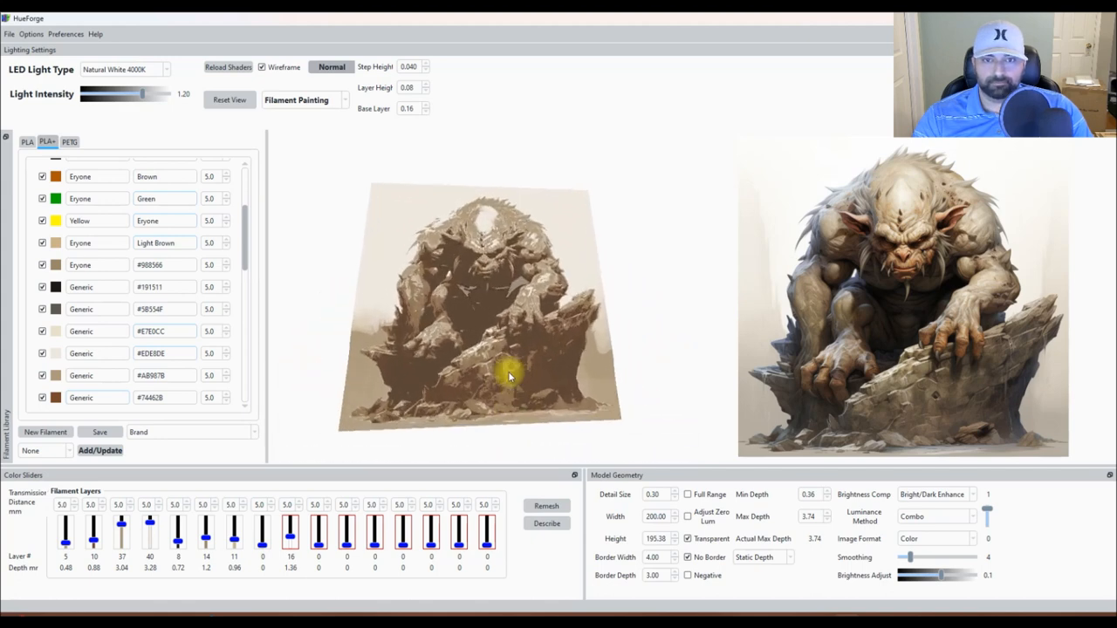
left_click(229, 98)
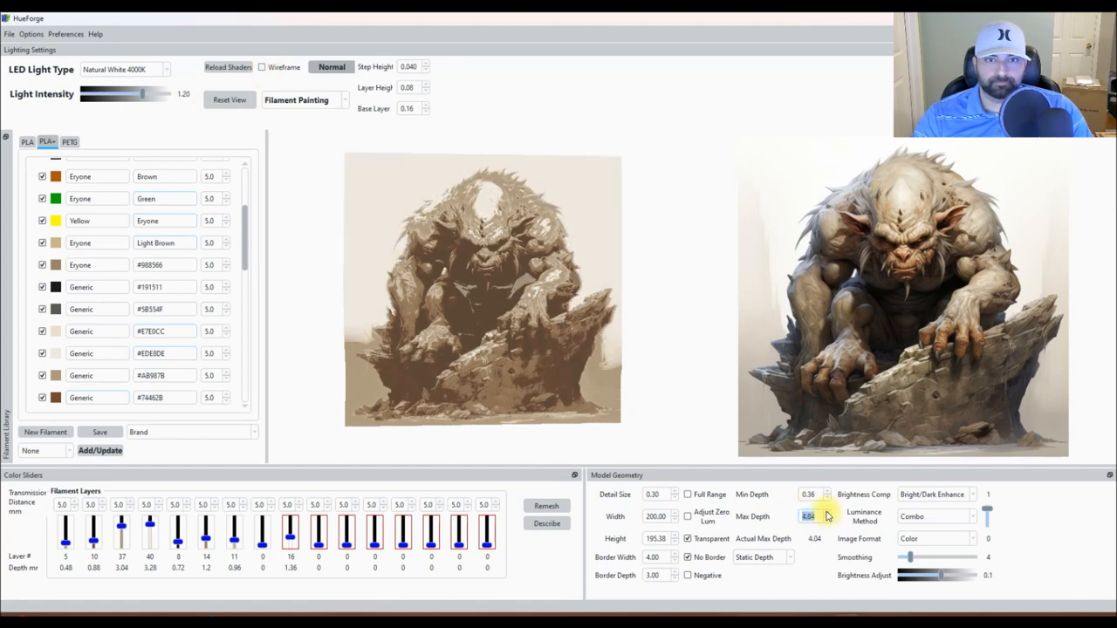
left_click(827, 520)
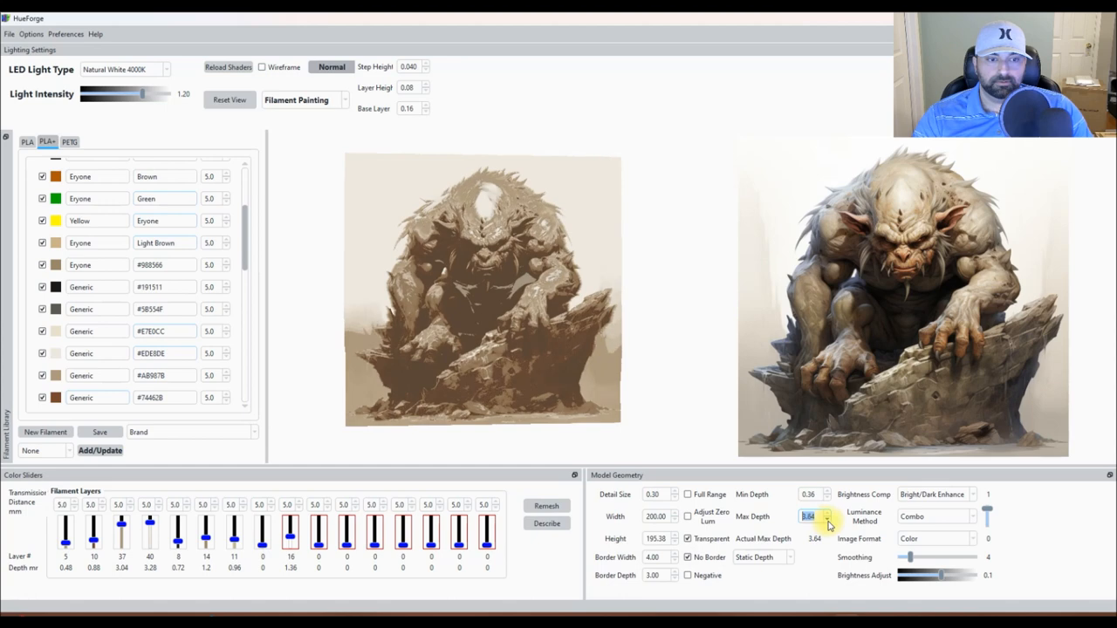
left_click(827, 521)
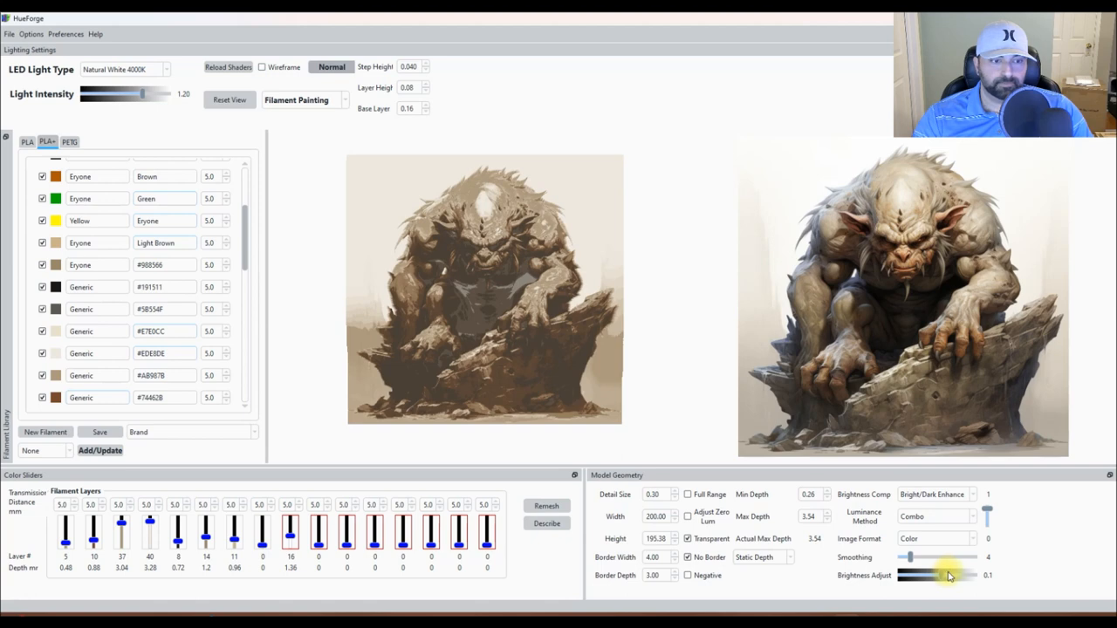
Nudge the Brightness Adjust slider down slightly.
left_click_drag(949, 576, 941, 576)
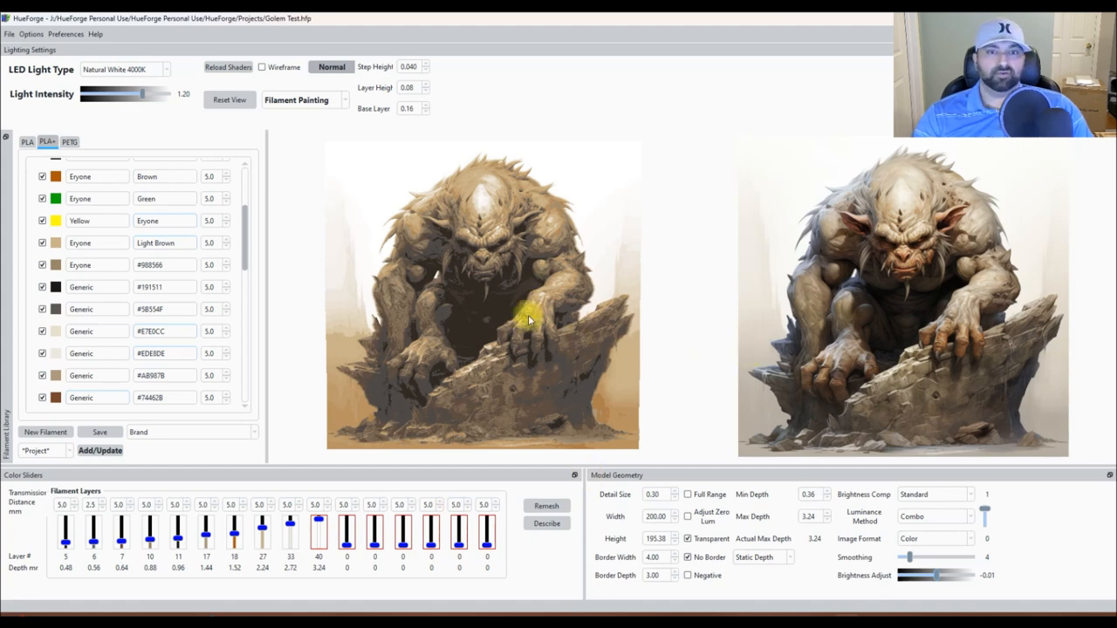
mouse_move(724, 301)
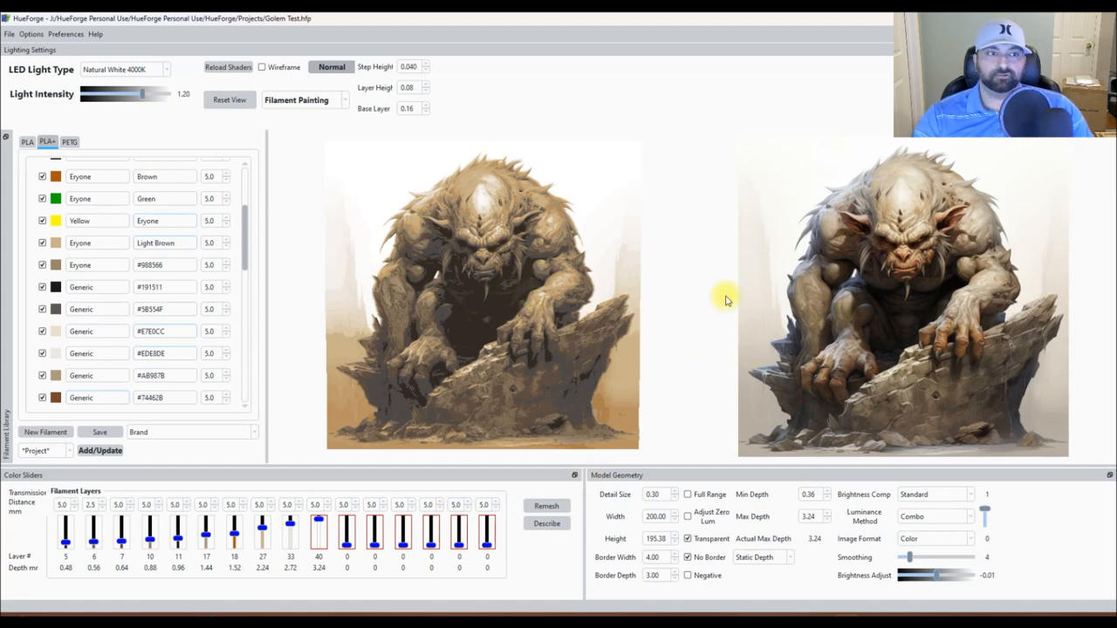
mouse_move(916, 320)
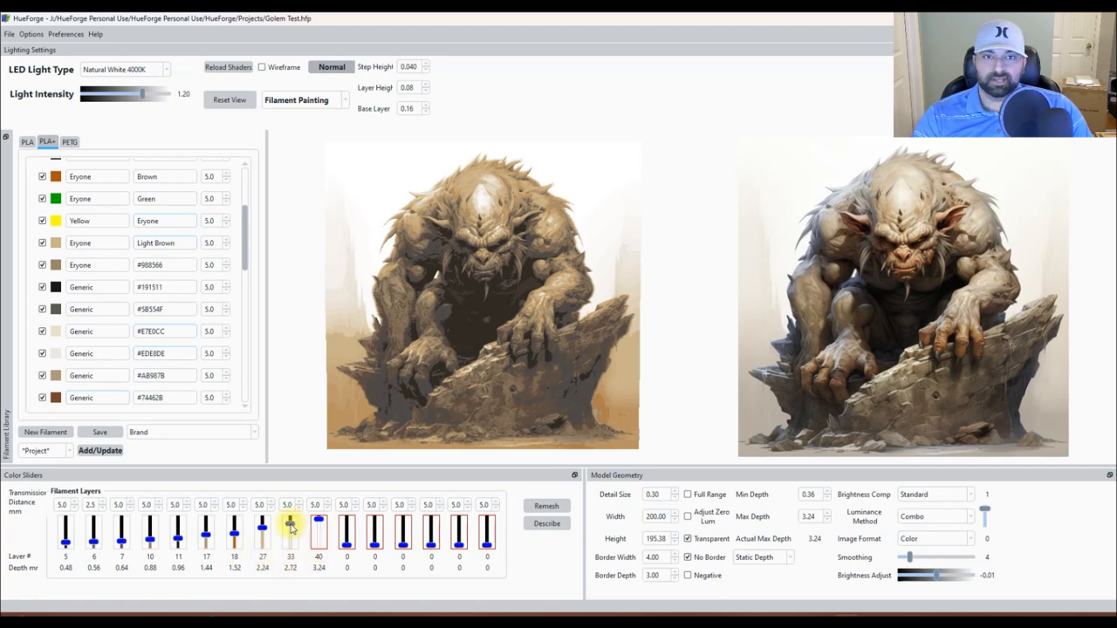
Set the tenth and second filament swaps to layer 0, briefly testing the sixth.
left_click_drag(289, 523, 290, 531)
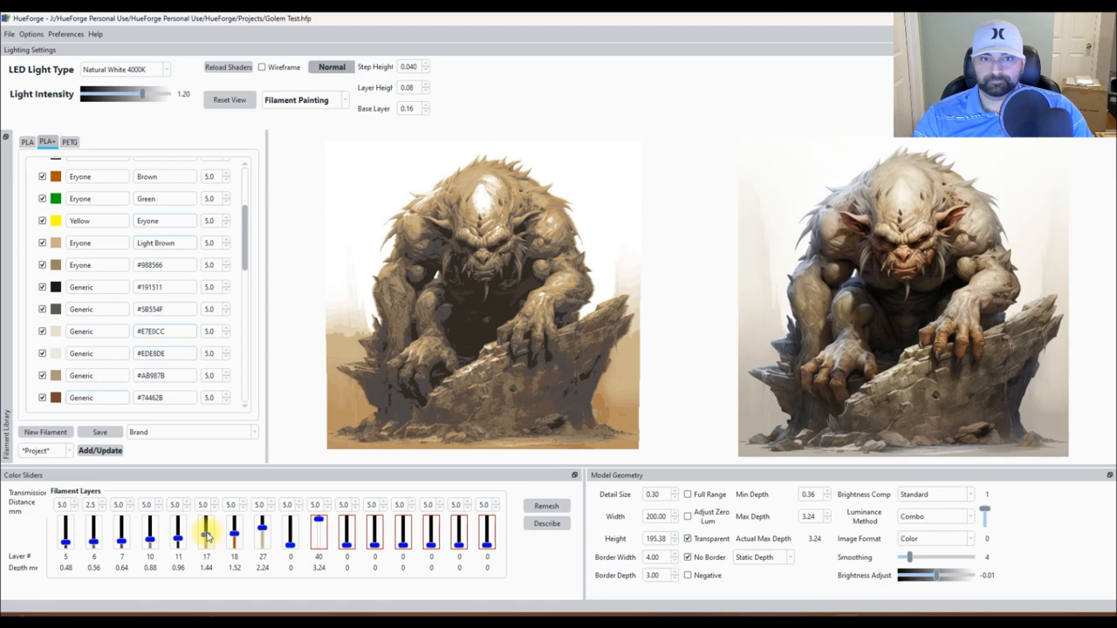
left_click_drag(205, 524, 205, 555)
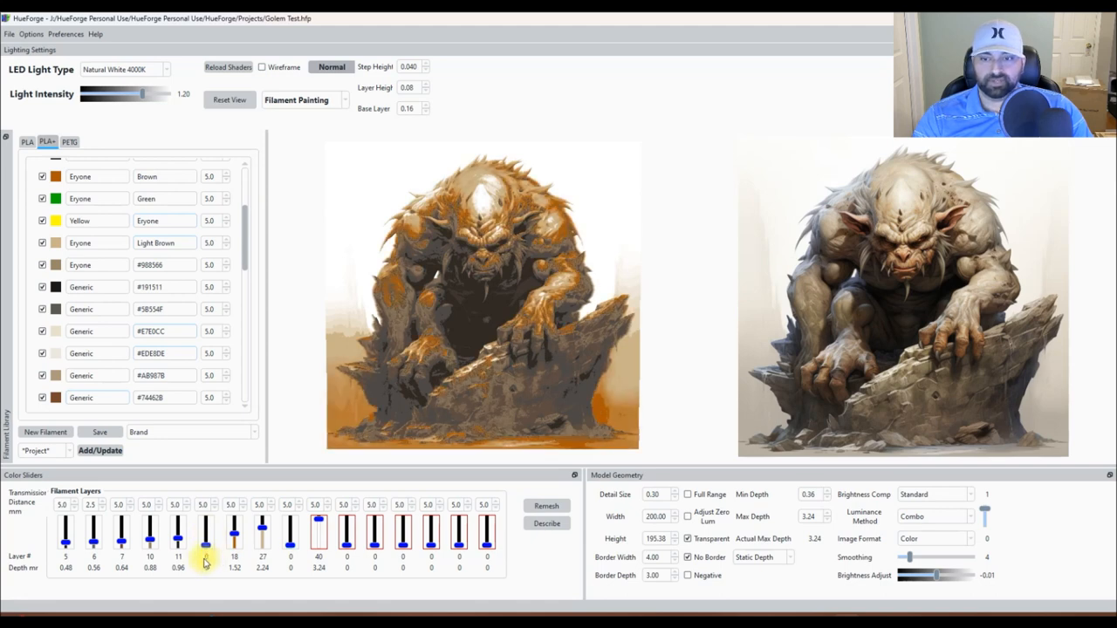
left_click_drag(206, 558, 206, 530)
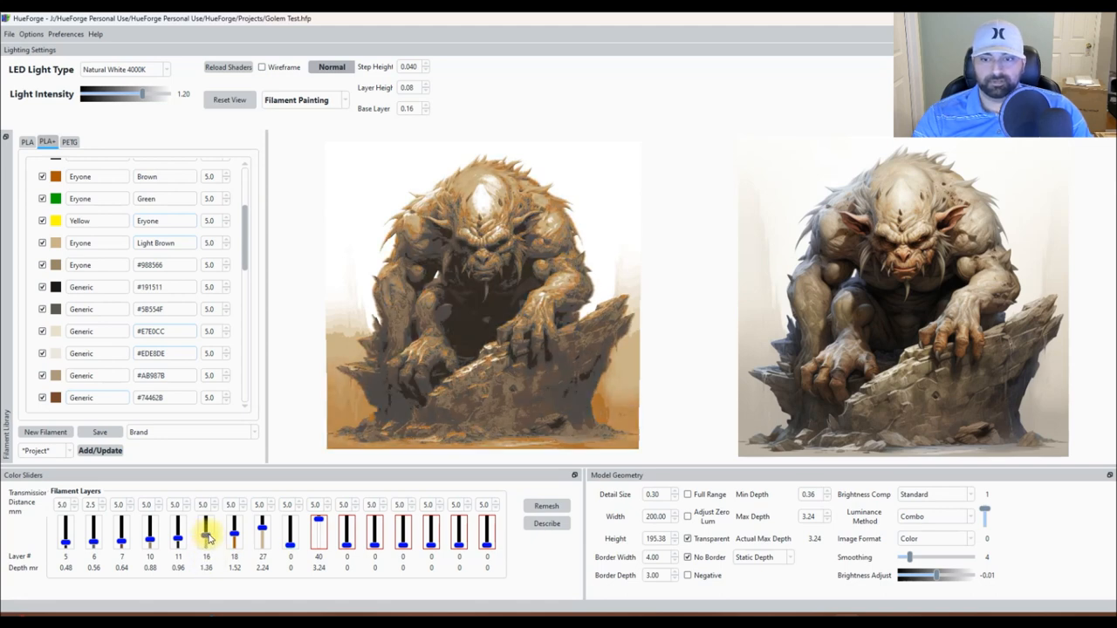
left_click_drag(206, 528, 206, 536)
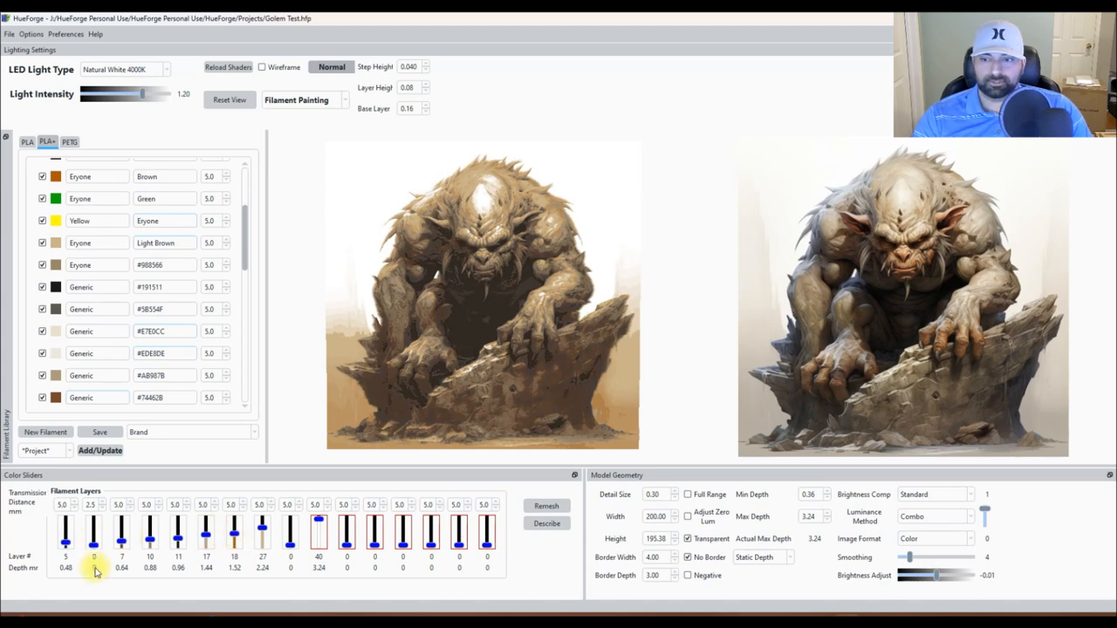
mouse_move(598, 419)
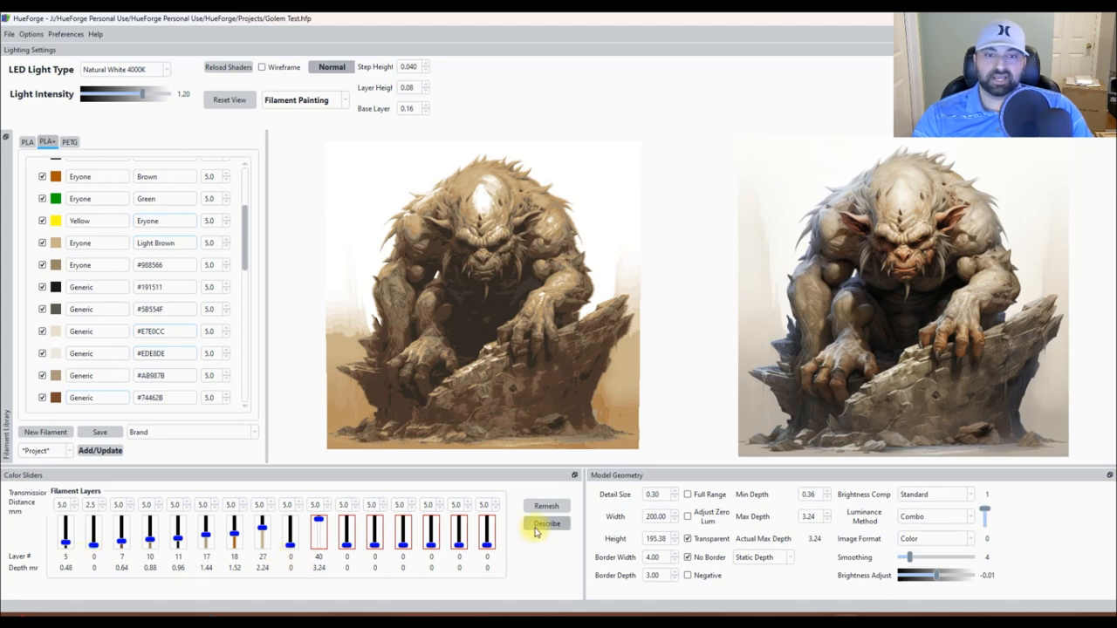
Generate the Describe print and swap instructions, then clear the text selection.
left_click(547, 524)
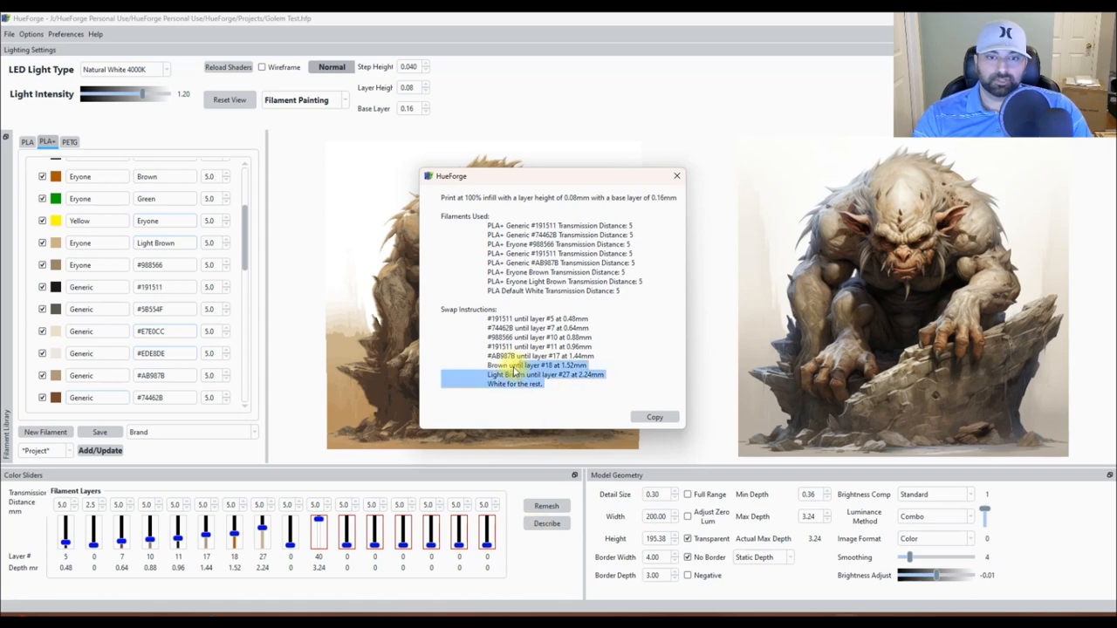
left_click(497, 319)
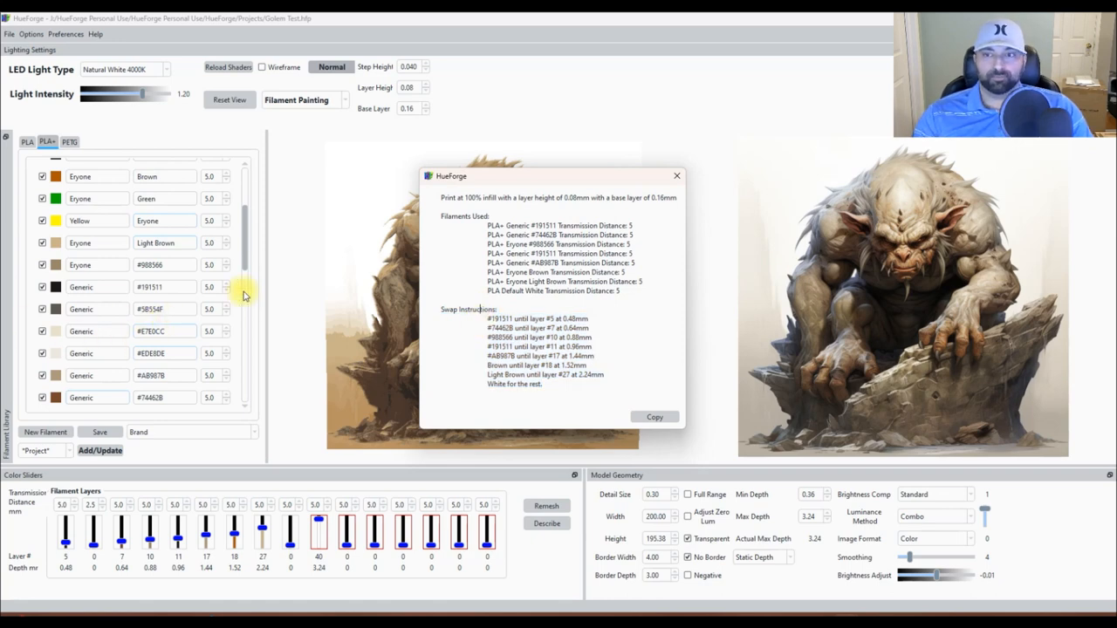
mouse_move(150, 321)
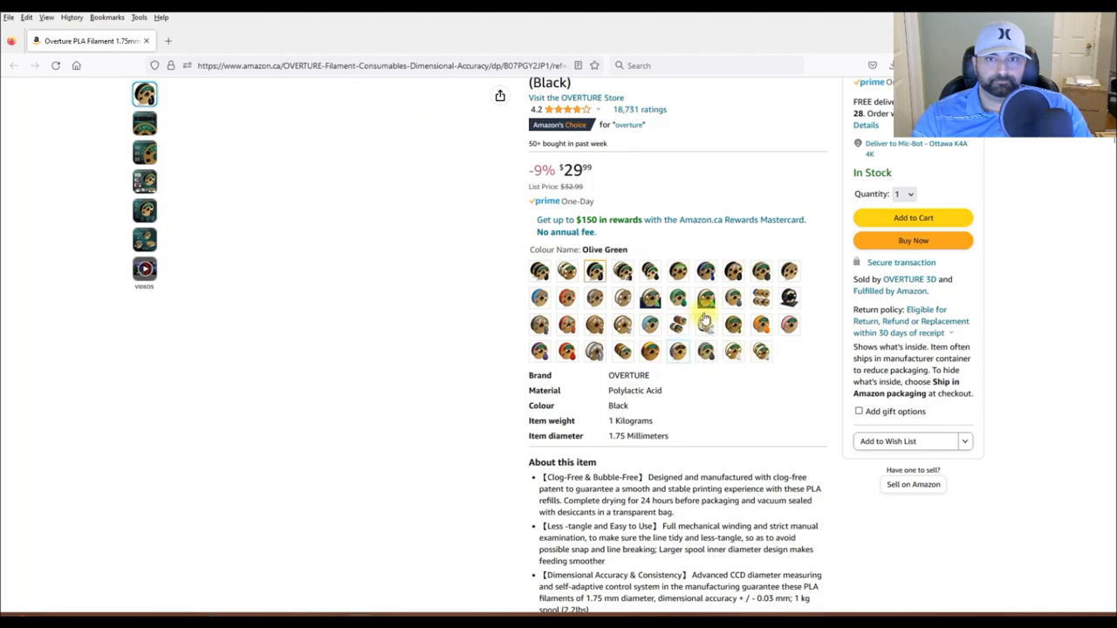
Scroll the Amazon Overture PLA filament listing to browse its colours.
scroll("up", 3)
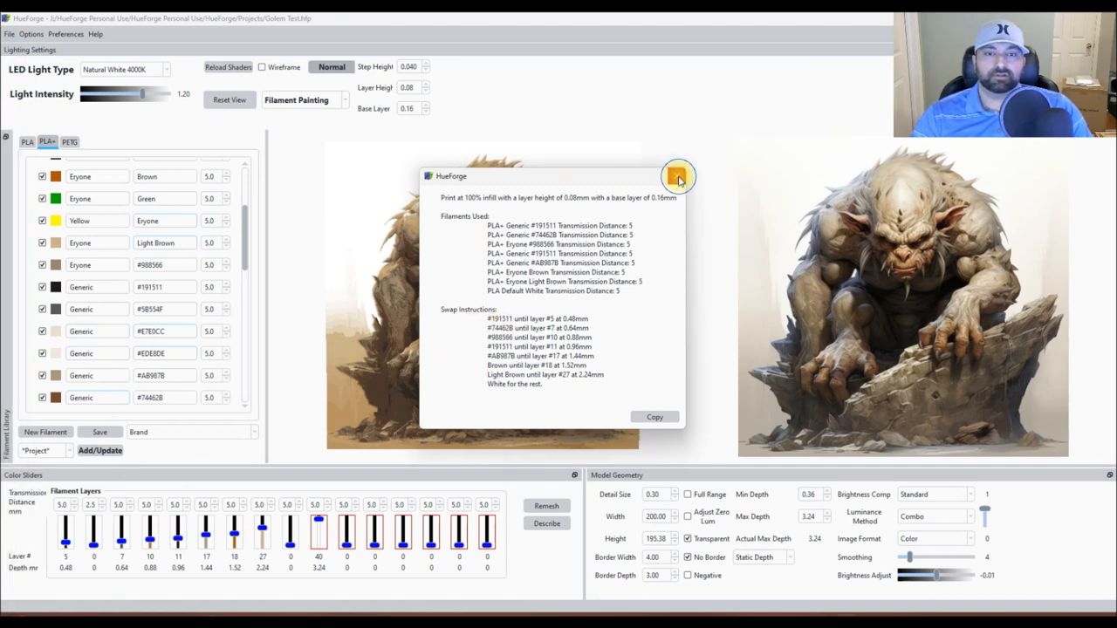
Close HueForge's swap instructions window and bring HueForge back to the front.
left_click(679, 176)
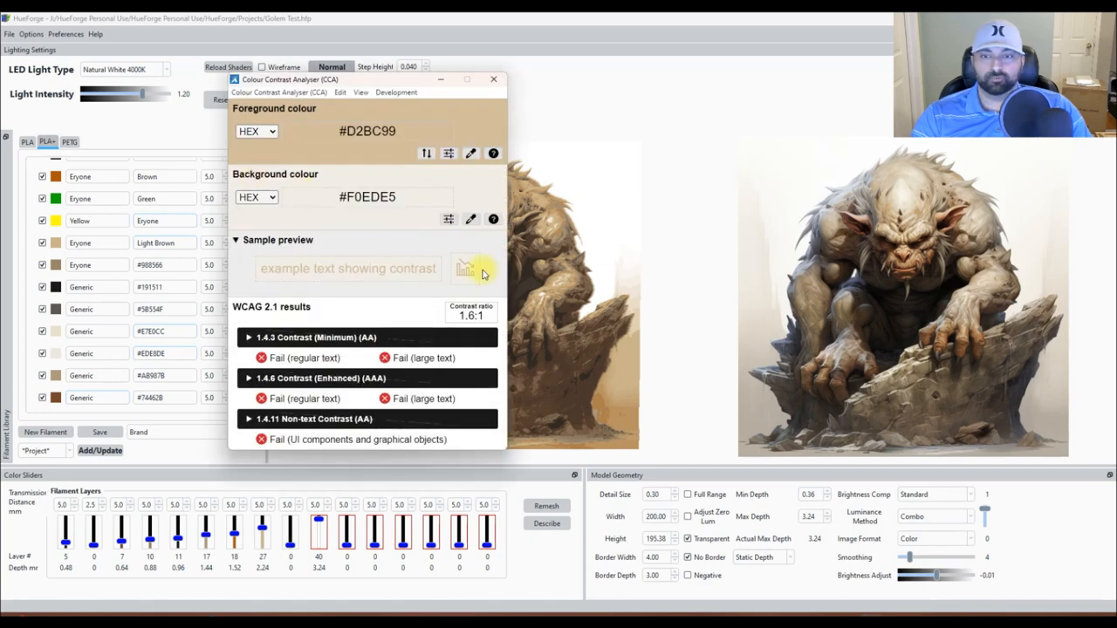
mouse_move(422, 317)
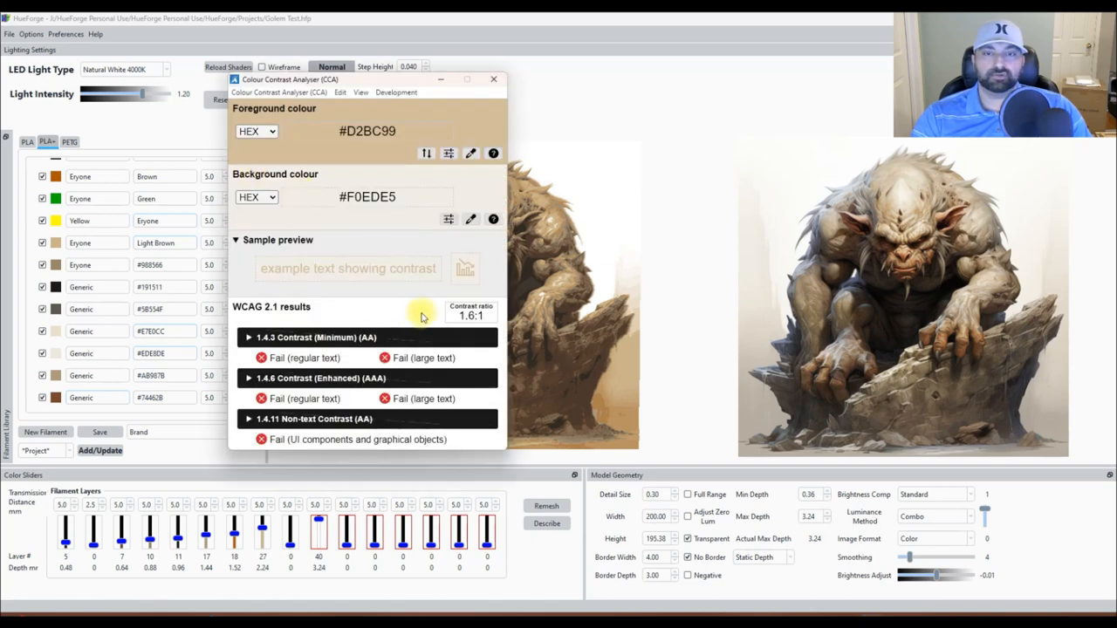
mouse_move(64, 33)
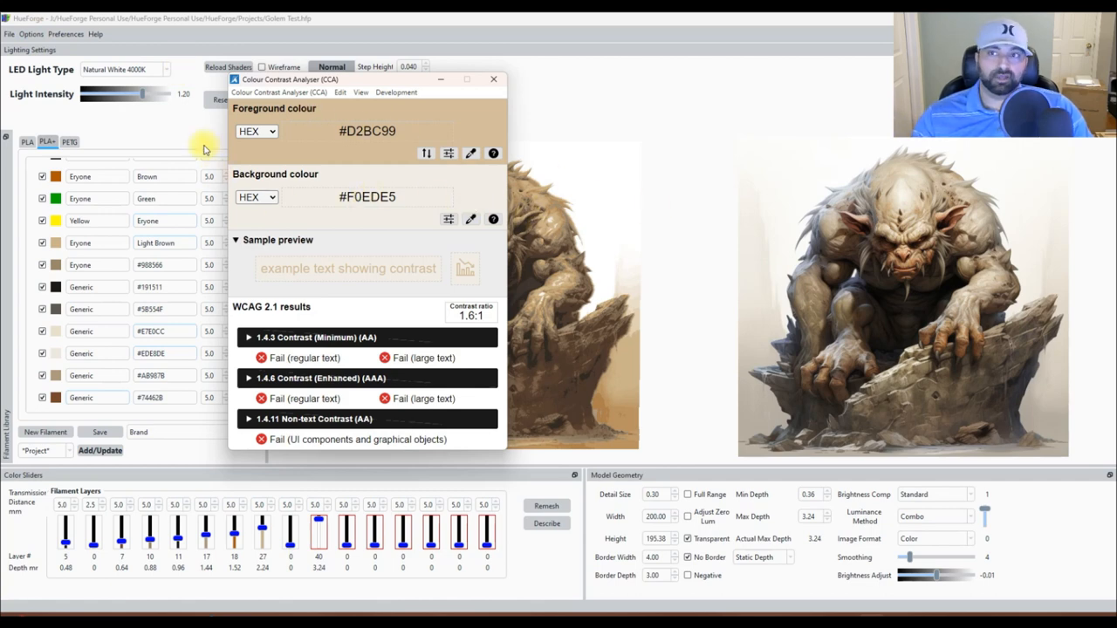
left_click(8, 34)
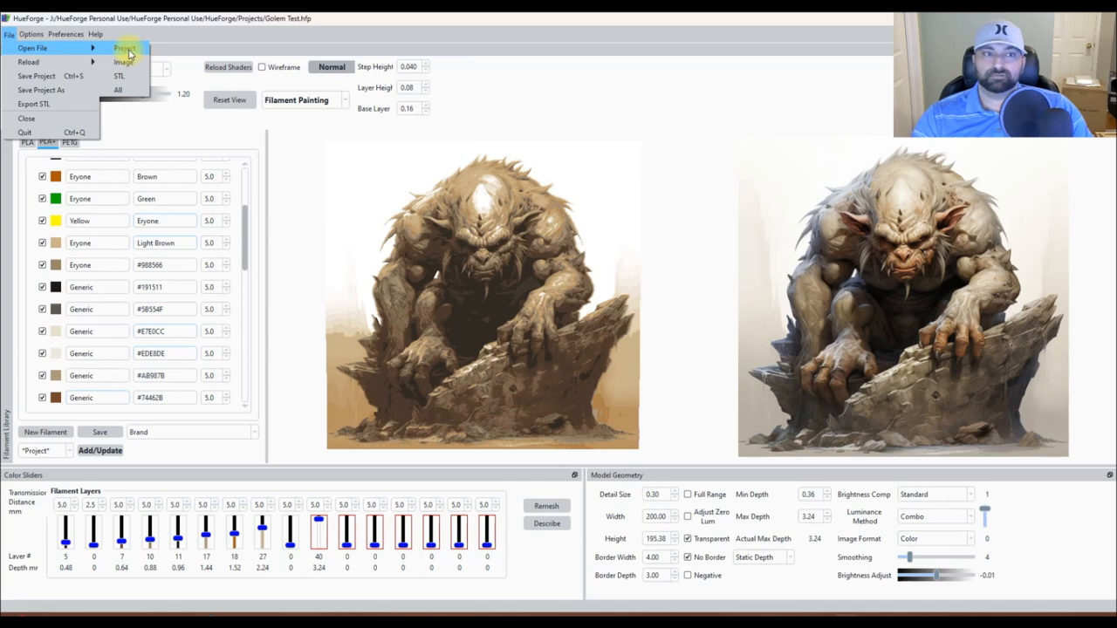
Open the saved Goku artwork project in HueForge.
left_click(123, 62)
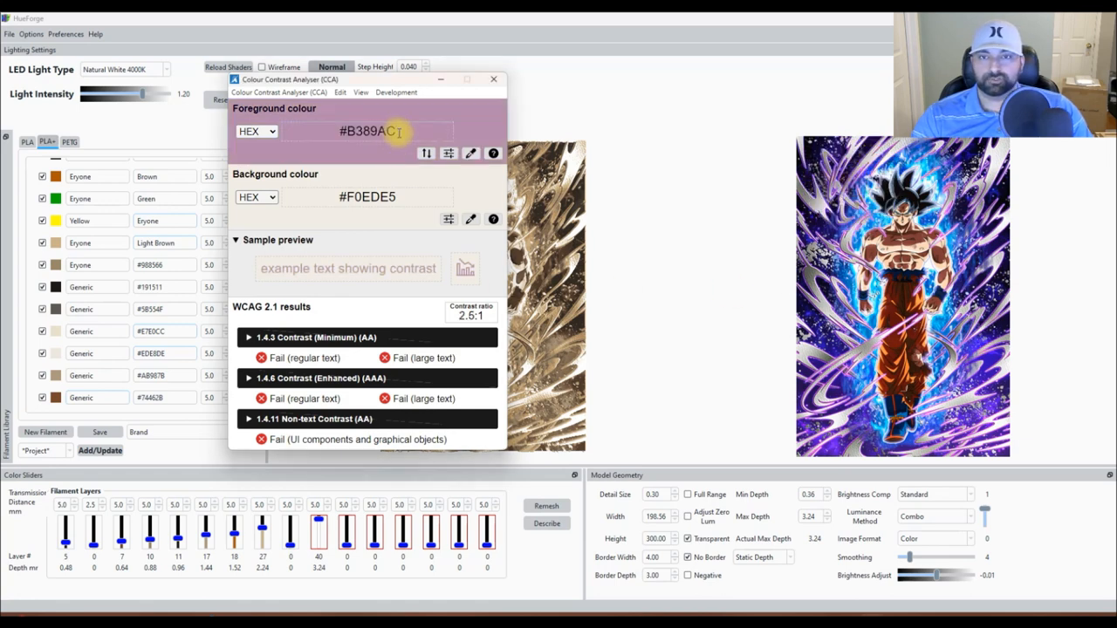
Select the violet hex code #B389AC in the analyser's foreground field.
left_click(367, 131)
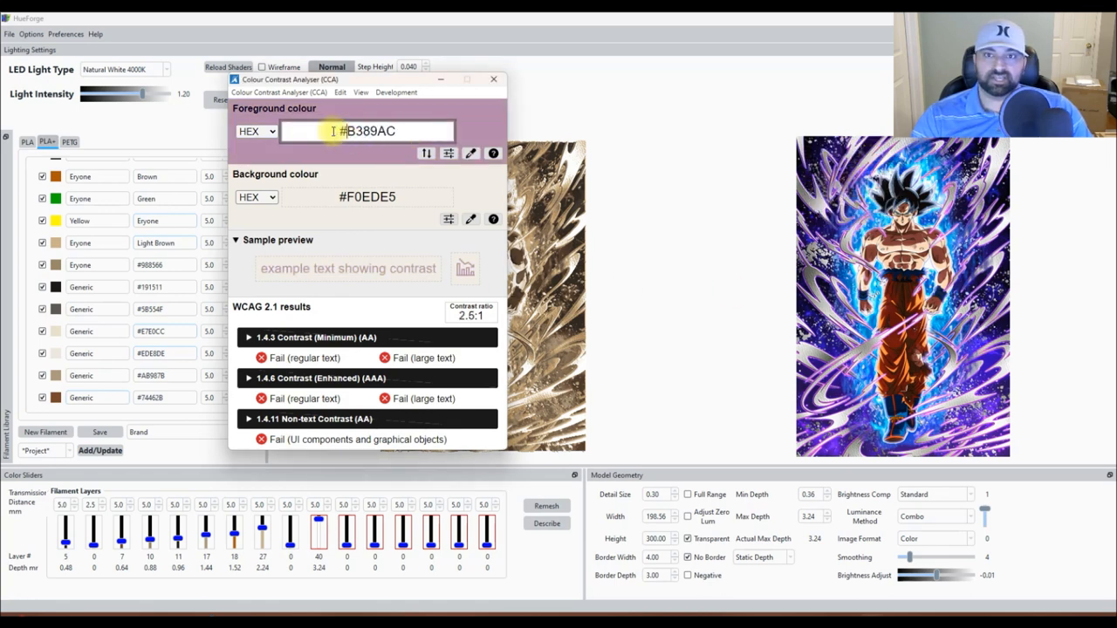
triple_click(367, 131)
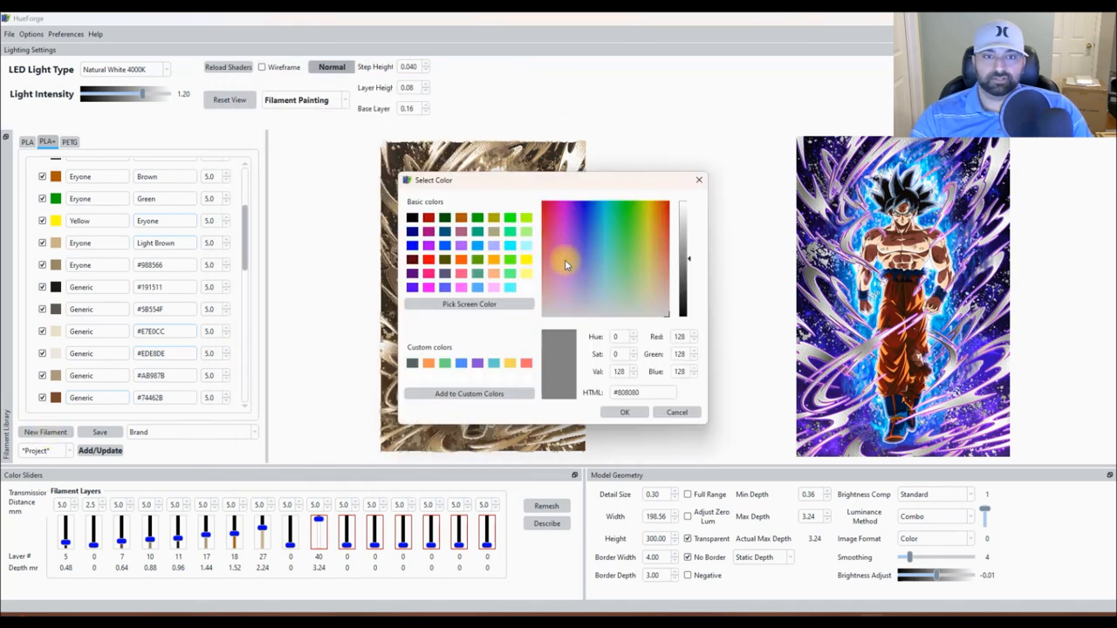
Set the new filament colour to #B389AC and begin naming it Voilet.
left_click(559, 289)
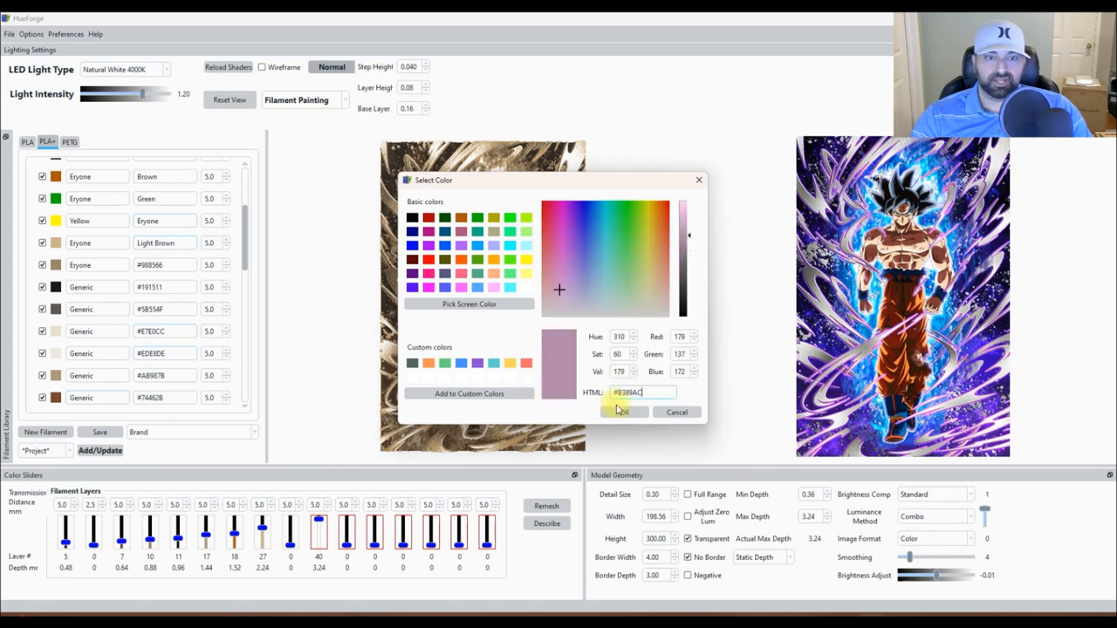
left_click(622, 412)
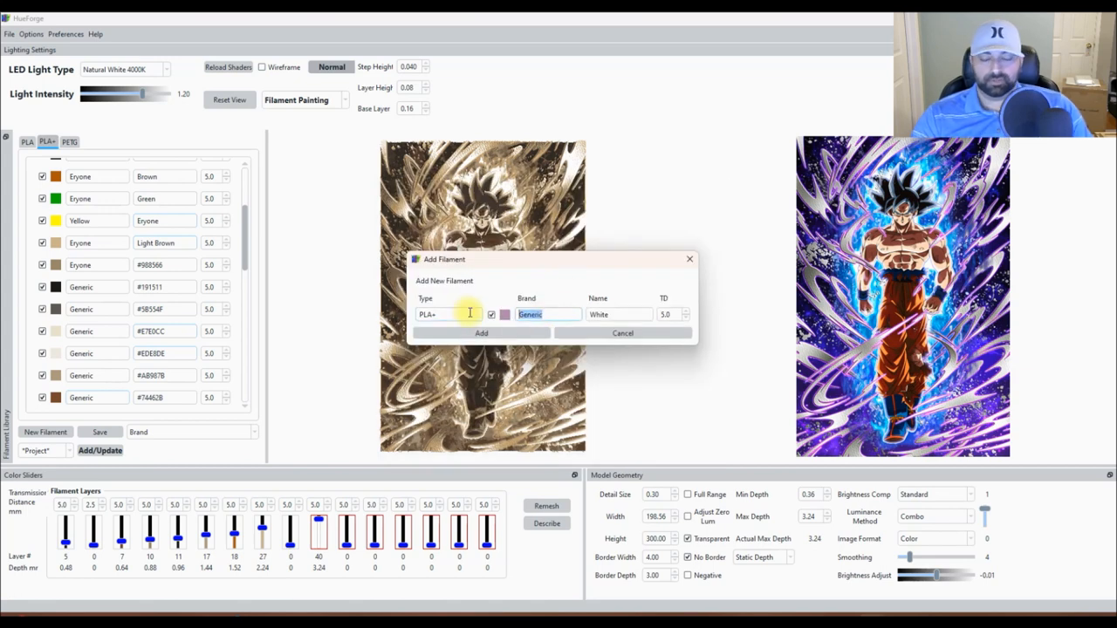
type("Vio")
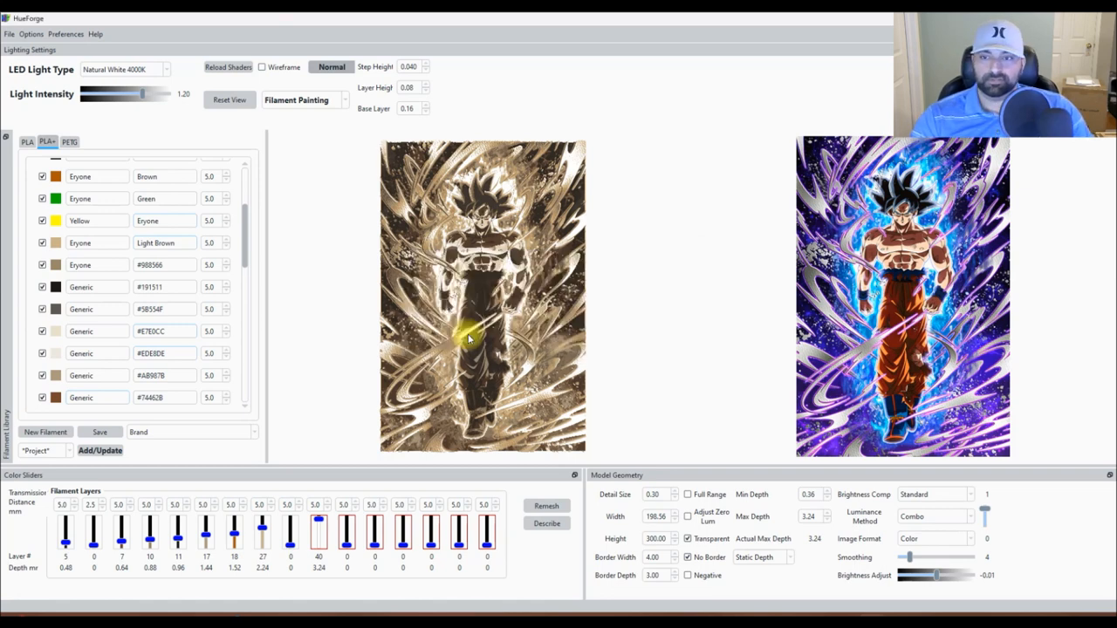
scroll("down", 3)
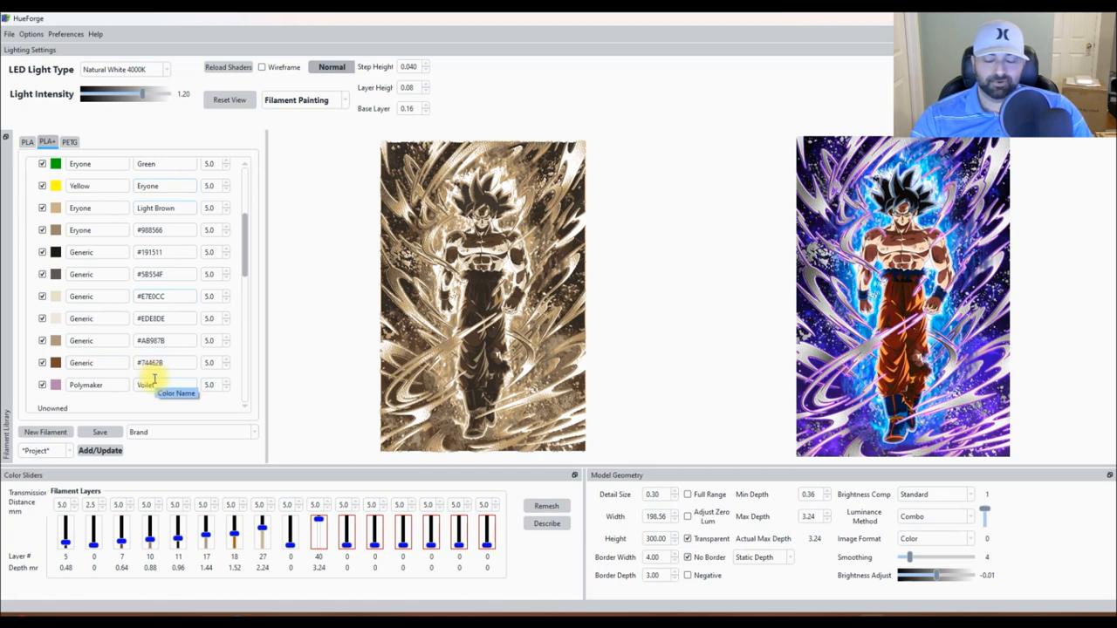
mouse_move(253, 412)
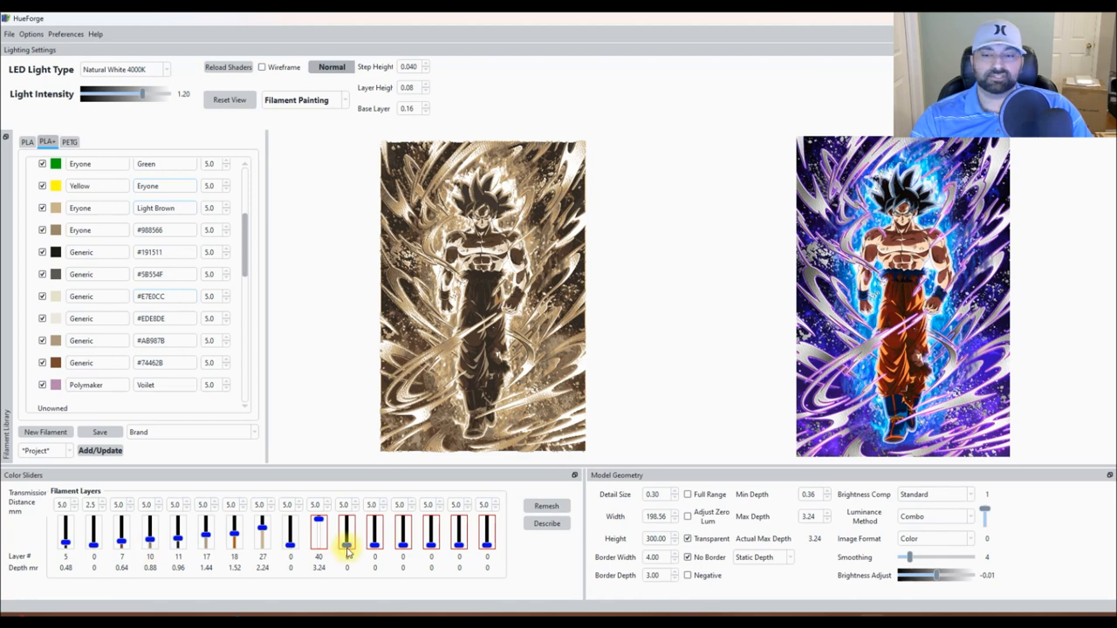
mouse_move(867, 24)
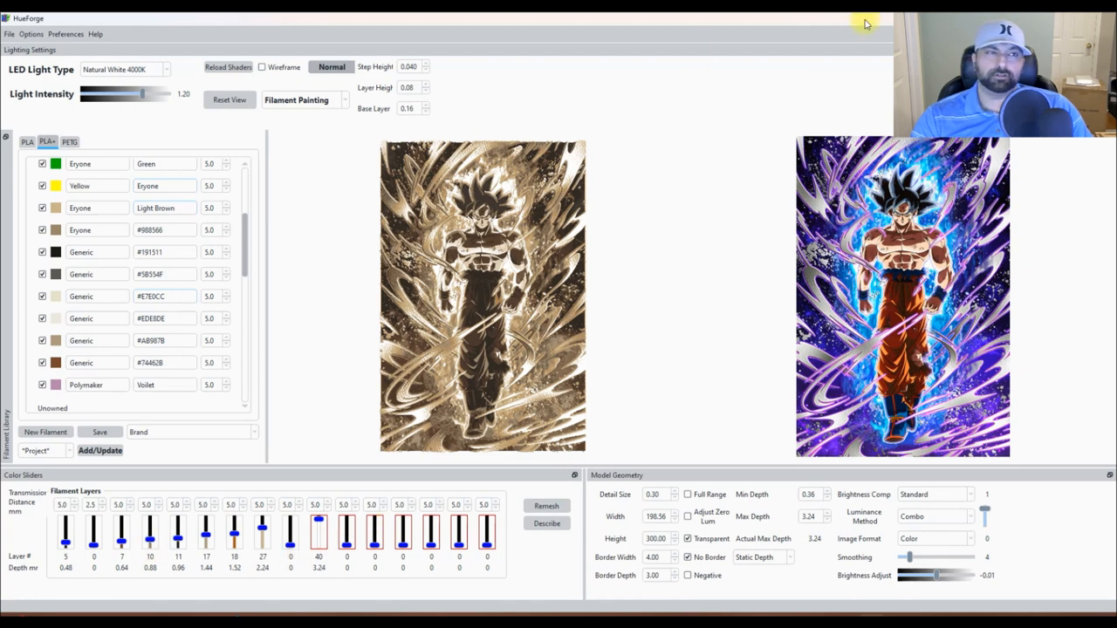
mouse_move(507, 426)
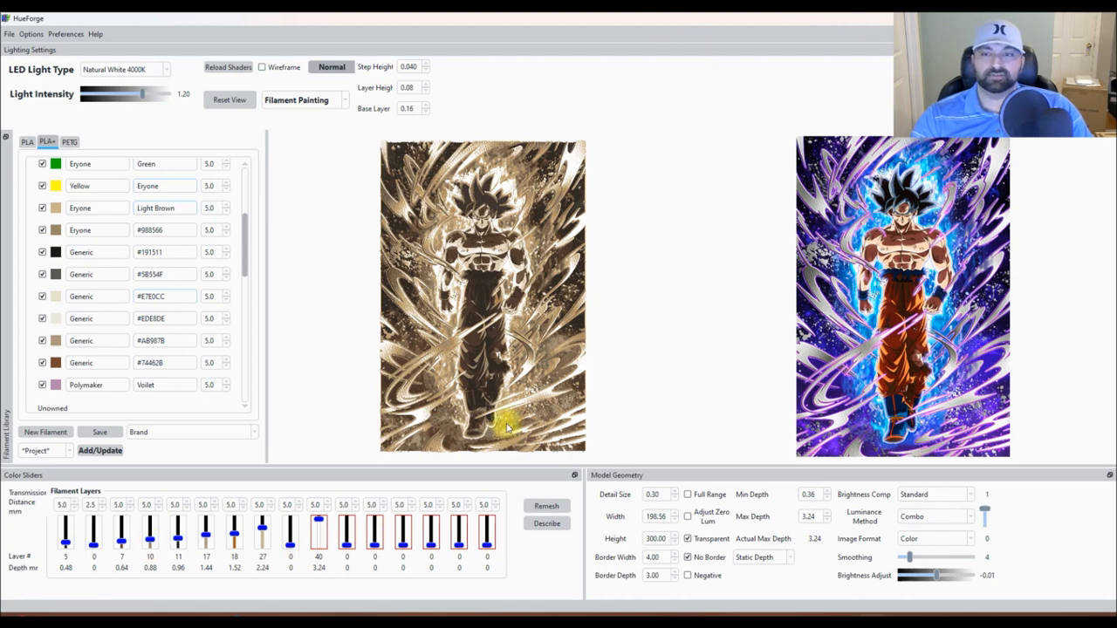
mouse_move(198, 376)
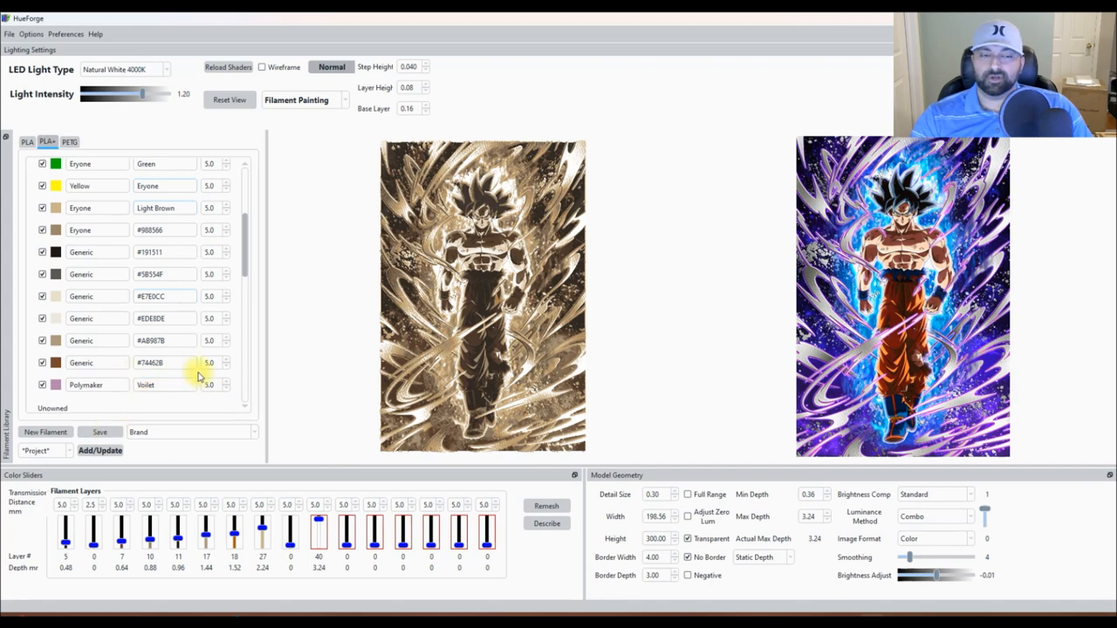
mouse_move(188, 406)
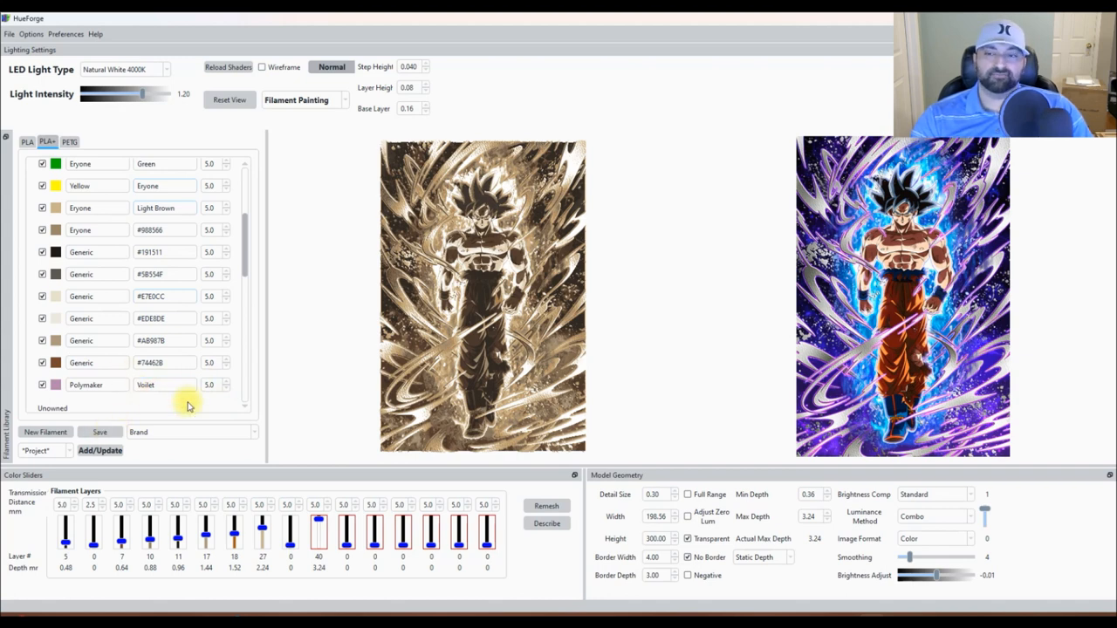
Place the second filament swap slider for Voilet at layer 26.
left_click(10, 34)
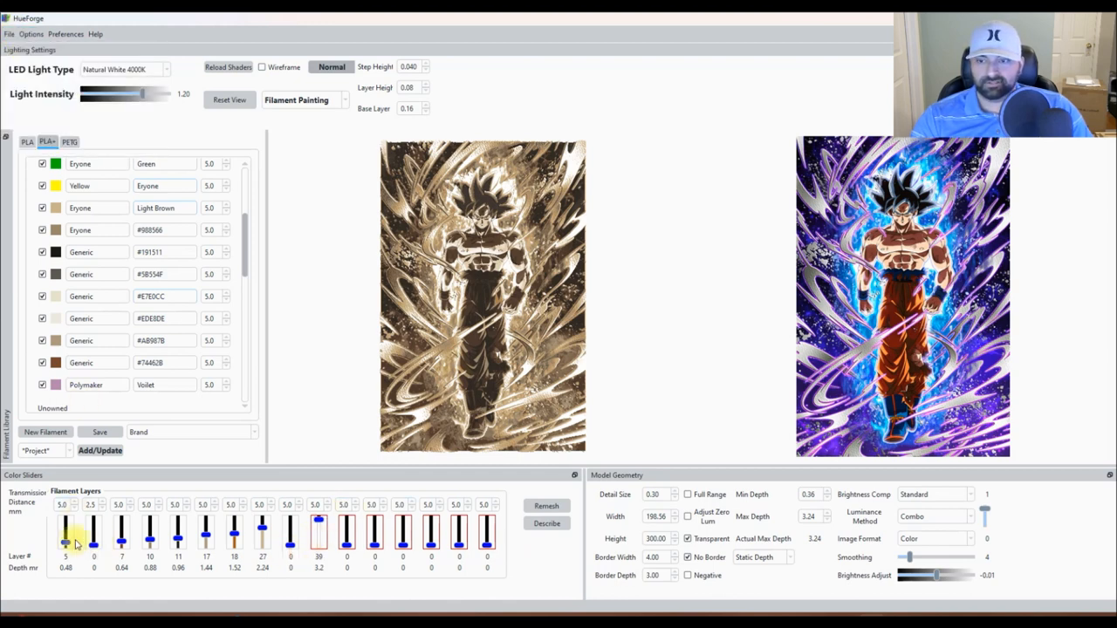
left_click_drag(93, 541, 94, 520)
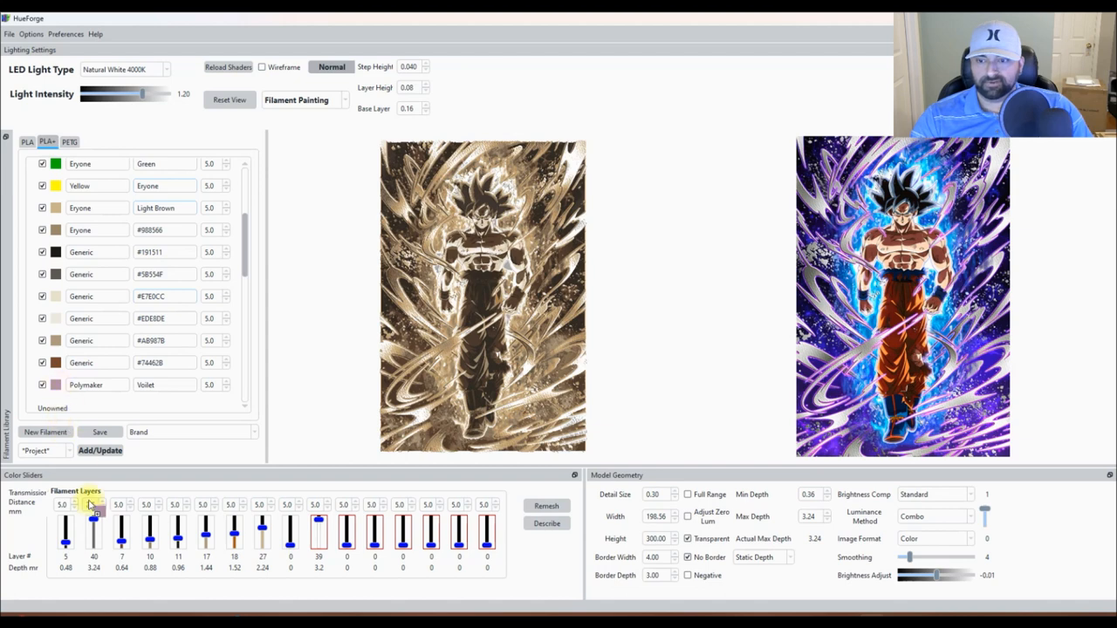
left_click_drag(94, 530, 94, 537)
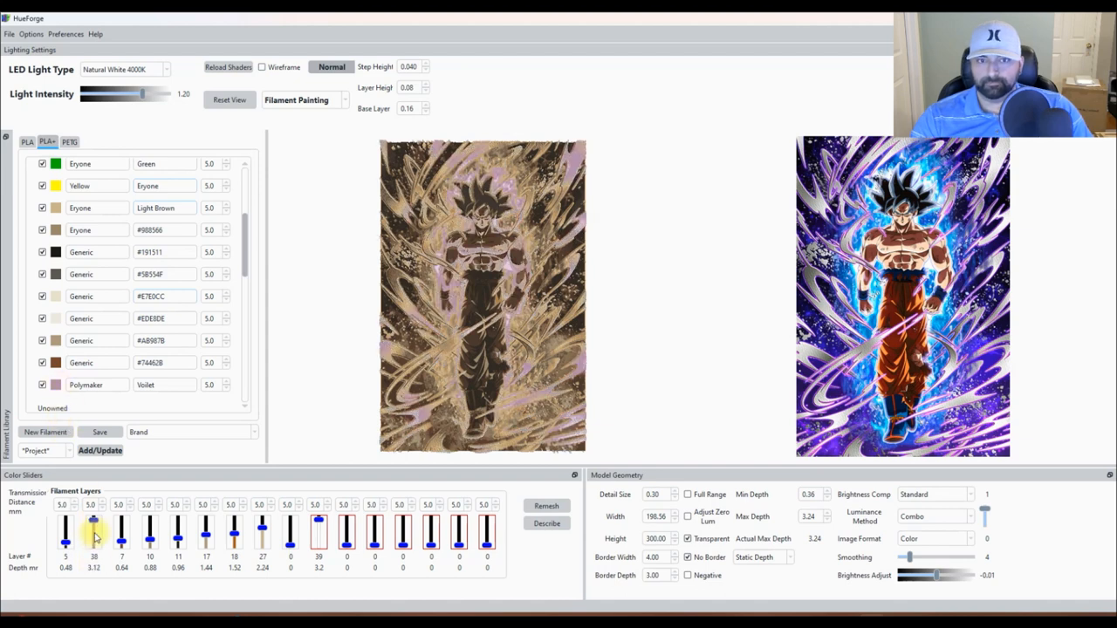
left_click_drag(94, 524, 94, 534)
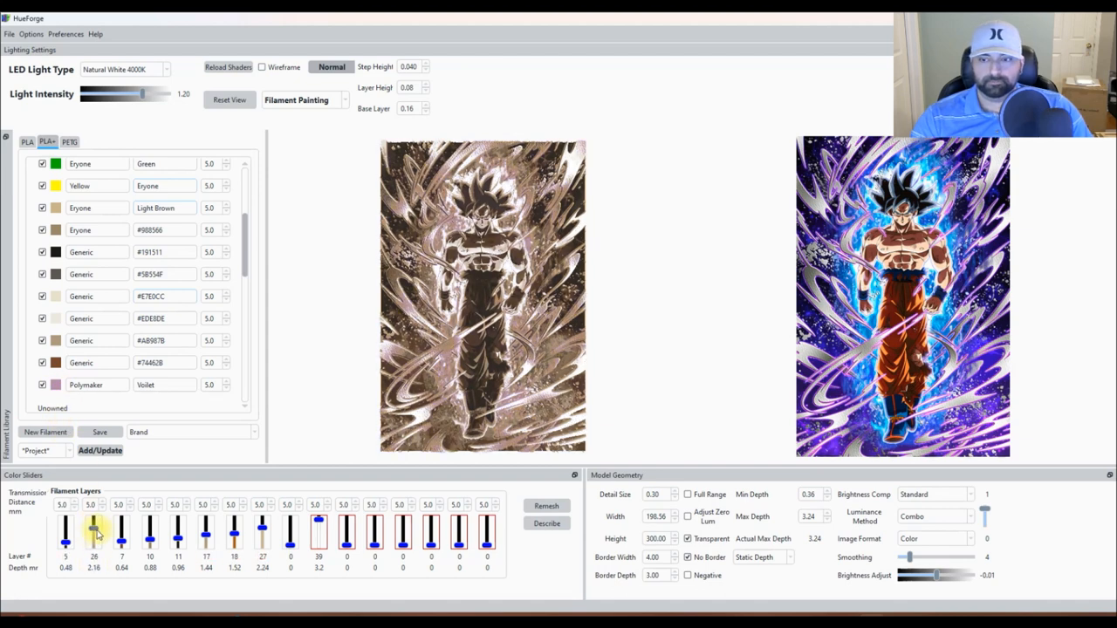
left_click_drag(94, 530, 94, 542)
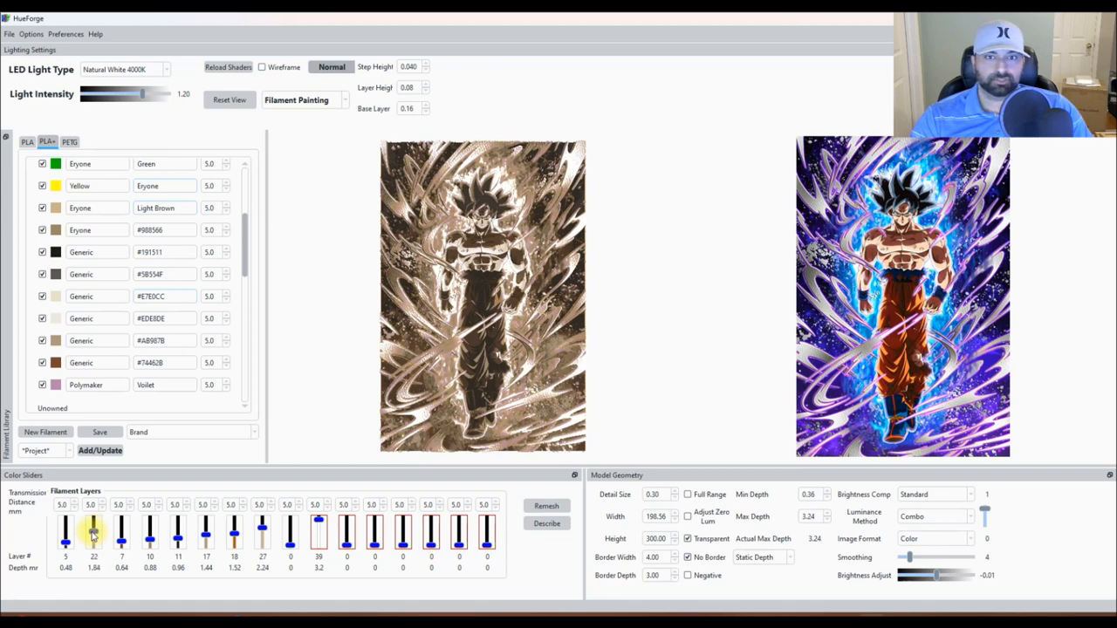
left_click_drag(94, 539, 94, 524)
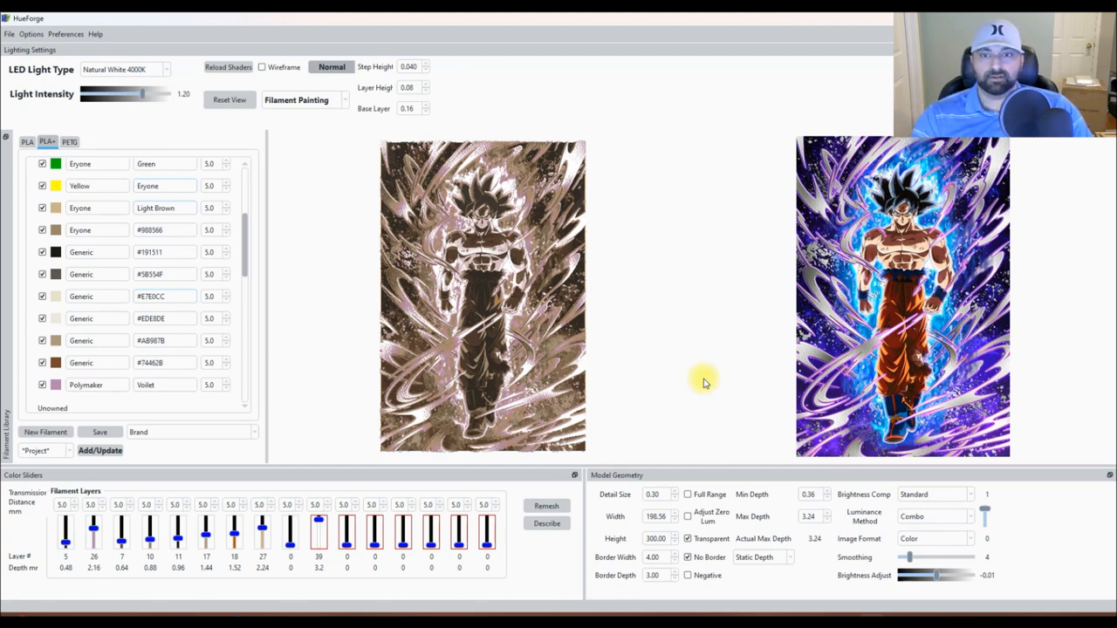
mouse_move(13, 48)
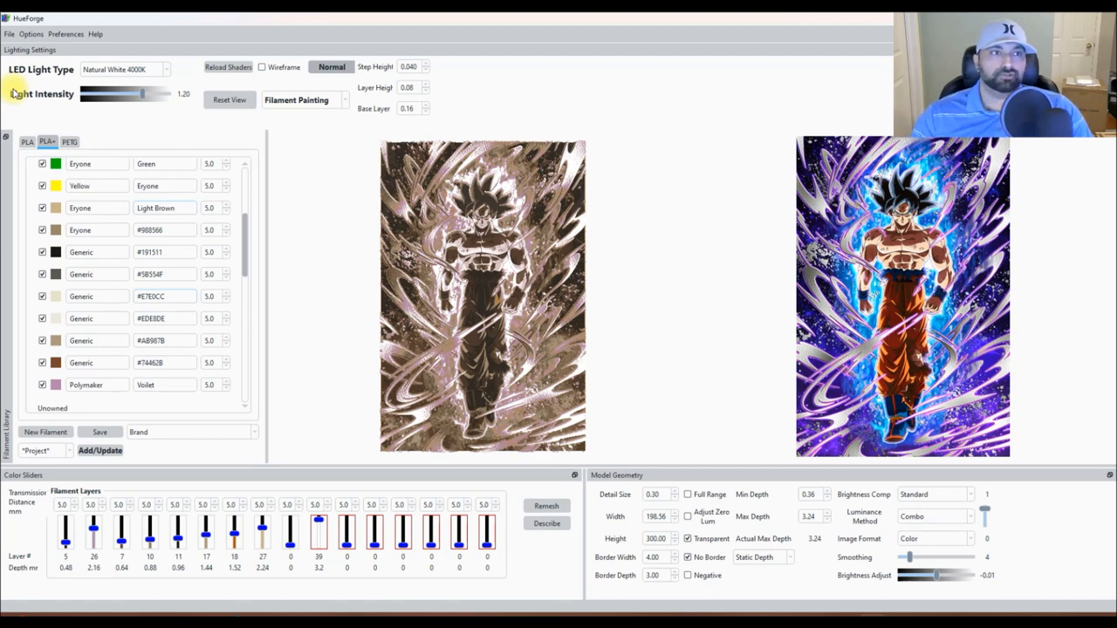
mouse_move(75, 227)
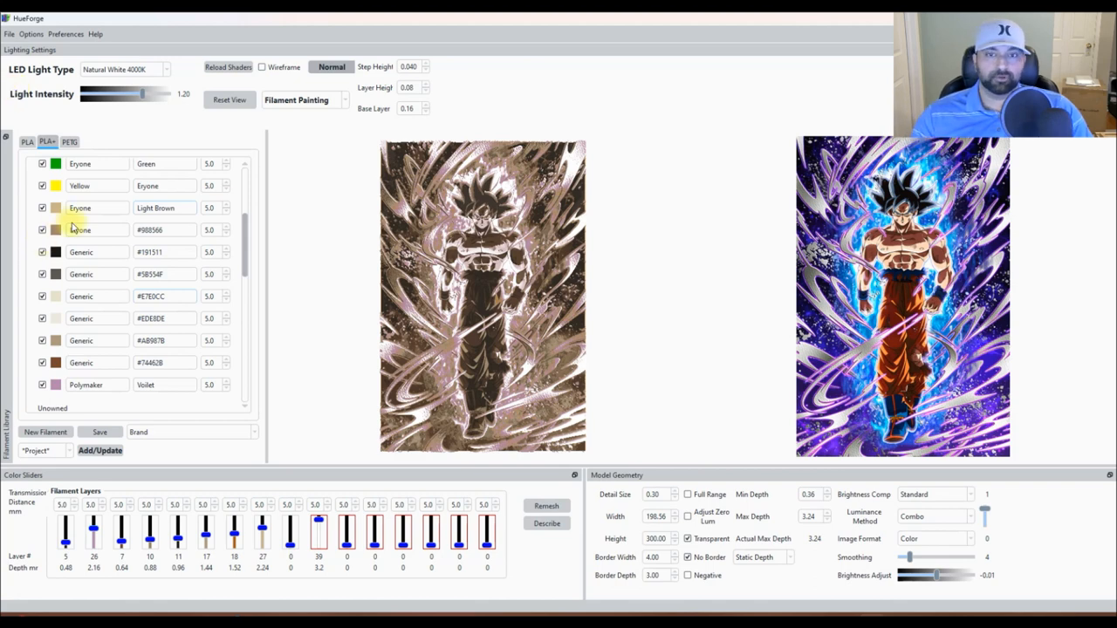
mouse_move(330, 166)
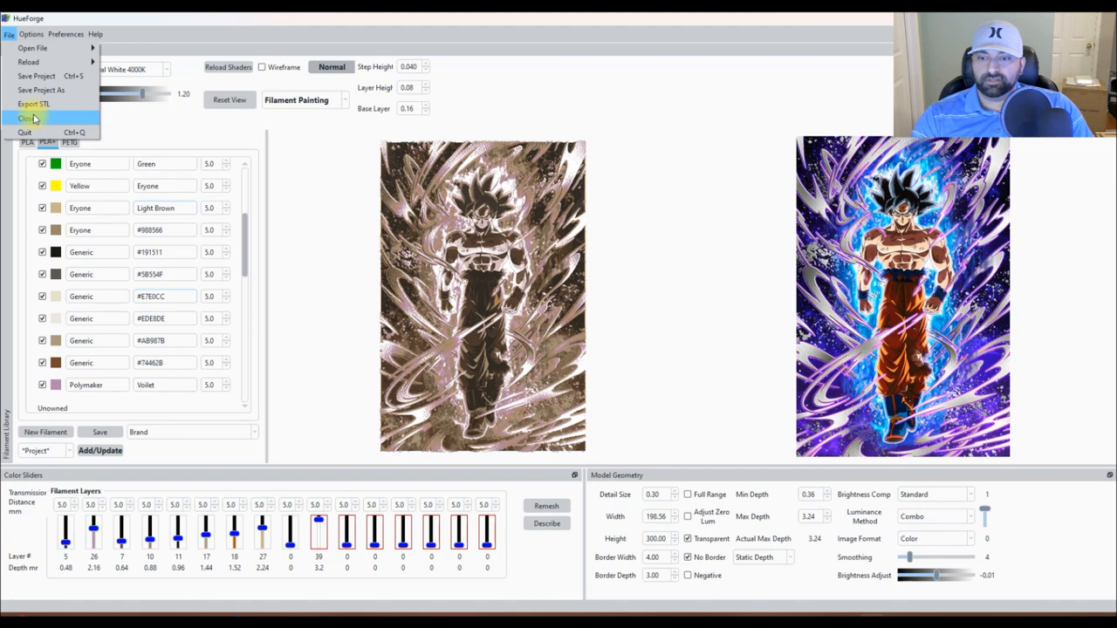
Close the Goku project and bring the Colour Contrast Analyser back up.
left_click(28, 118)
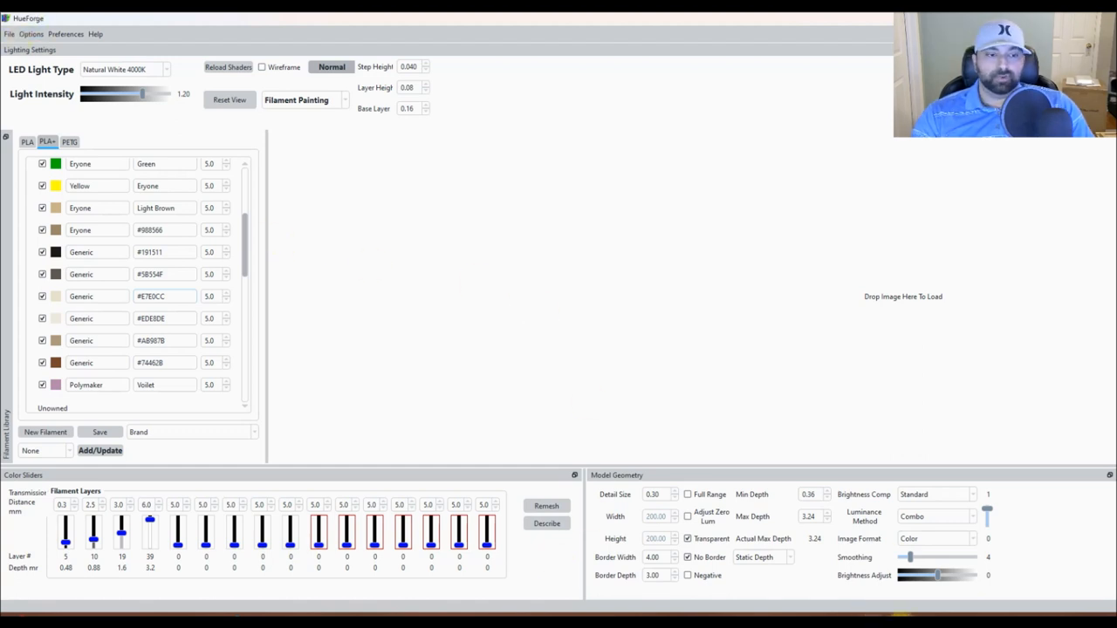
mouse_move(530, 315)
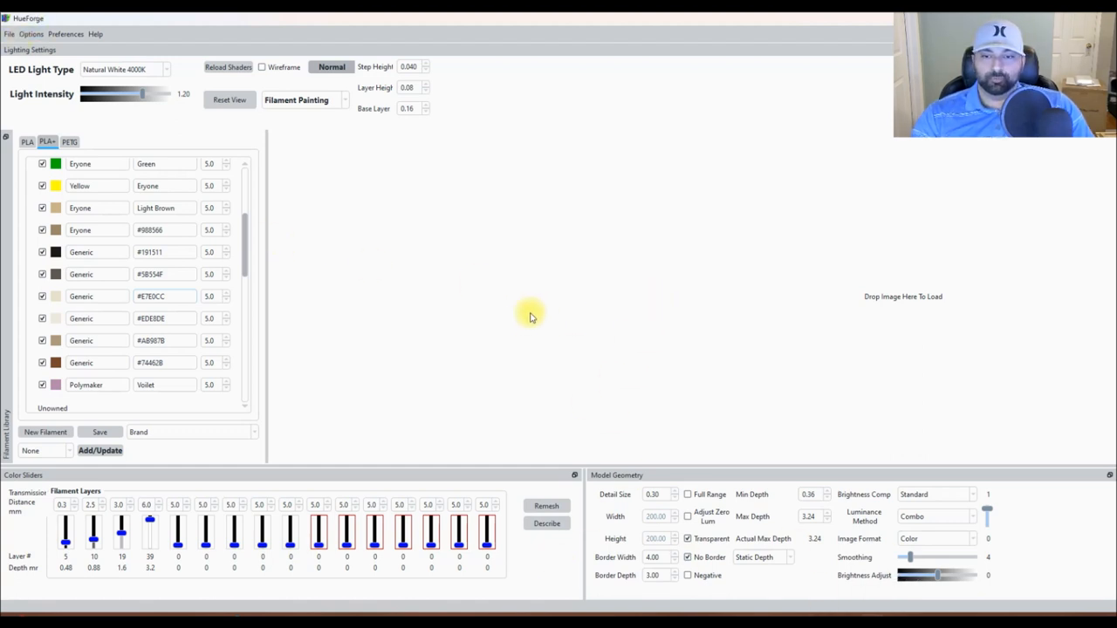
left_click(396, 92)
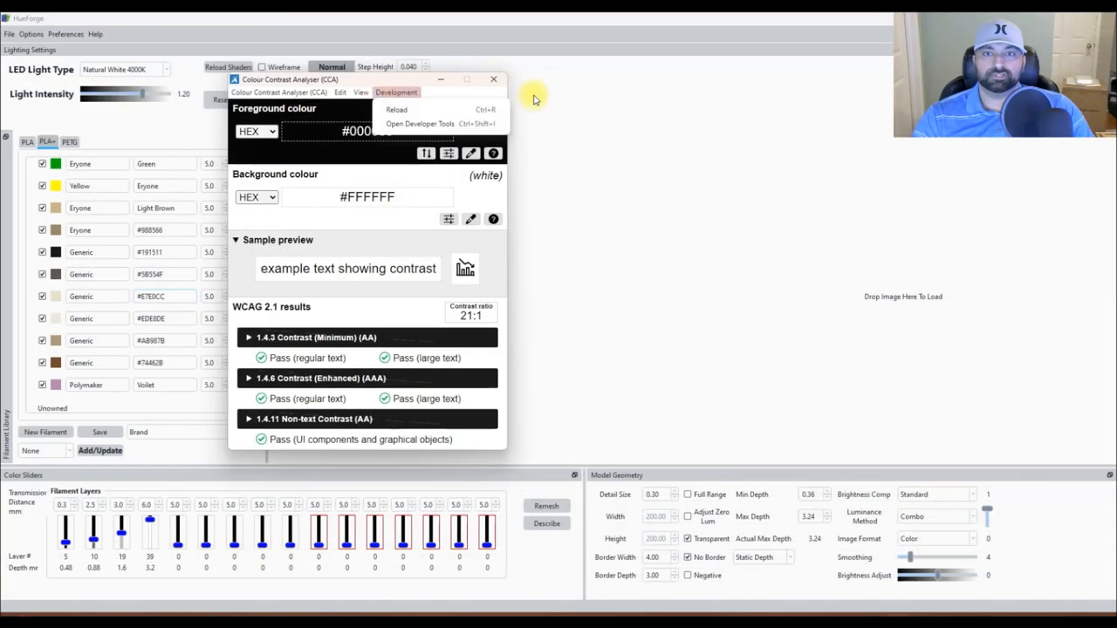
Dismiss the accidentally opened developer options in the analyser.
left_click(493, 80)
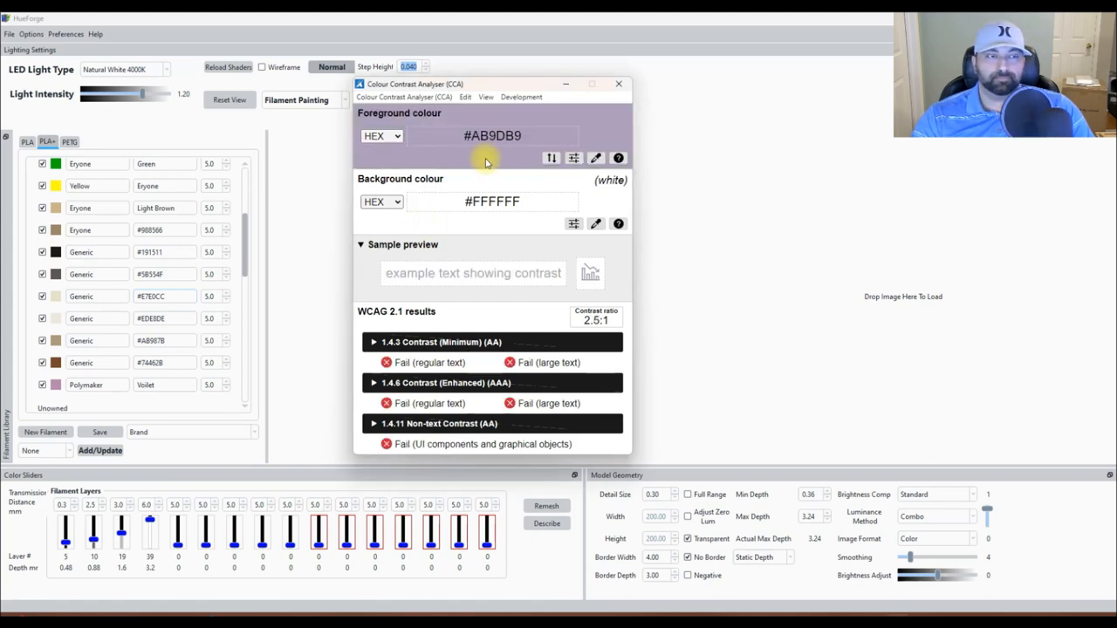
mouse_move(976, 172)
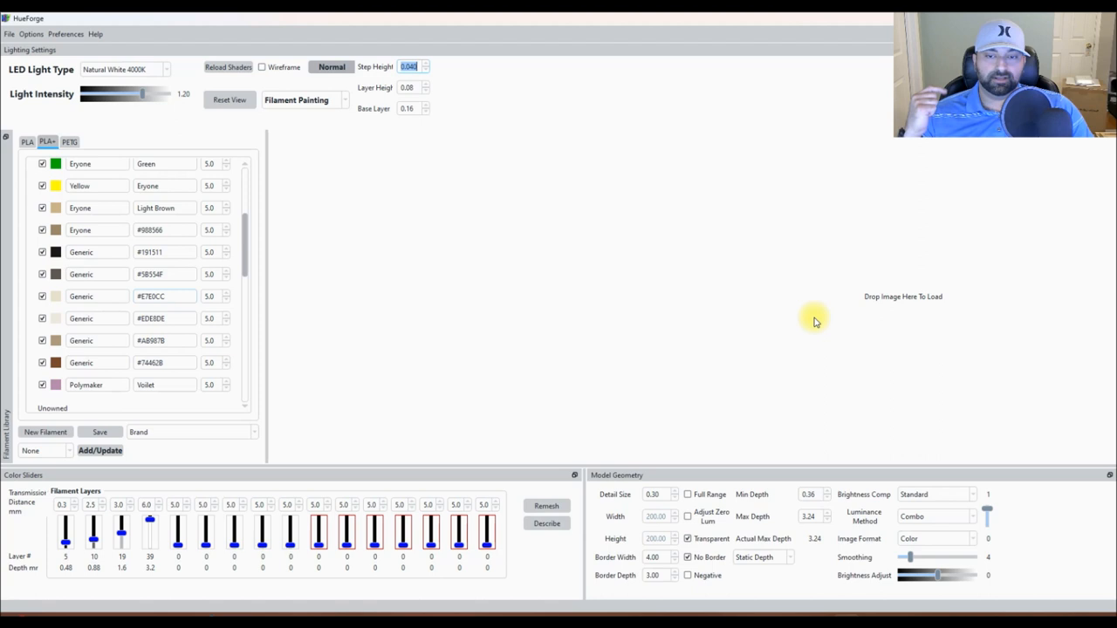
mouse_move(758, 360)
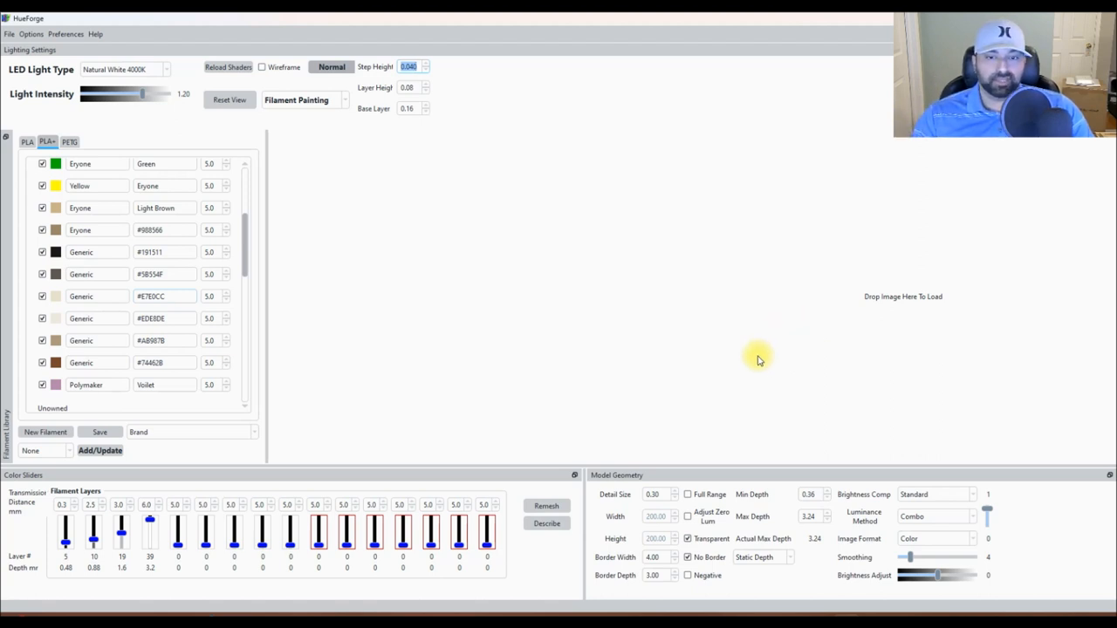
mouse_move(604, 338)
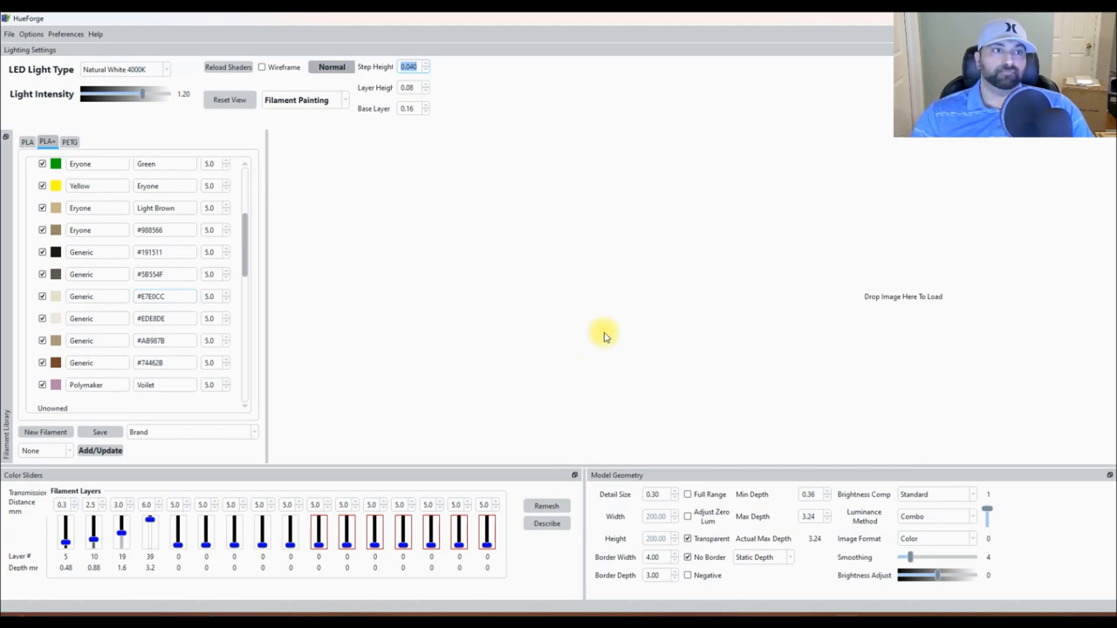
mouse_move(585, 336)
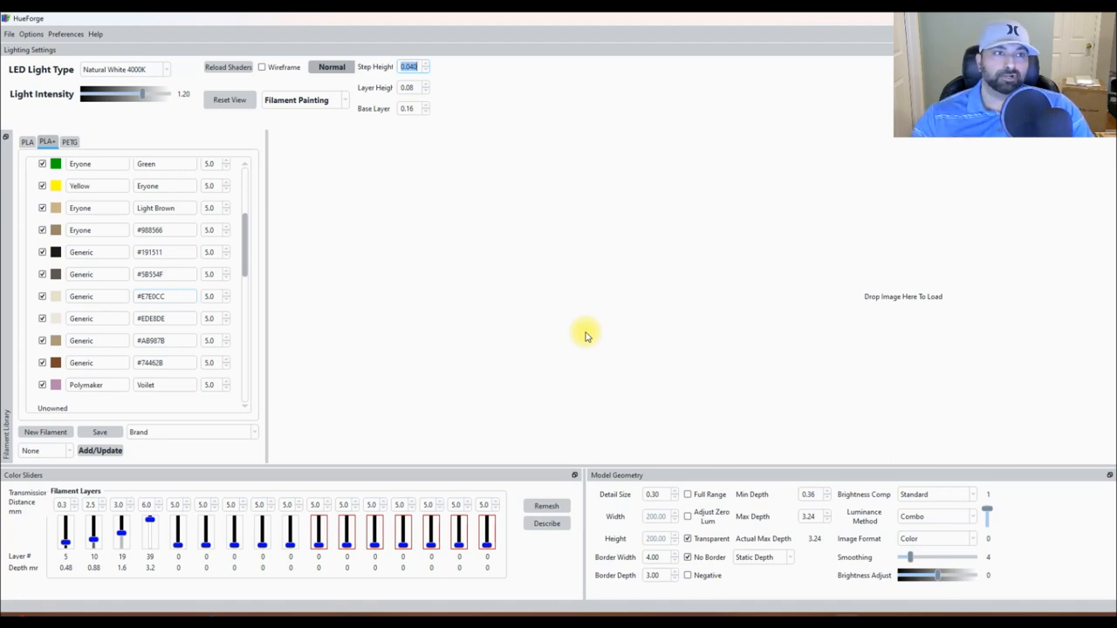
mouse_move(510, 366)
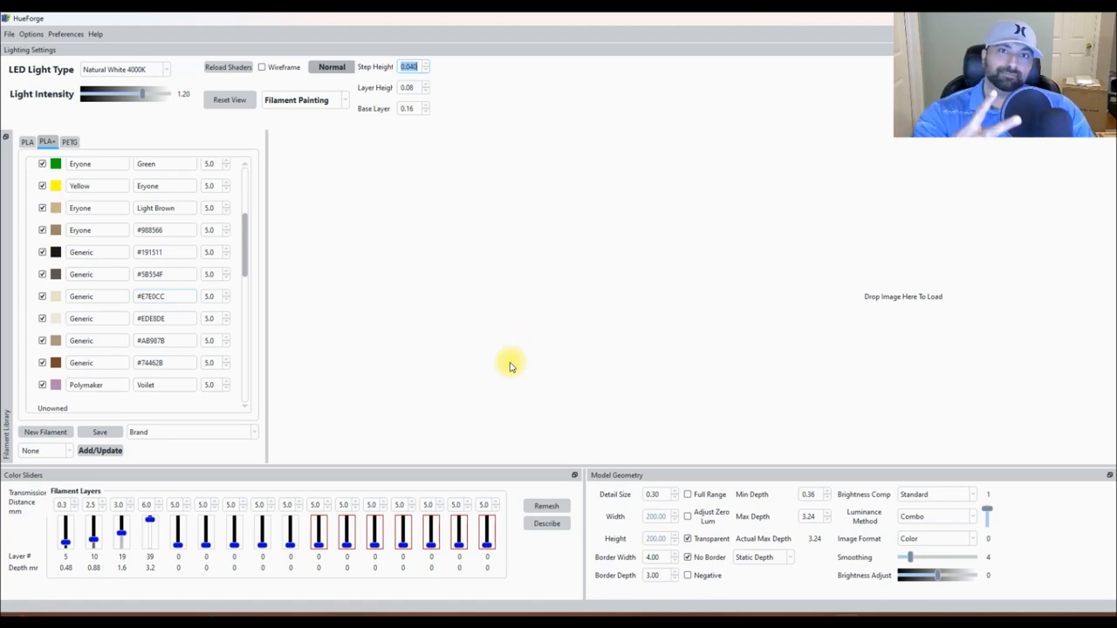